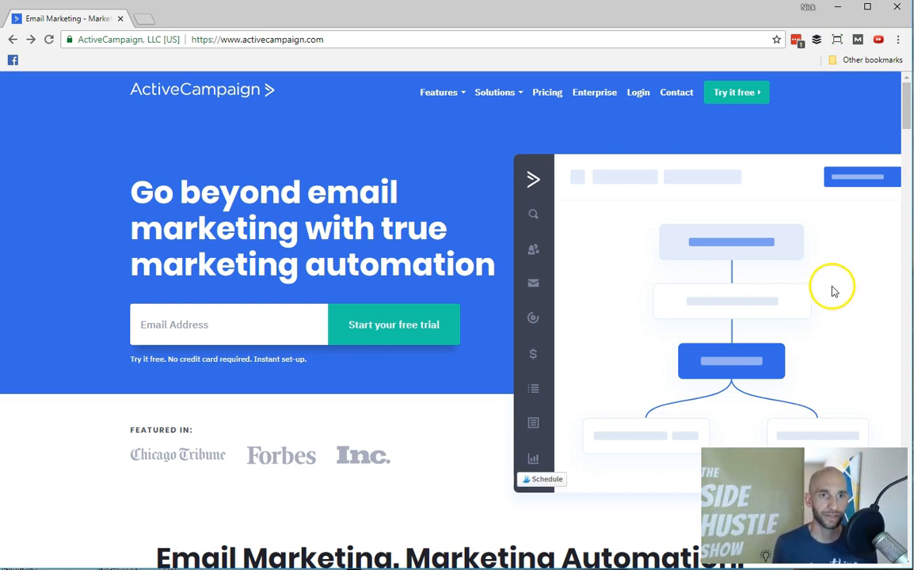
{"action": "mouse_move", "coordinate": [811, 288]}
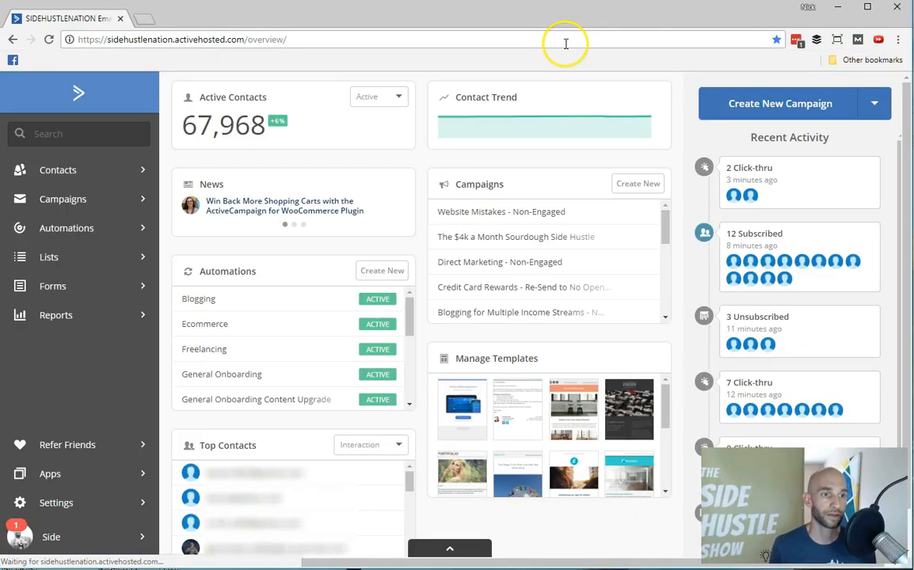
{"action": "mouse_move", "coordinate": [425, 152]}
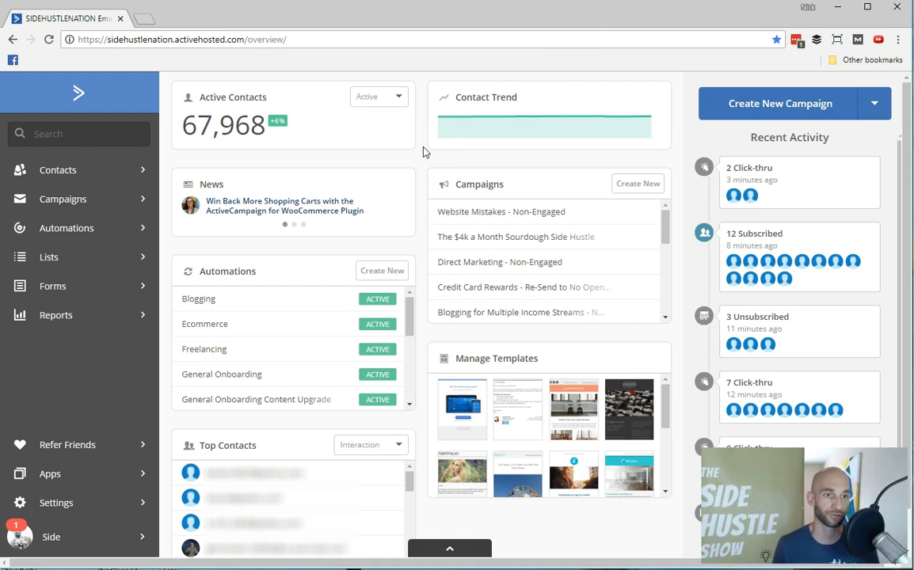
{"action": "mouse_move", "coordinate": [411, 157]}
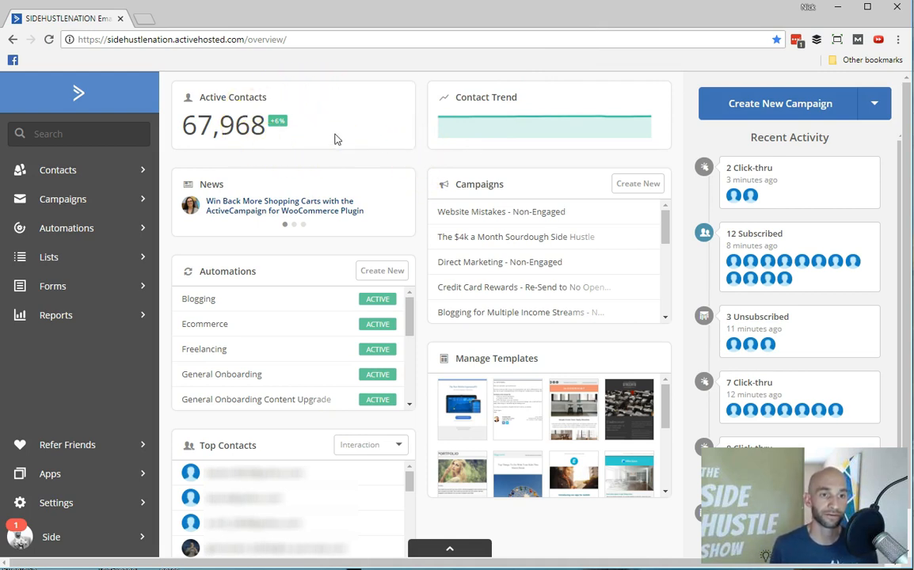
{"action": "mouse_move", "coordinate": [627, 121]}
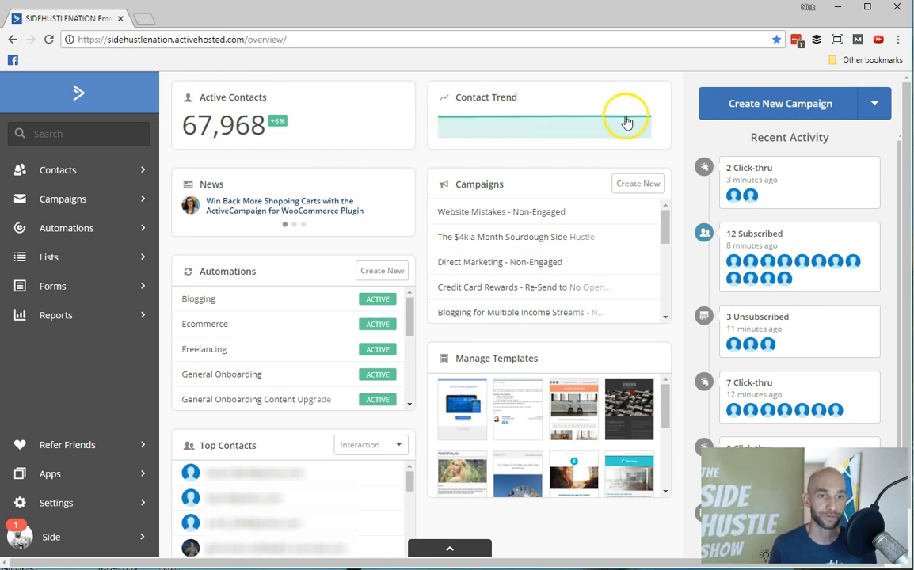
{"action": "mouse_move", "coordinate": [479, 139]}
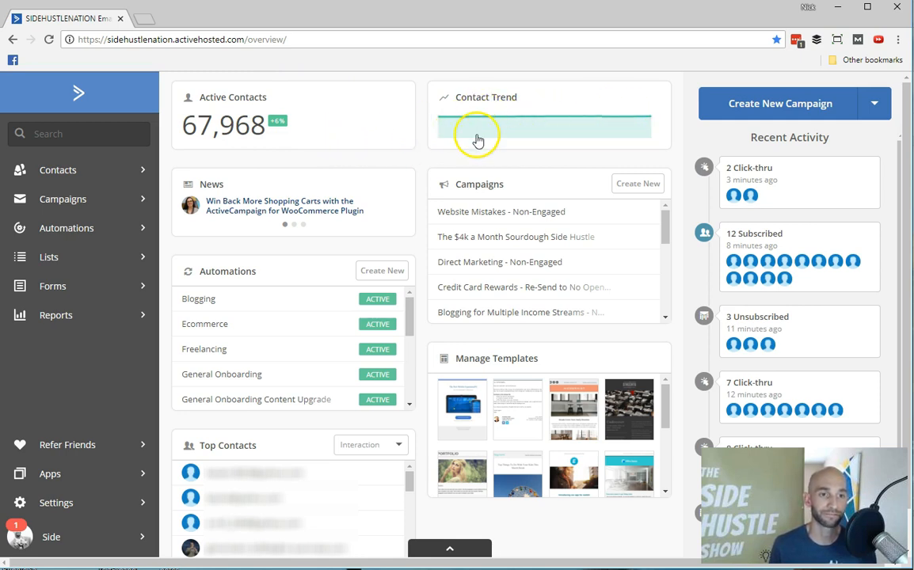
{"action": "mouse_move", "coordinate": [656, 151]}
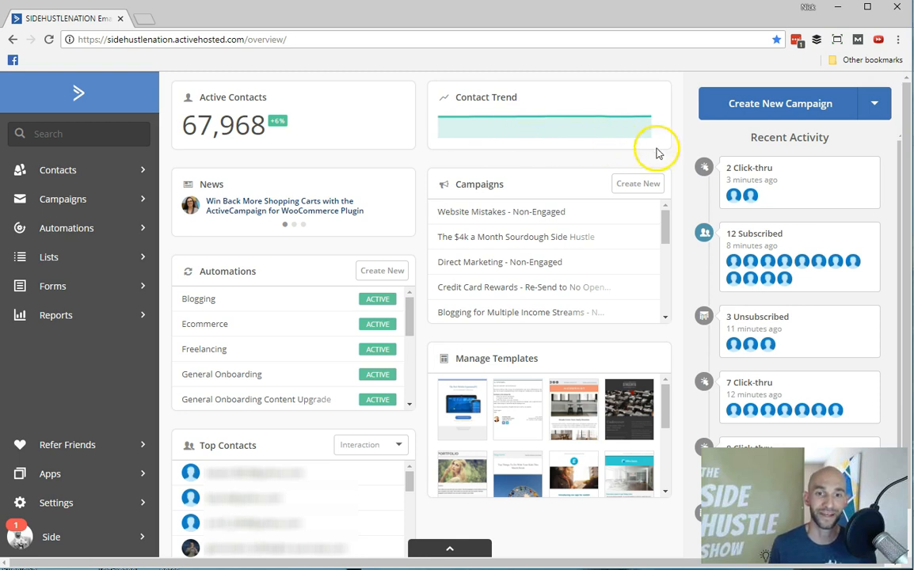
{"action": "scroll", "scroll_direction": "down", "scroll_amount": 3}
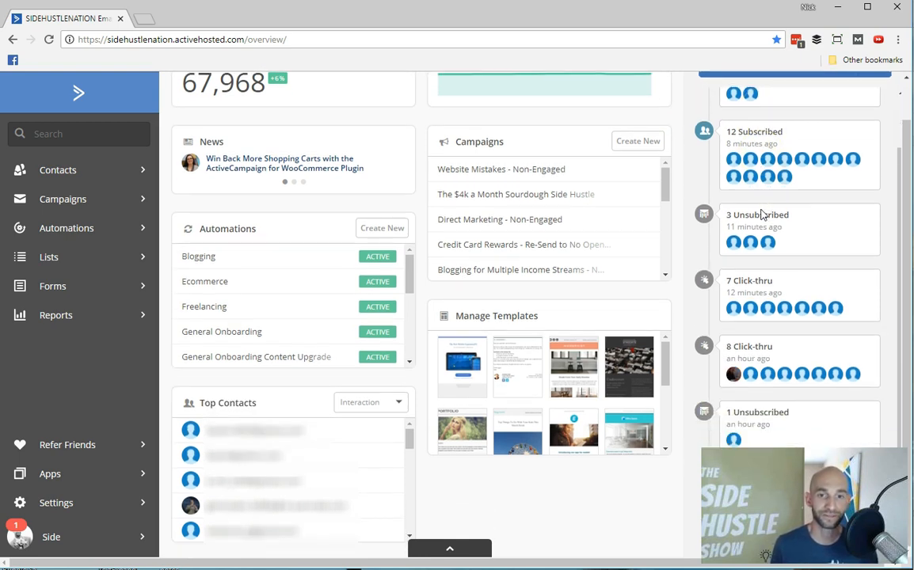
{"action": "mouse_move", "coordinate": [762, 252]}
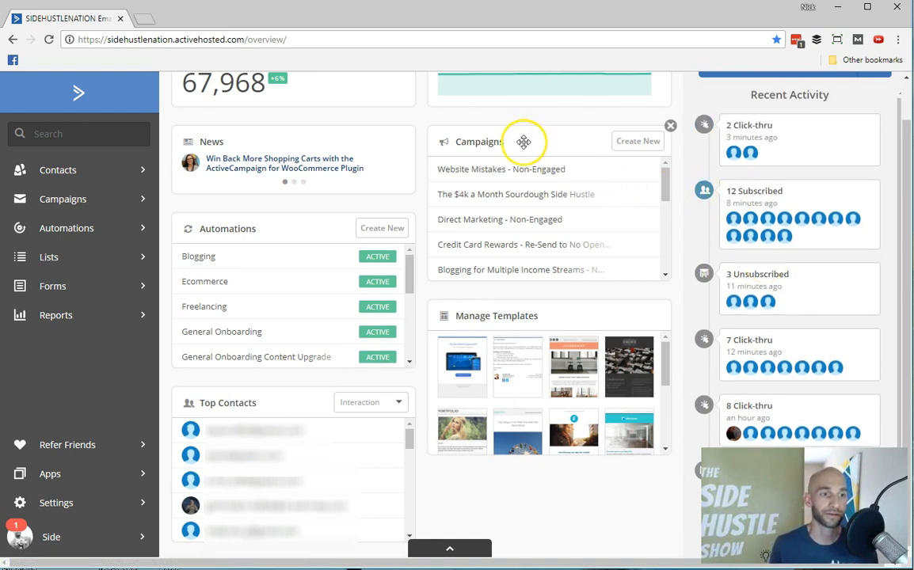
{"action": "mouse_move", "coordinate": [479, 143]}
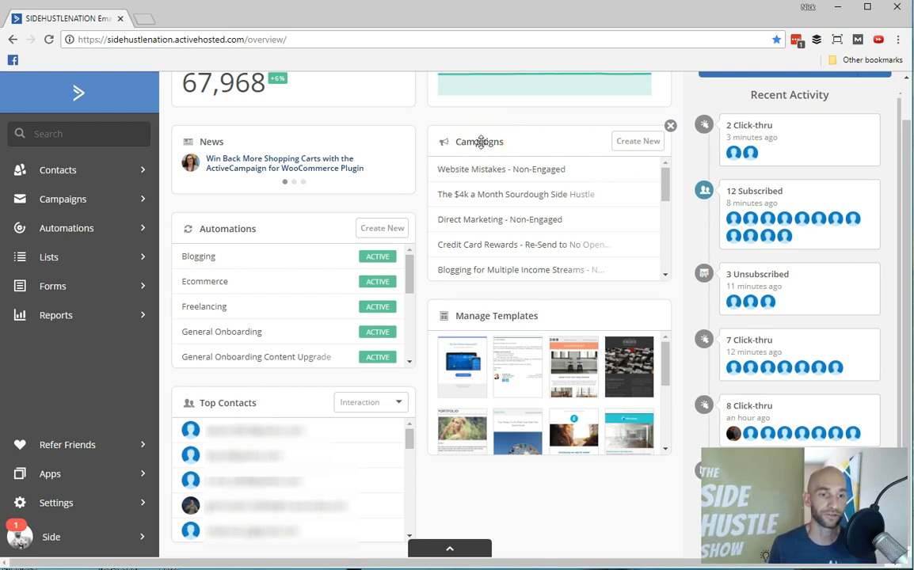
{"action": "mouse_move", "coordinate": [255, 218]}
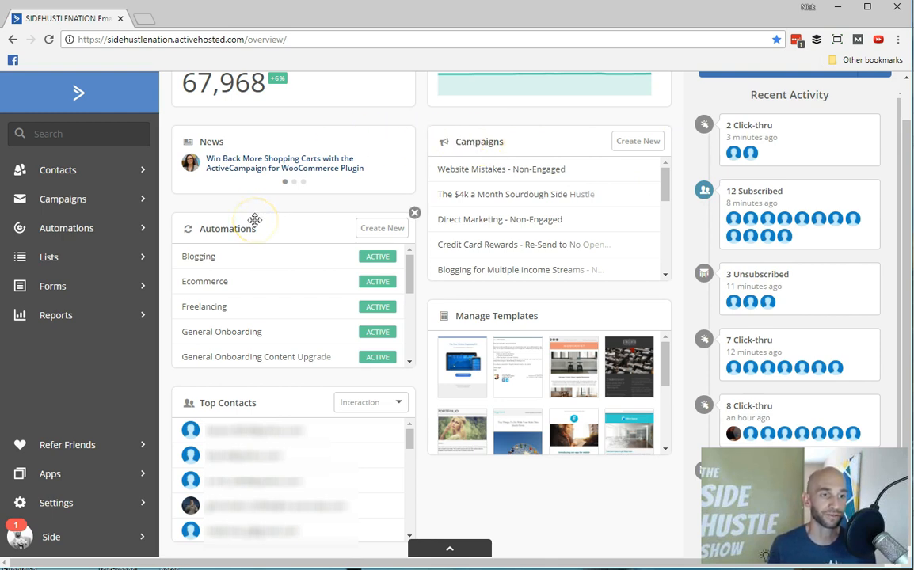
{"action": "scroll", "scroll_direction": "up", "scroll_amount": 3}
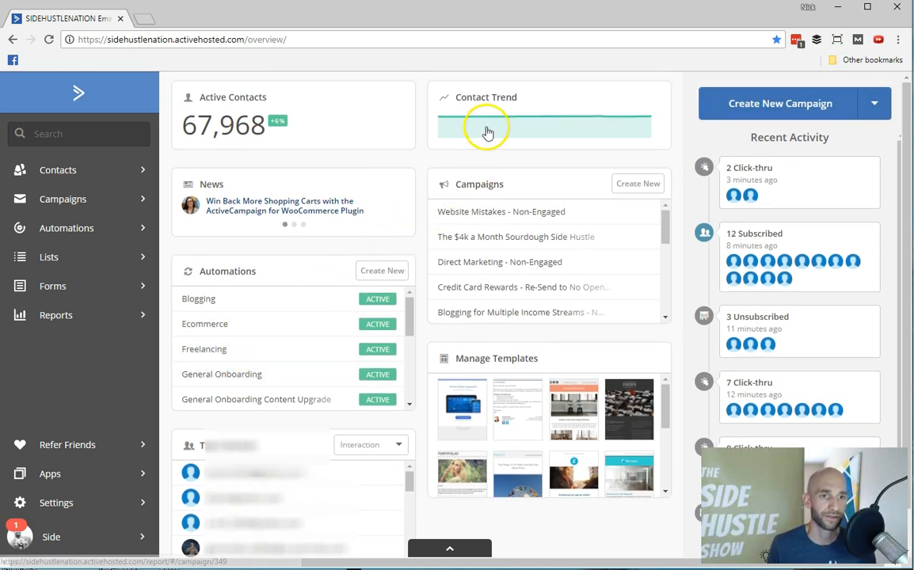
{"action": "mouse_move", "coordinate": [490, 117]}
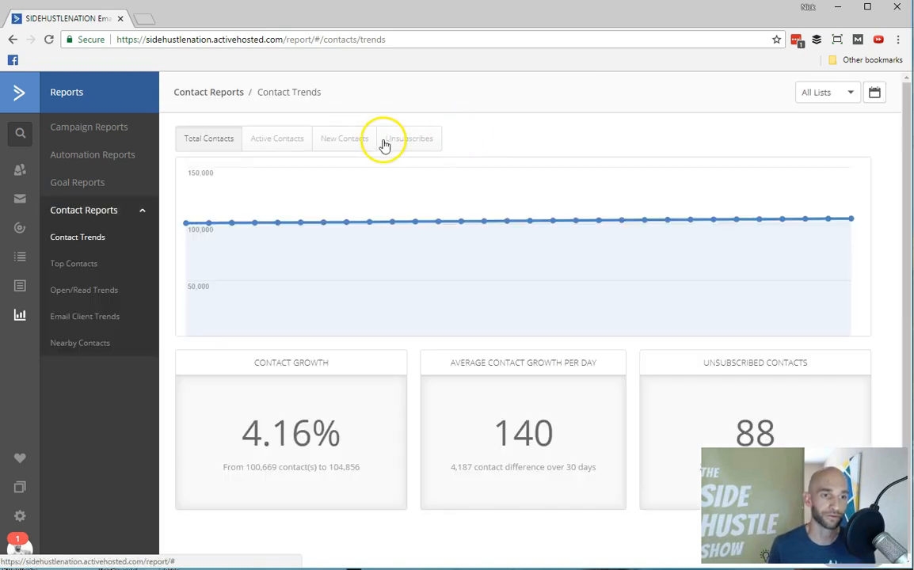
- Show the New Contacts trend, 4187 contacts added over 30 days
{"action": "left_click", "coordinate": [343, 140]}
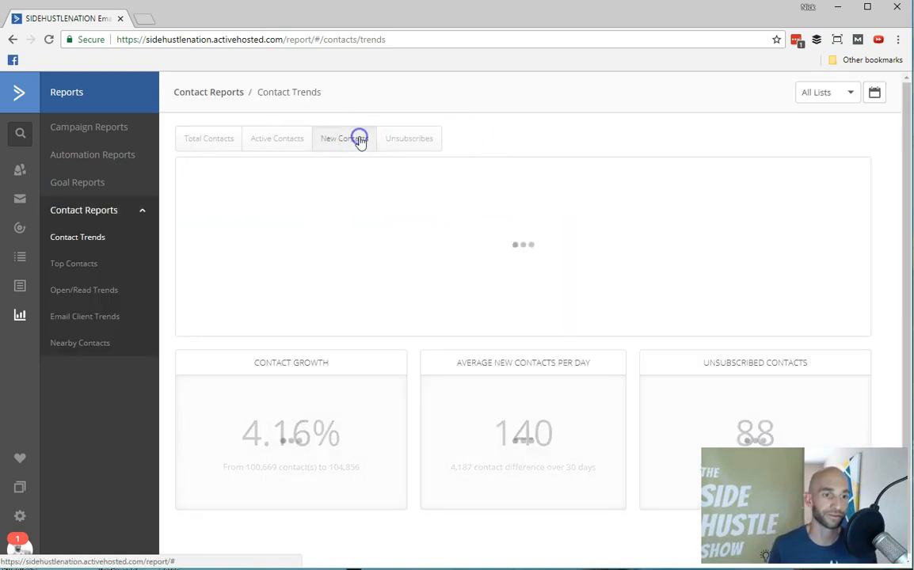
{"action": "left_click", "coordinate": [355, 138]}
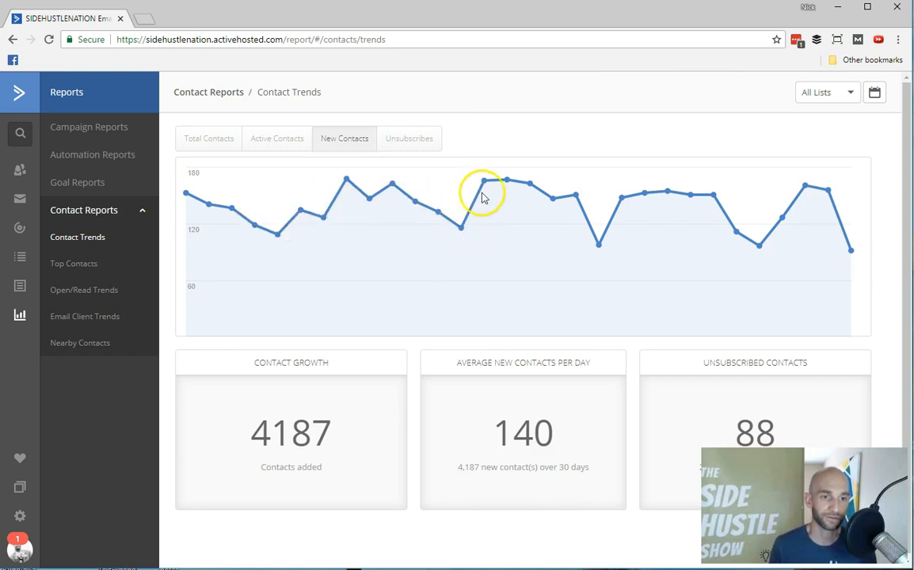
{"action": "mouse_move", "coordinate": [576, 198]}
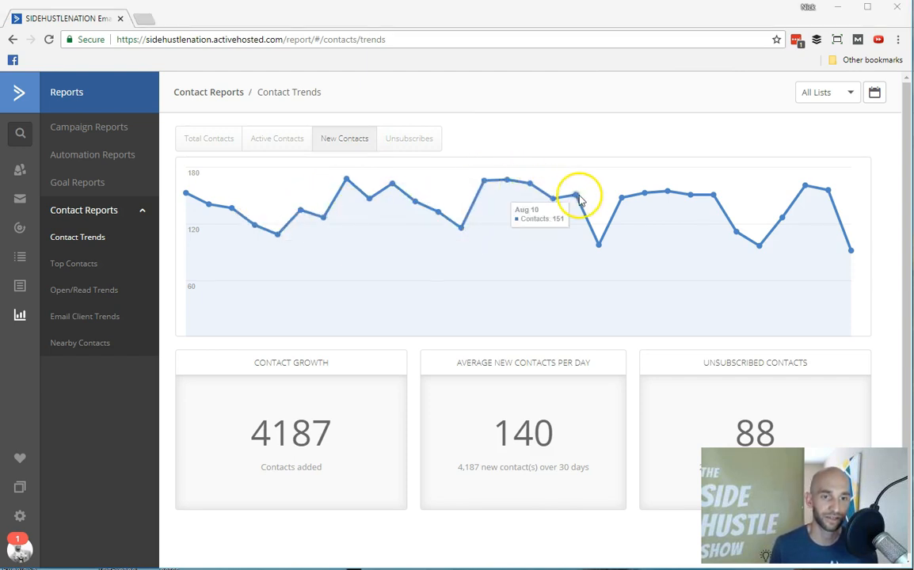
{"action": "mouse_move", "coordinate": [605, 216]}
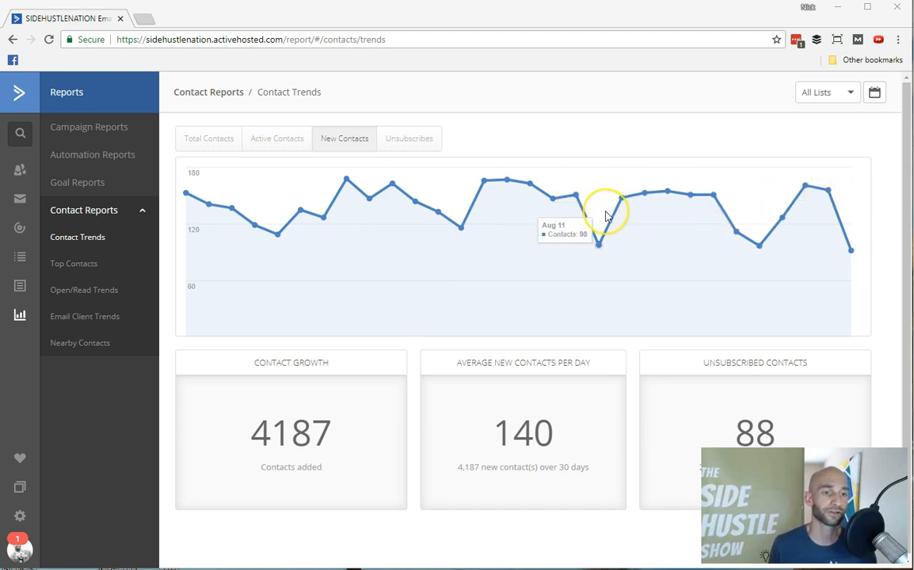
{"action": "mouse_move", "coordinate": [617, 190]}
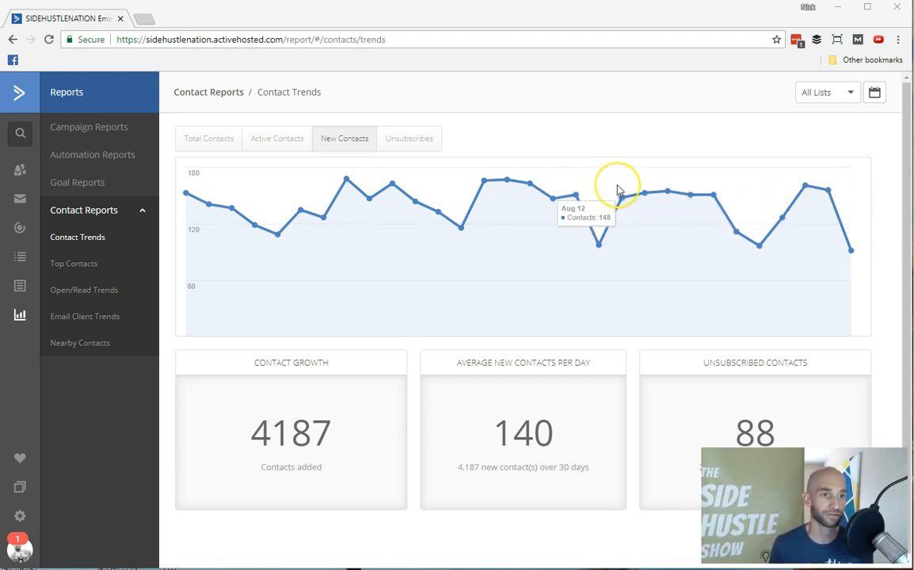
{"action": "mouse_move", "coordinate": [614, 196]}
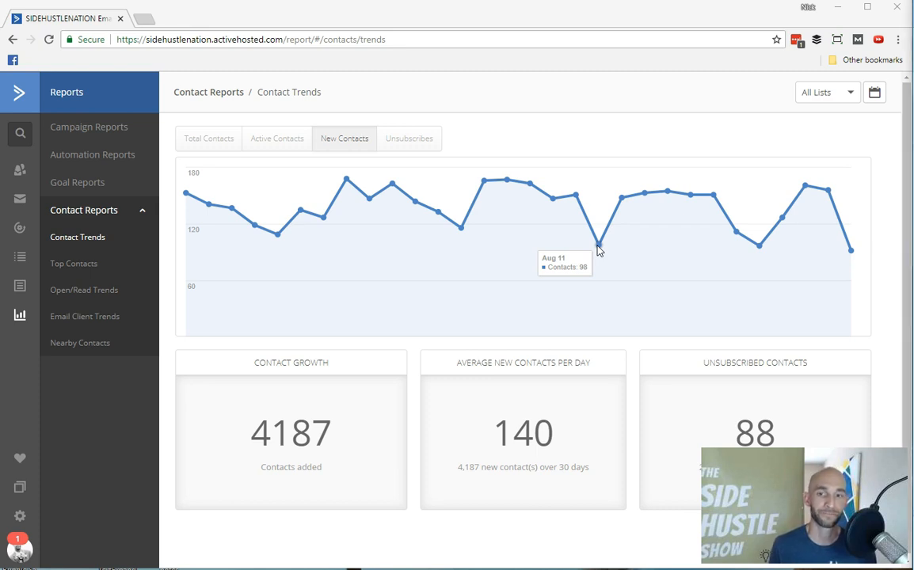
{"action": "mouse_move", "coordinate": [593, 253]}
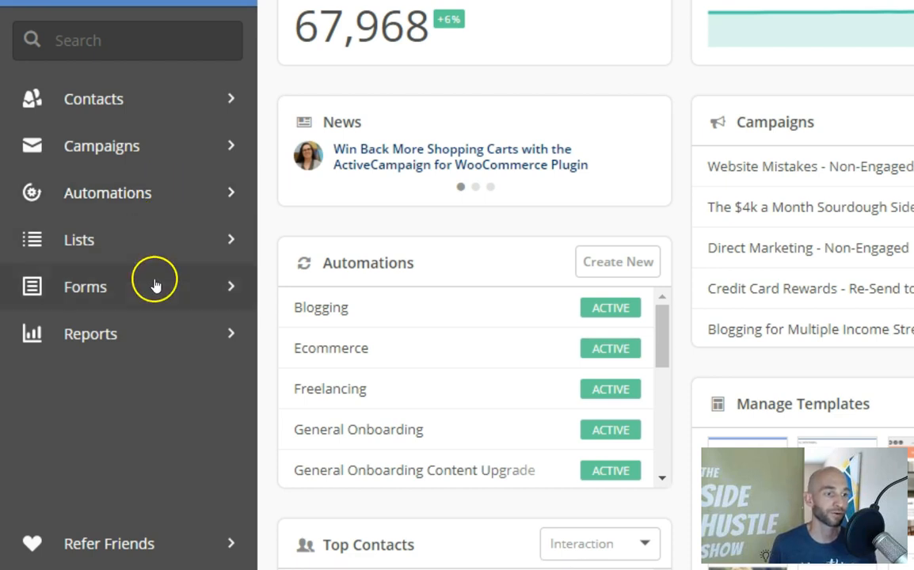
{"action": "mouse_move", "coordinate": [149, 334]}
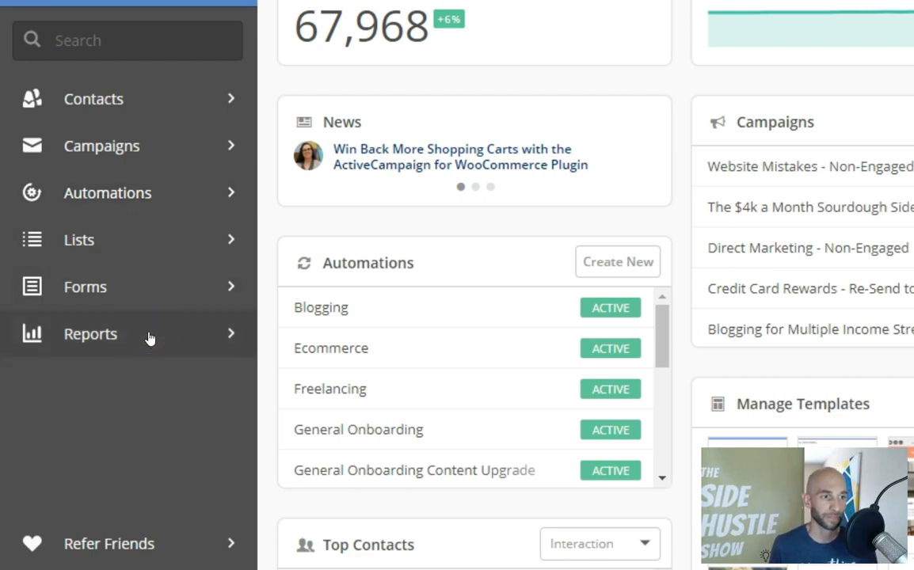
{"action": "mouse_move", "coordinate": [158, 288]}
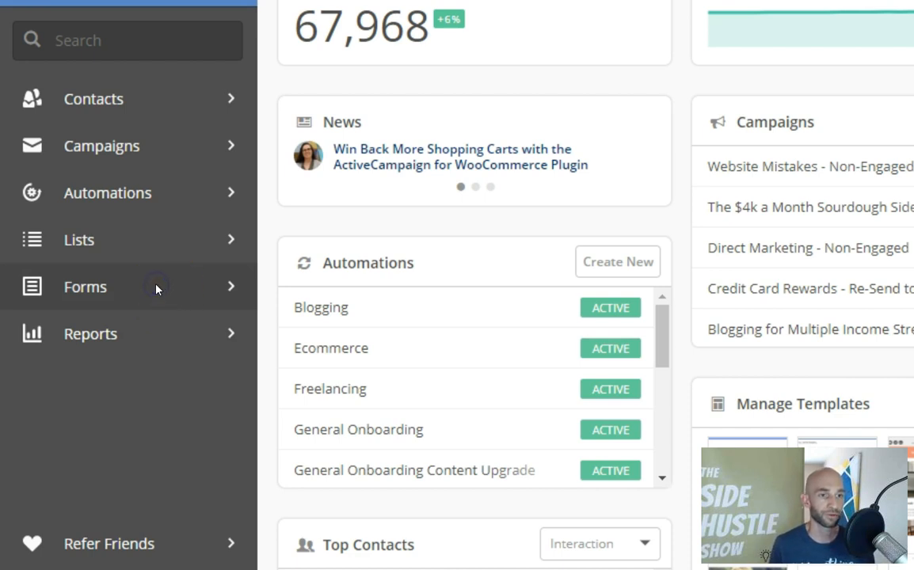
- Go to the Forms page listing signup forms and their entry counts
{"action": "left_click", "coordinate": [84, 287]}
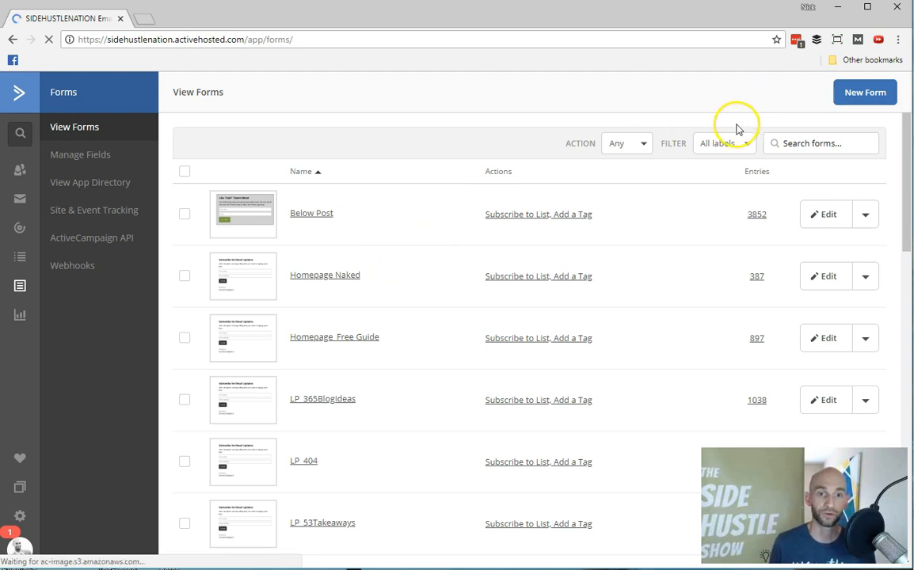
{"action": "mouse_move", "coordinate": [453, 228]}
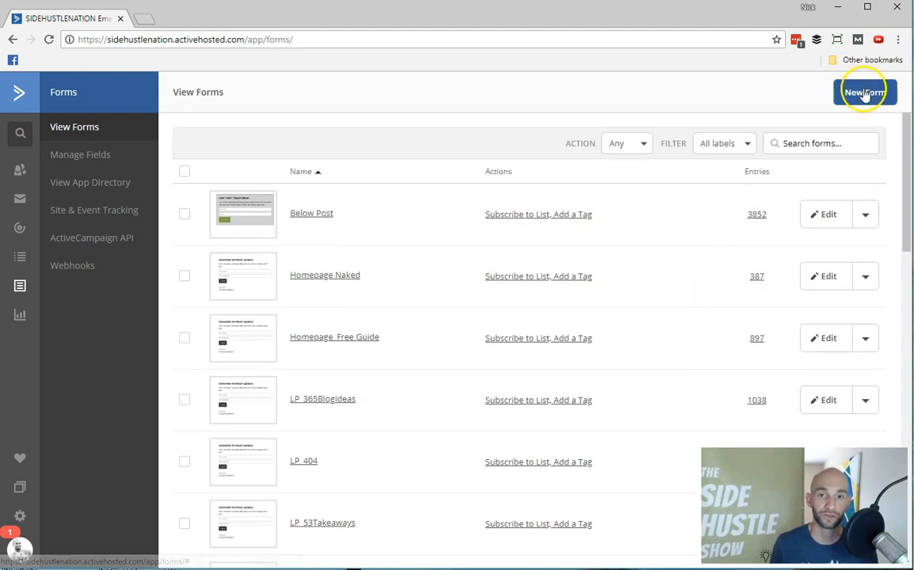
- Start a new inline form named 'Test Form' subscribing to SHN Newsletter
{"action": "left_click", "coordinate": [862, 91]}
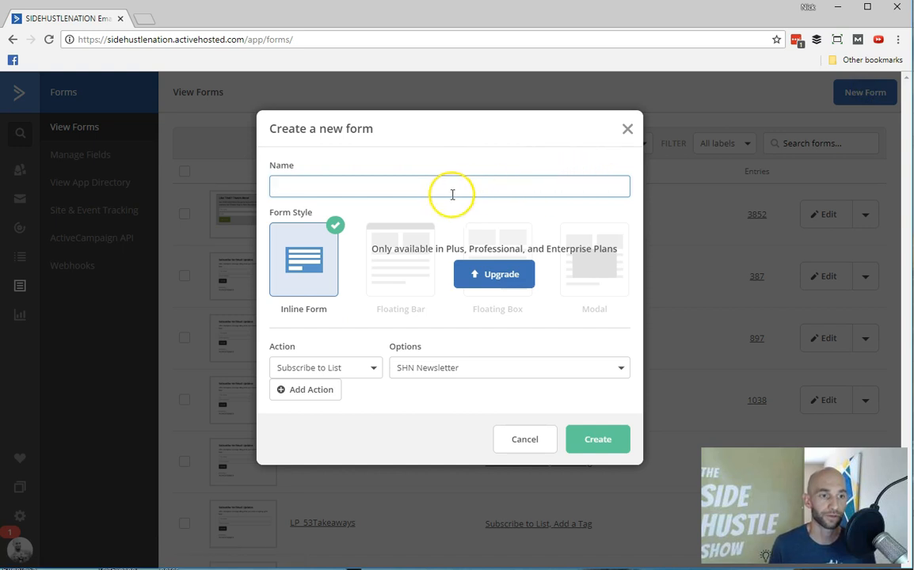
{"action": "type", "text": "Test F"}
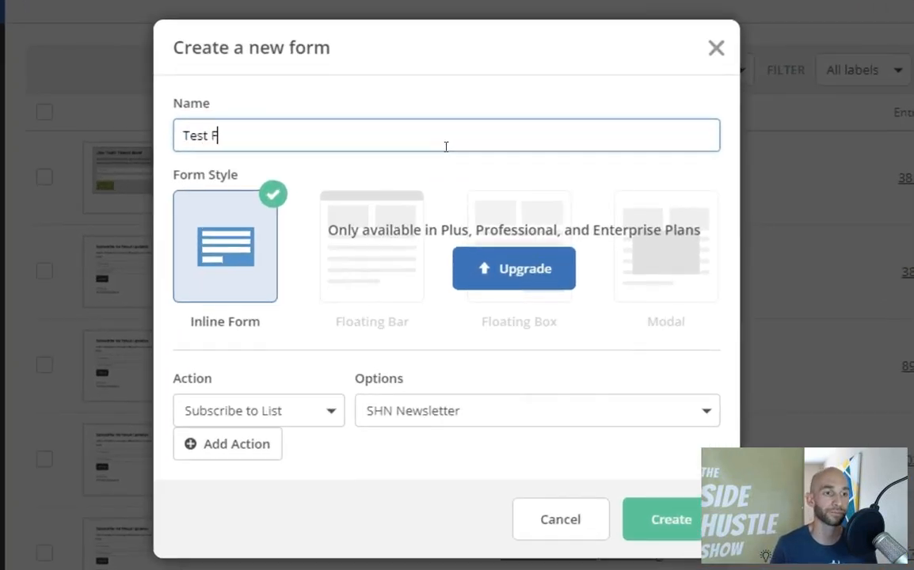
{"action": "type", "text": "orm"}
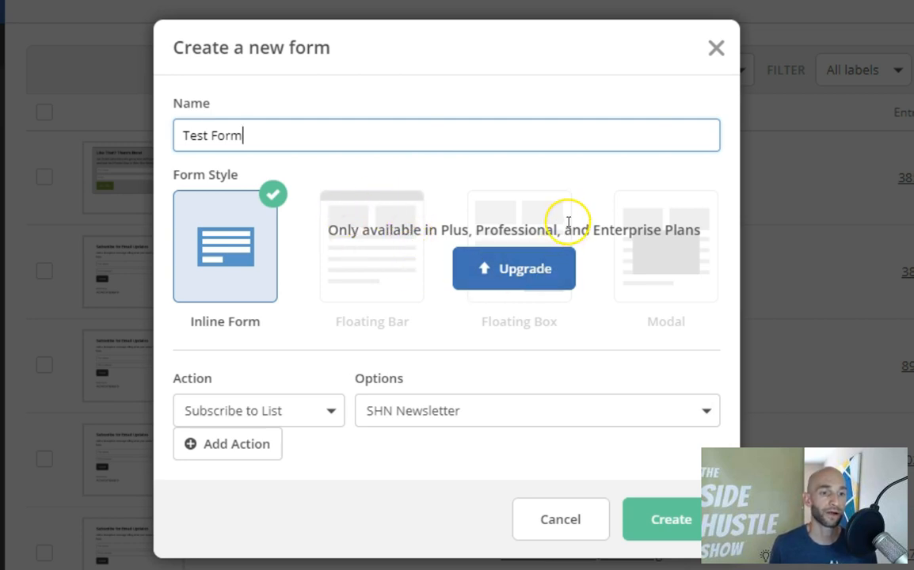
{"action": "mouse_move", "coordinate": [514, 196]}
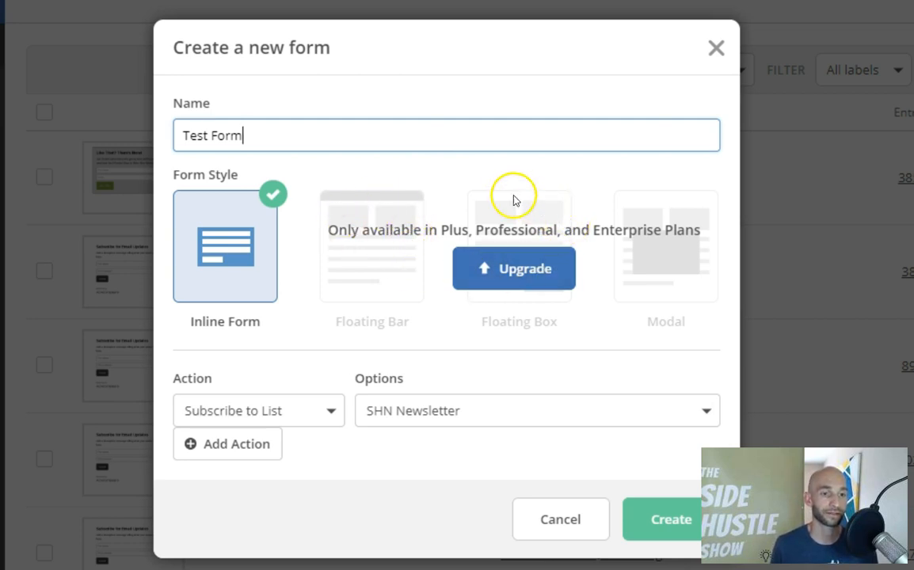
{"action": "mouse_move", "coordinate": [374, 273]}
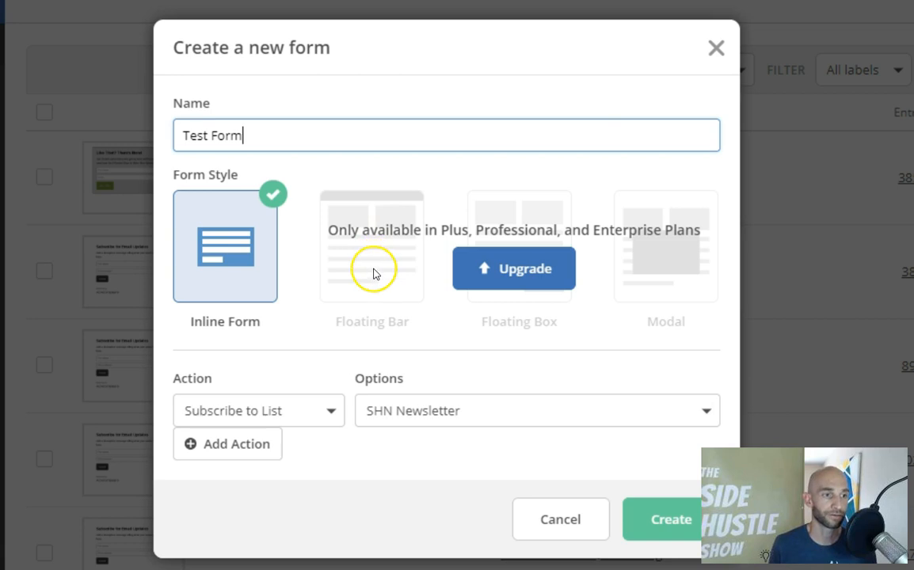
{"action": "mouse_move", "coordinate": [624, 251]}
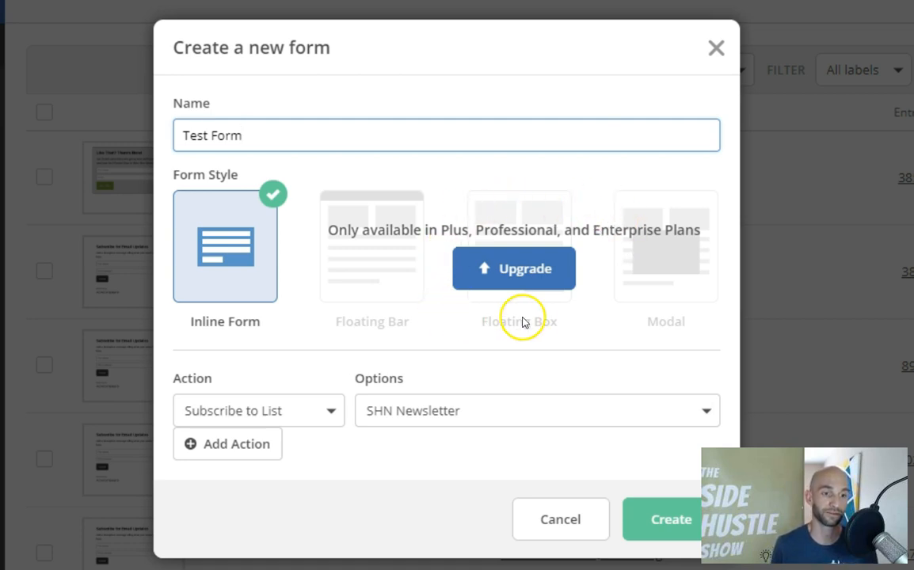
{"action": "mouse_move", "coordinate": [519, 220]}
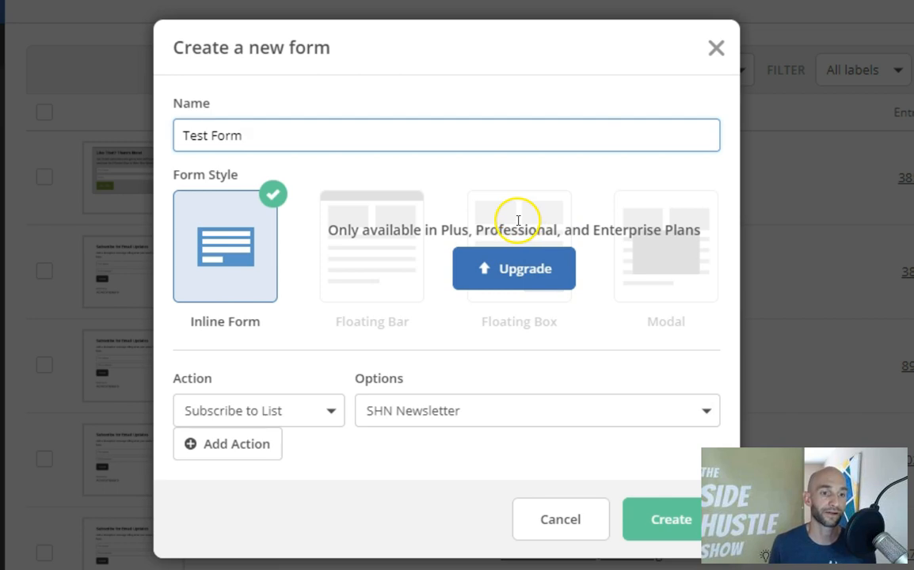
{"action": "mouse_move", "coordinate": [520, 220]}
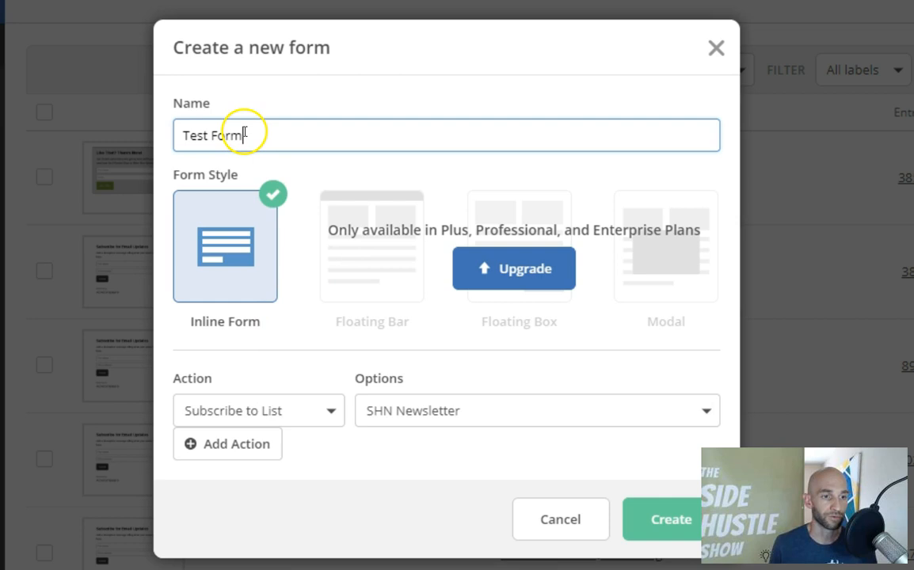
{"action": "mouse_move", "coordinate": [234, 261]}
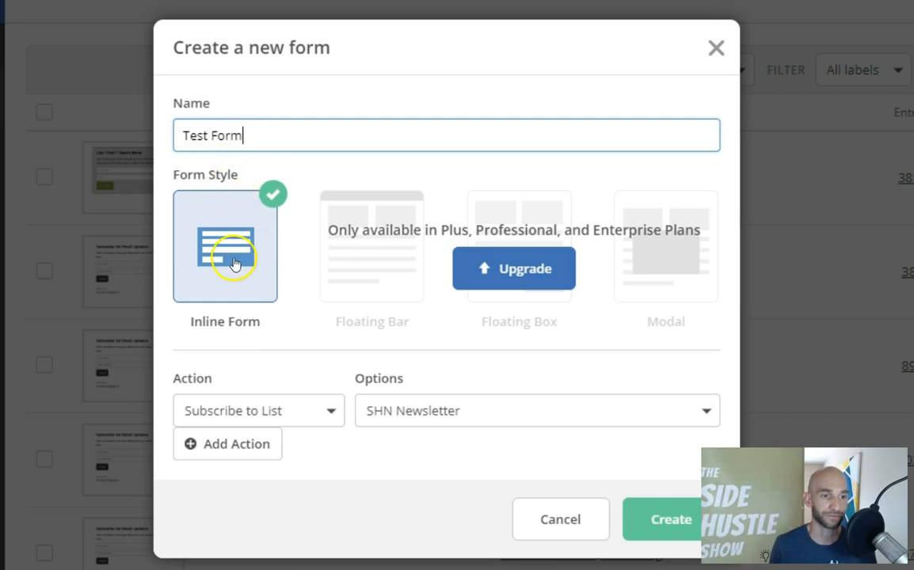
{"action": "mouse_move", "coordinate": [316, 414]}
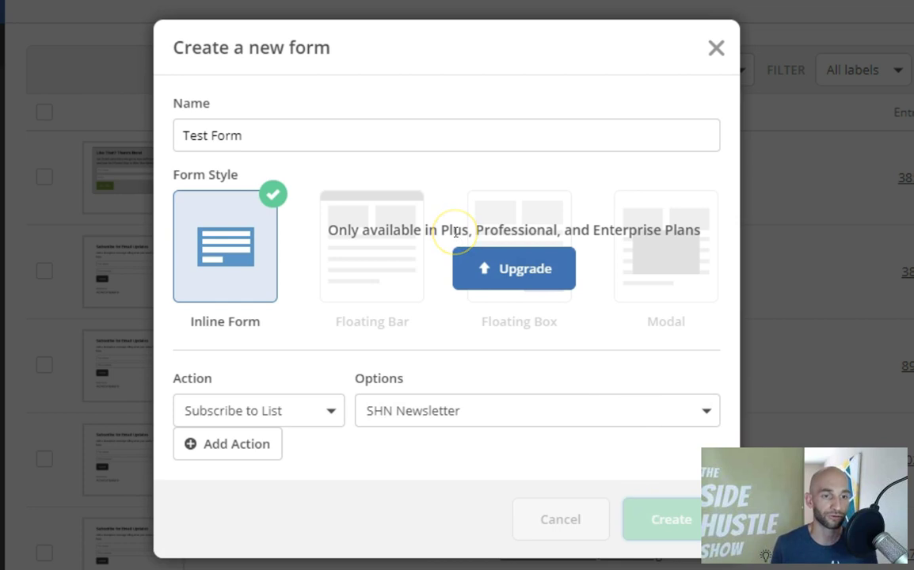
- Create the form, relabel Full Name to First Name, and review its styling settings
{"action": "left_click", "coordinate": [672, 519]}
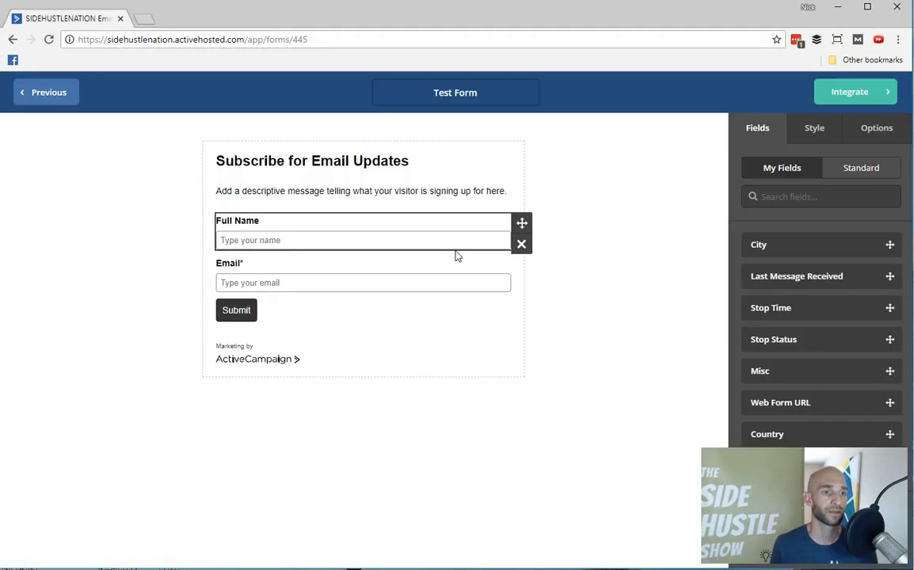
{"action": "left_click", "coordinate": [355, 190]}
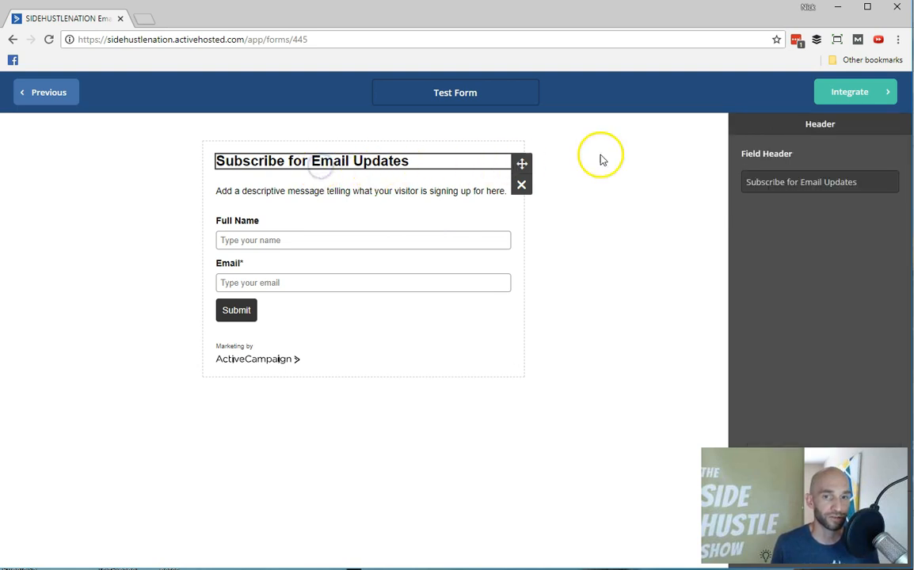
{"action": "mouse_move", "coordinate": [801, 182]}
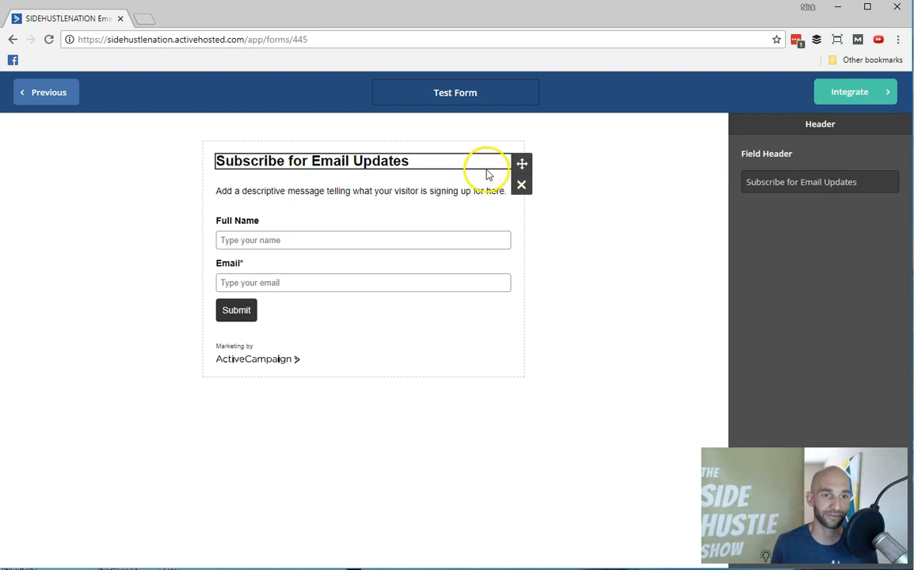
{"action": "mouse_move", "coordinate": [559, 216]}
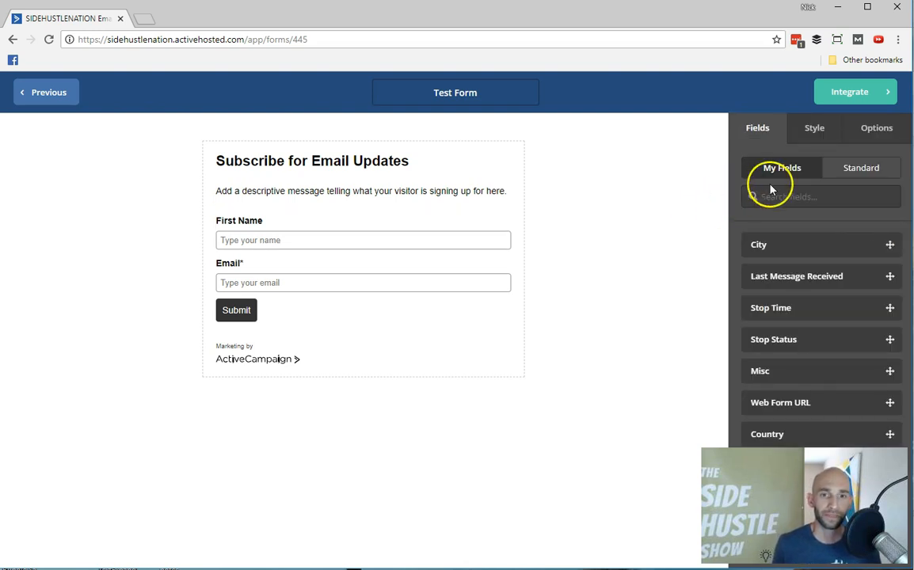
{"action": "left_click", "coordinate": [236, 310]}
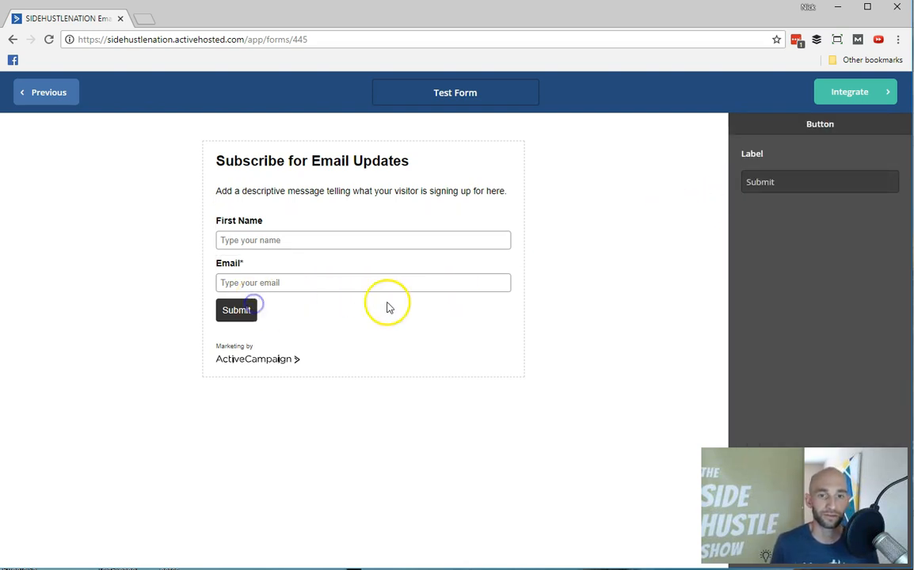
{"action": "left_click", "coordinate": [362, 272]}
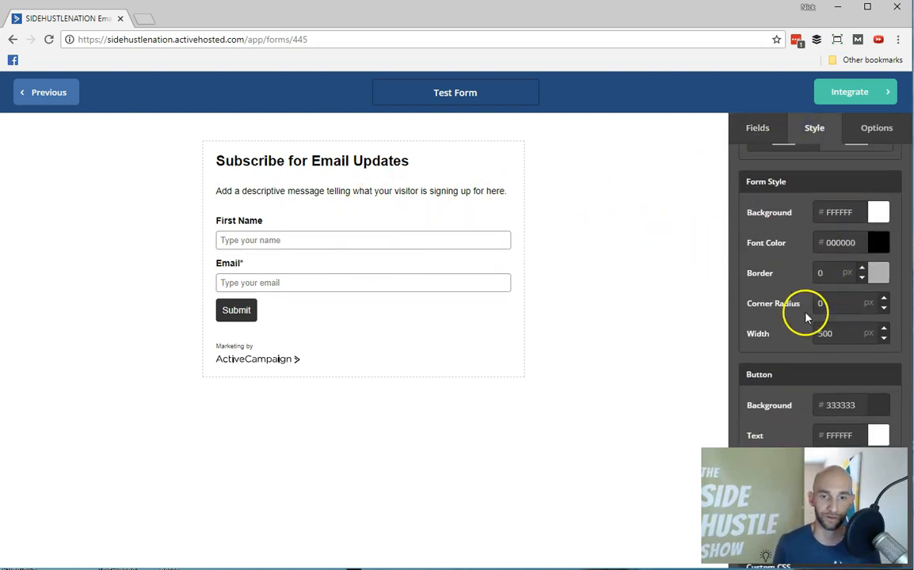
{"action": "scroll", "scroll_direction": "down", "scroll_amount": 3}
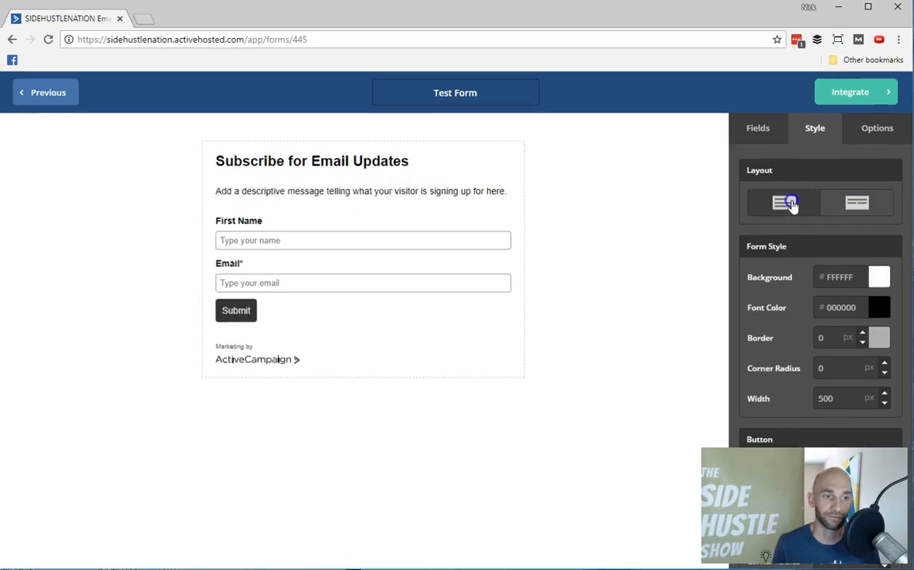
- Set the form's On Submit option to Open URL
{"action": "left_click", "coordinate": [876, 128]}
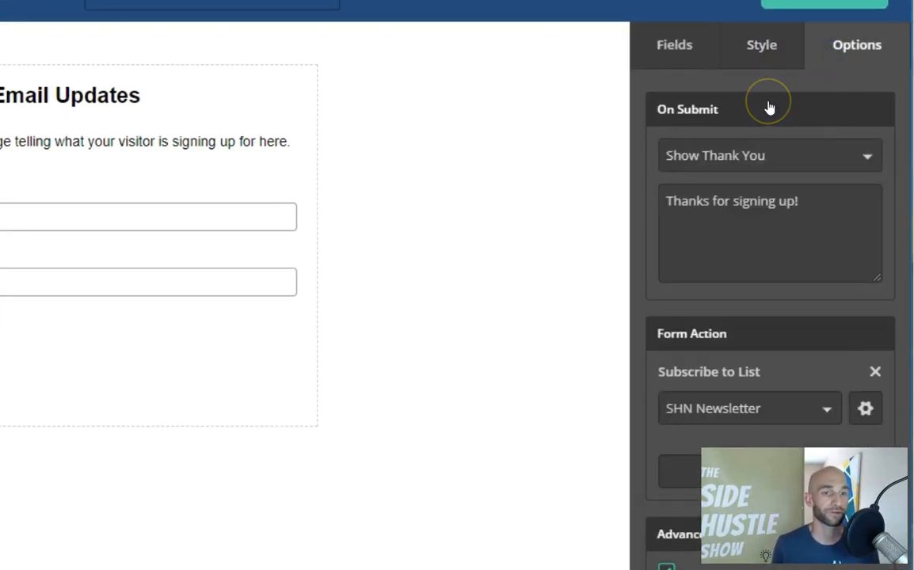
{"action": "mouse_move", "coordinate": [820, 156]}
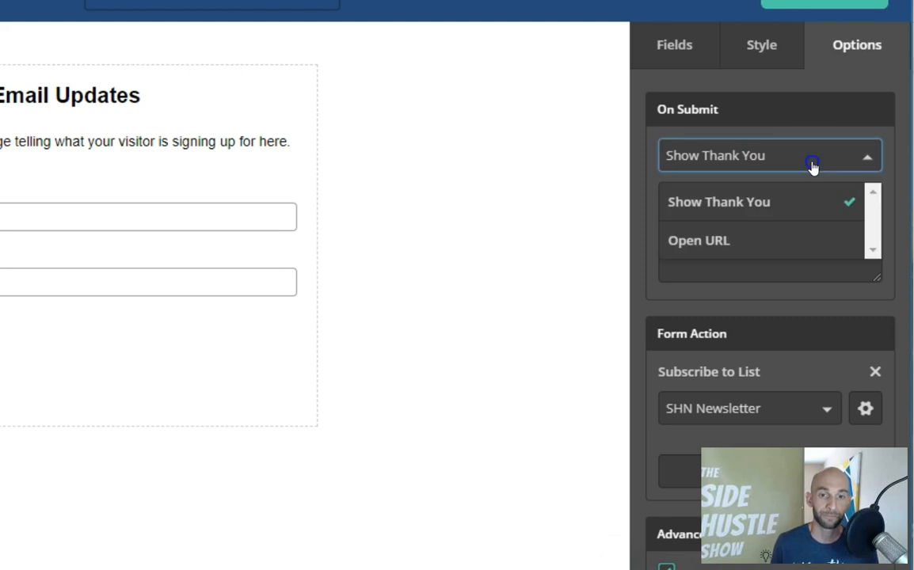
{"action": "left_click", "coordinate": [698, 241]}
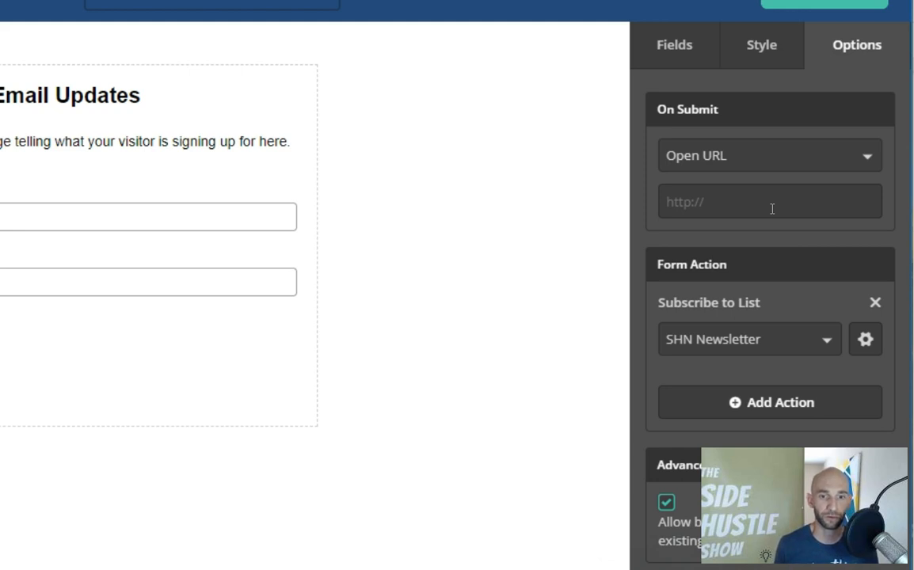
{"action": "scroll", "scroll_direction": "down", "scroll_amount": 3}
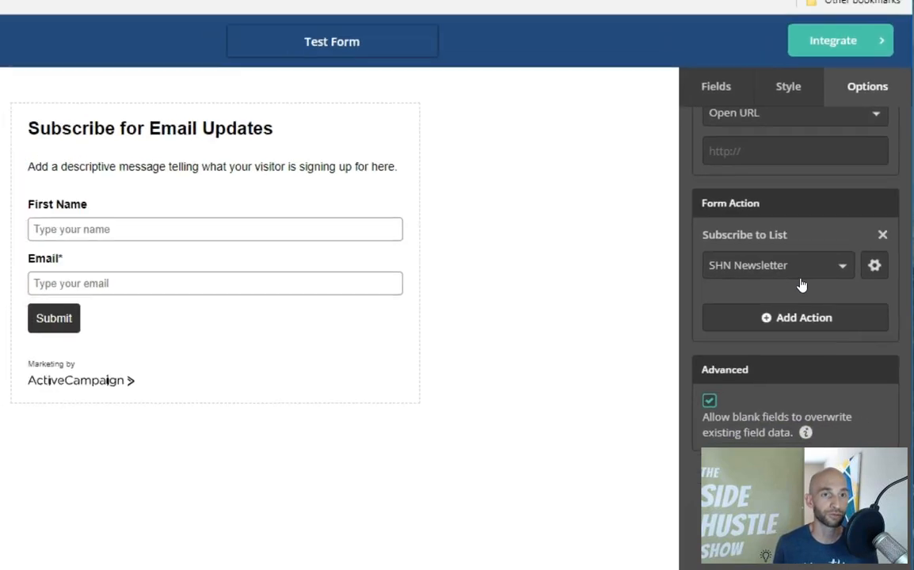
- Add an 'Add a Tag' action with tag Blogging and move on to Integrate
{"action": "left_click", "coordinate": [795, 317]}
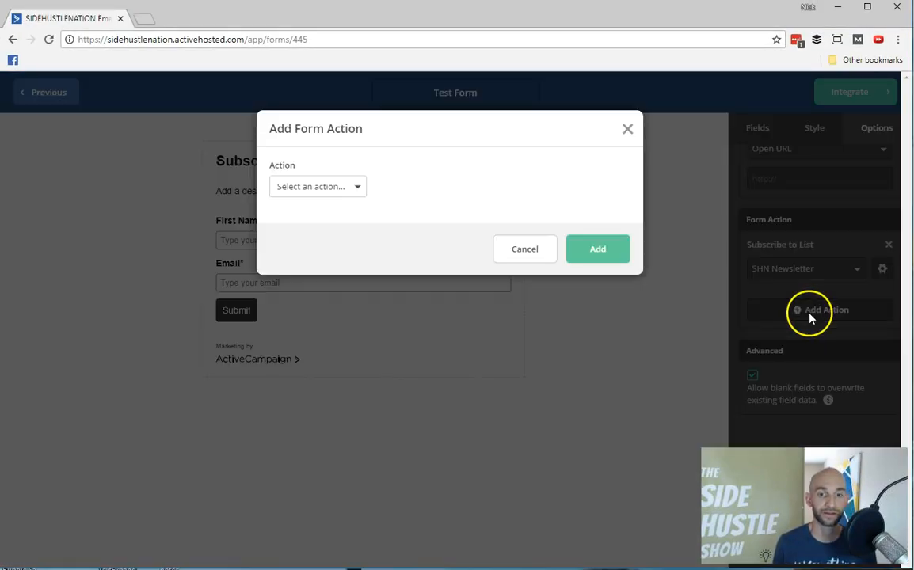
{"action": "left_click", "coordinate": [317, 187]}
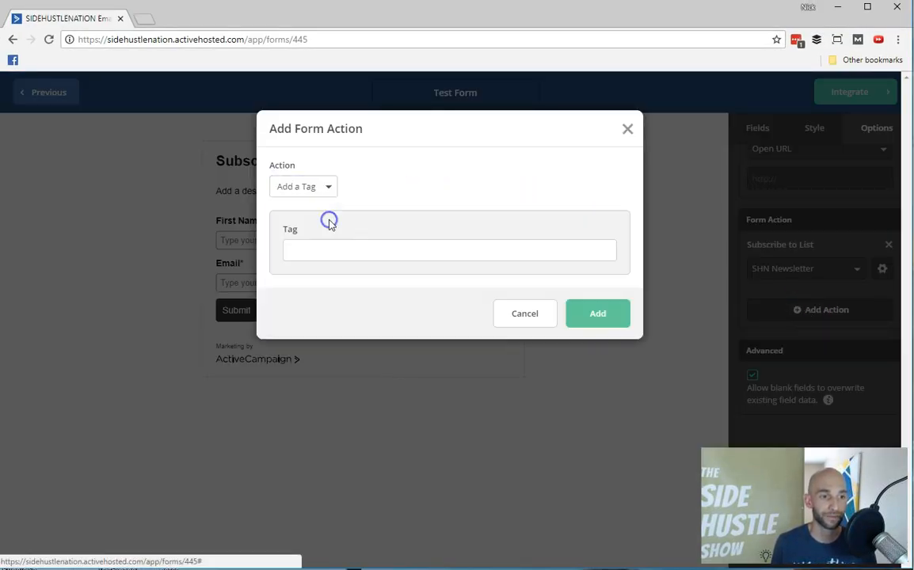
{"action": "left_click", "coordinate": [450, 250]}
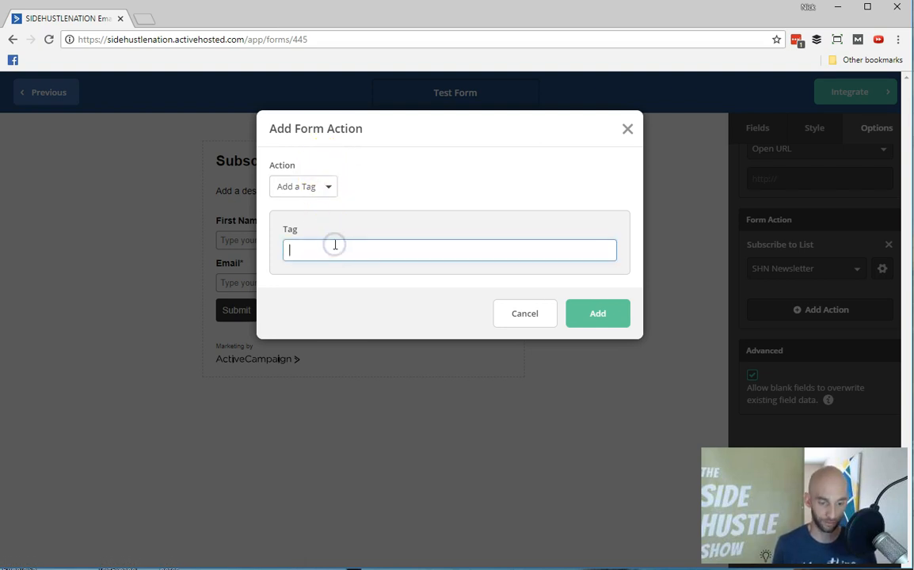
{"action": "type", "text": "Blogging"}
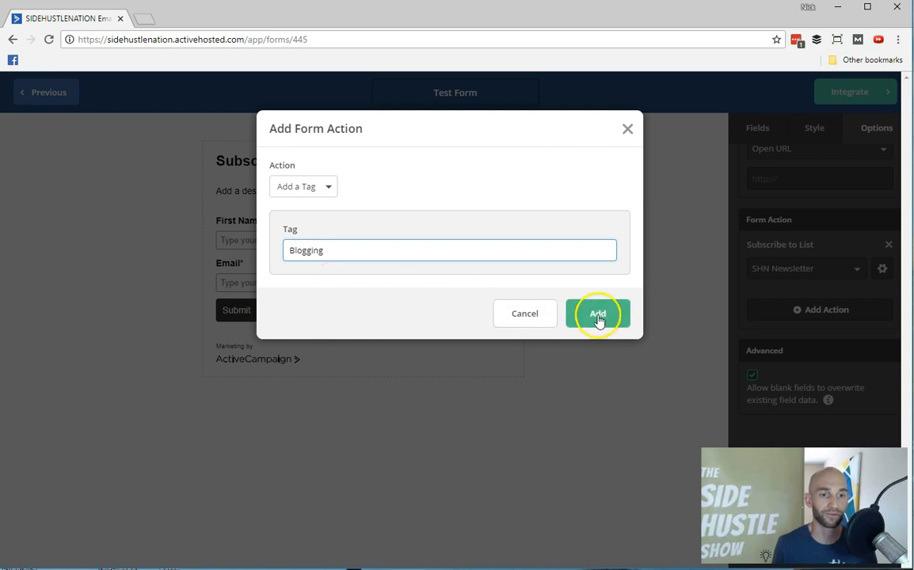
{"action": "left_click", "coordinate": [599, 314]}
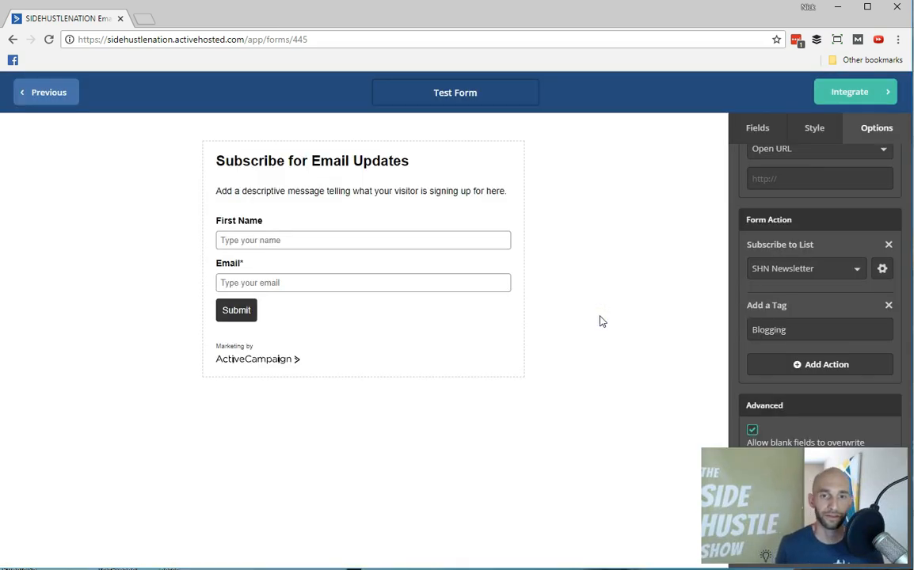
{"action": "mouse_move", "coordinate": [849, 92]}
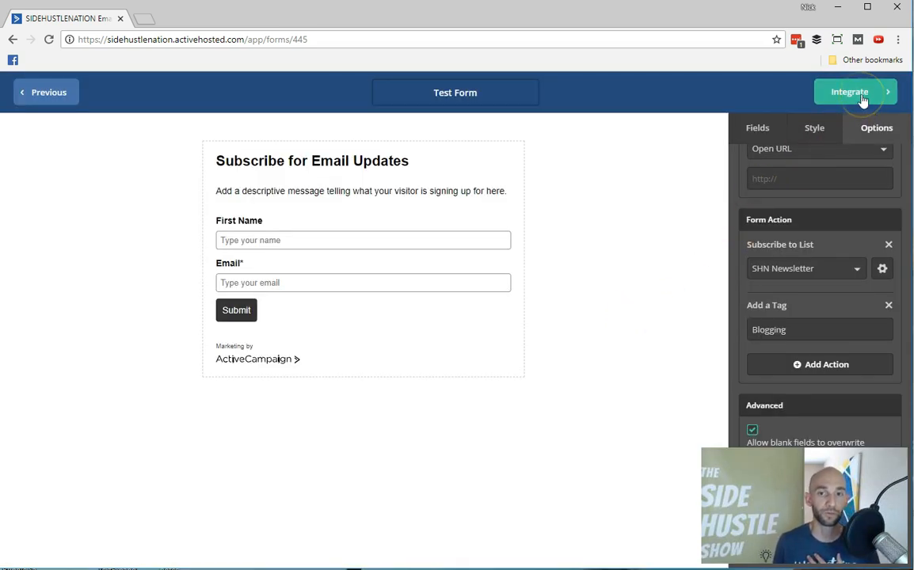
{"action": "left_click", "coordinate": [848, 91]}
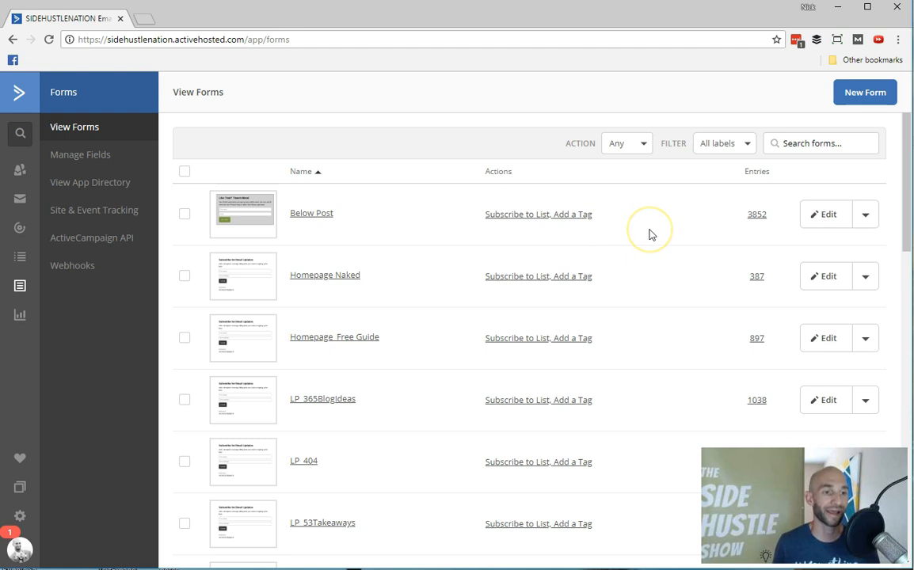
{"action": "mouse_move", "coordinate": [652, 234]}
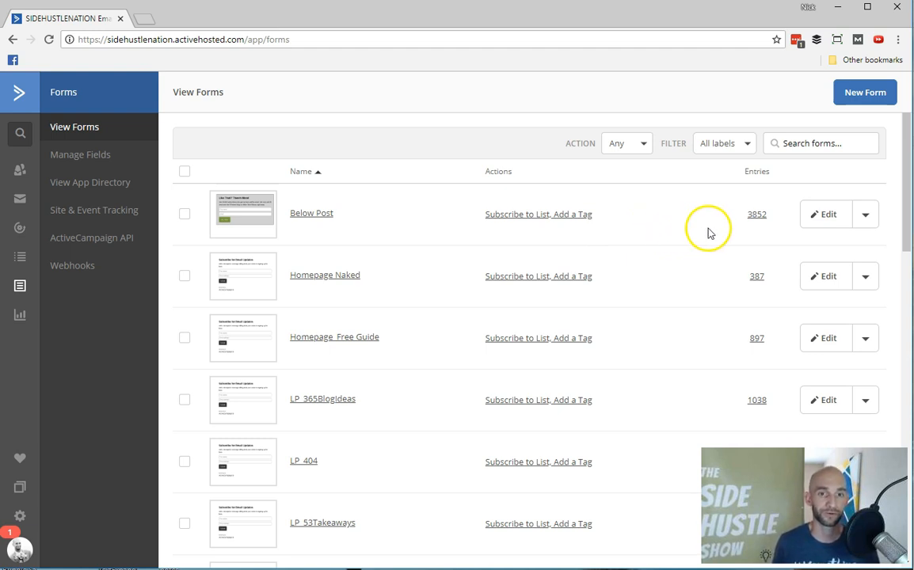
{"action": "mouse_move", "coordinate": [709, 216]}
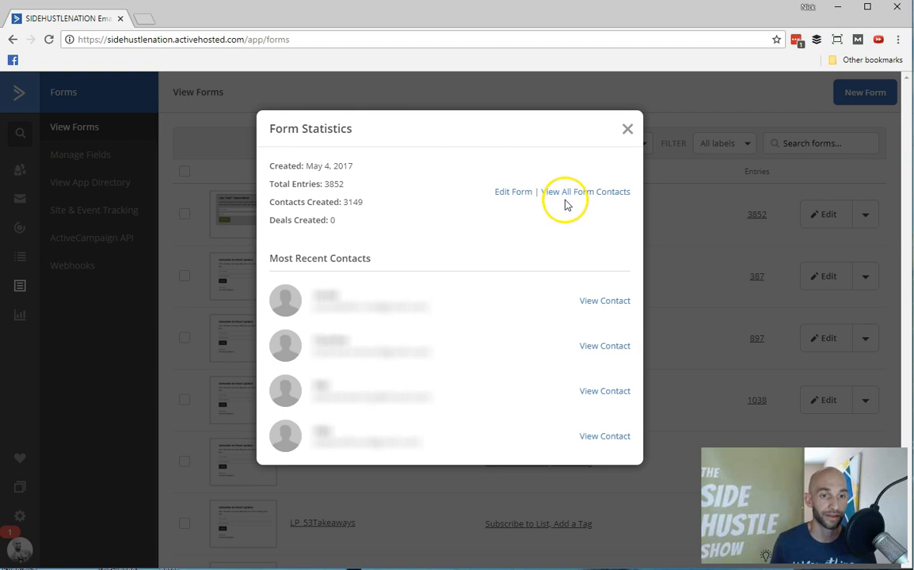
{"action": "mouse_move", "coordinate": [529, 253]}
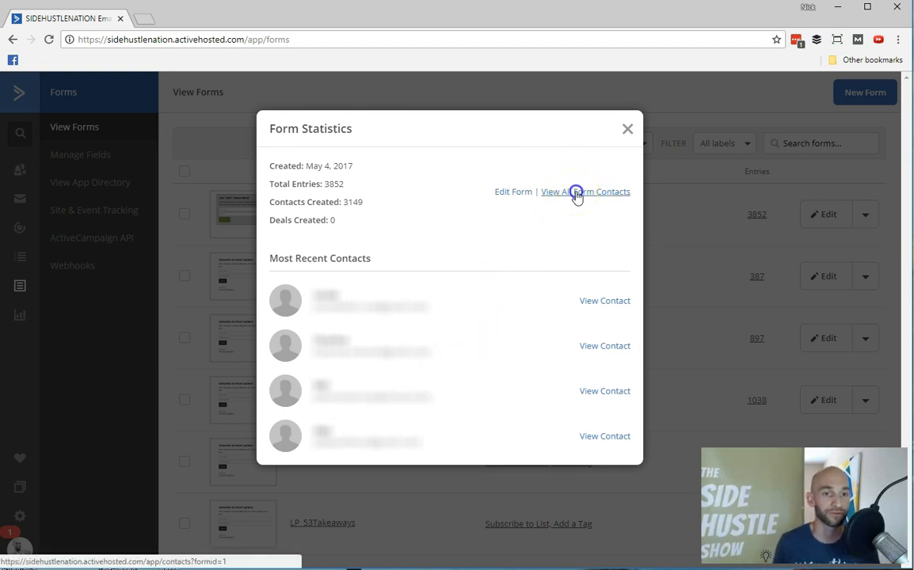
- View all 3,737 contacts who signed up through the Below Post form
{"action": "left_click", "coordinate": [586, 192]}
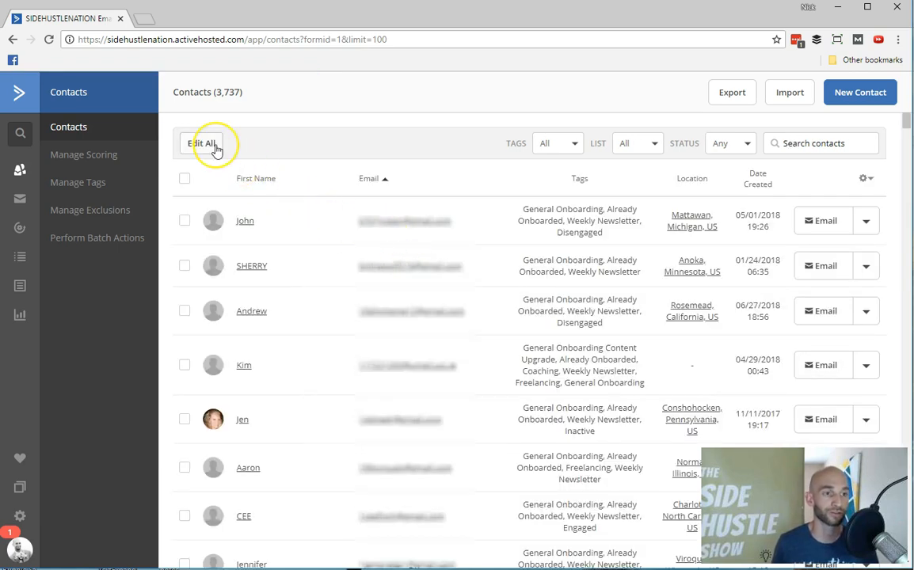
{"action": "mouse_move", "coordinate": [408, 214]}
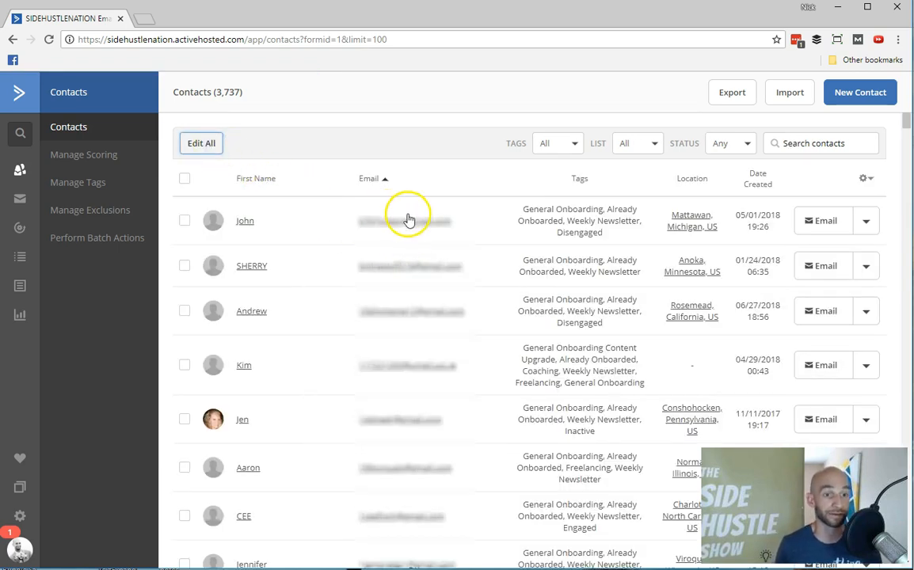
{"action": "left_click", "coordinate": [201, 143]}
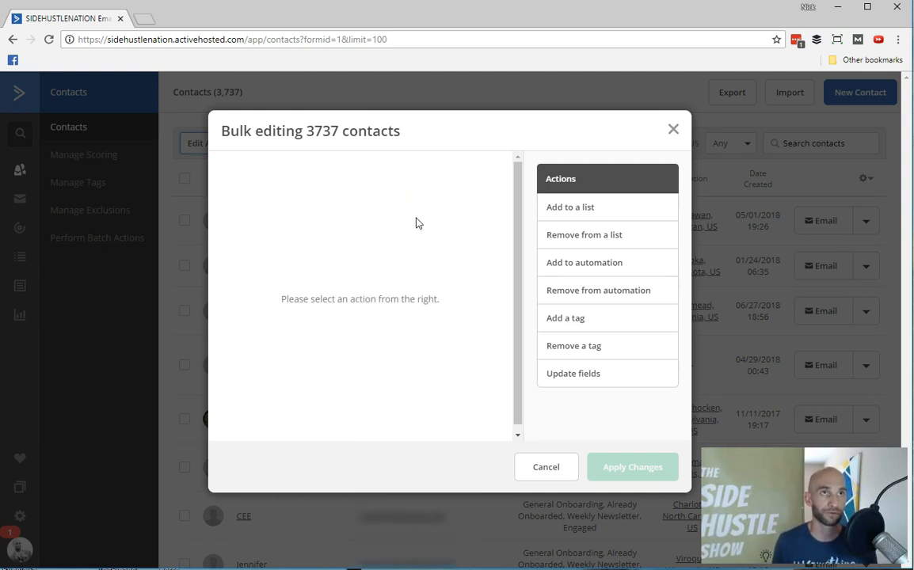
{"action": "mouse_move", "coordinate": [573, 317]}
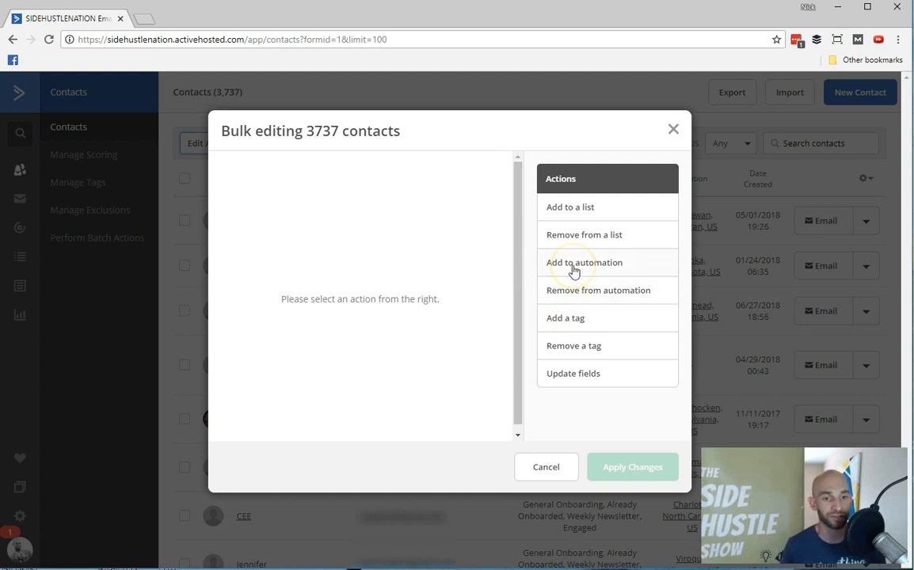
{"action": "mouse_move", "coordinate": [589, 221]}
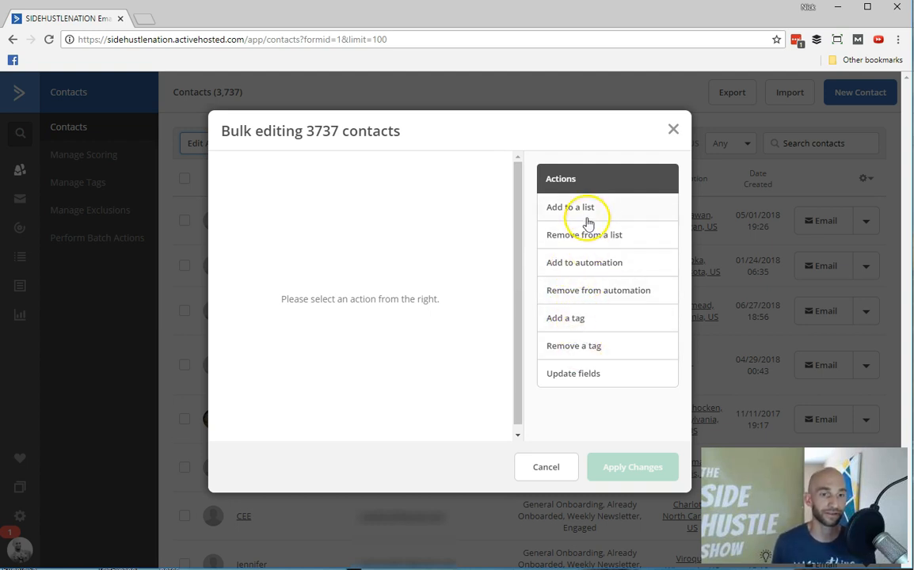
{"action": "mouse_move", "coordinate": [627, 171]}
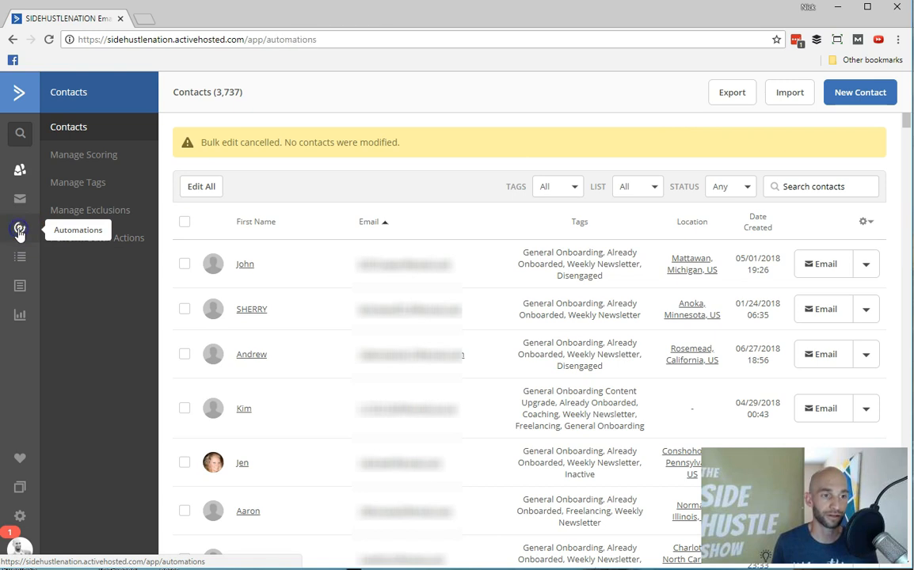
- Start a new automation and browse the recipe gallery templates
{"action": "left_click", "coordinate": [19, 228]}
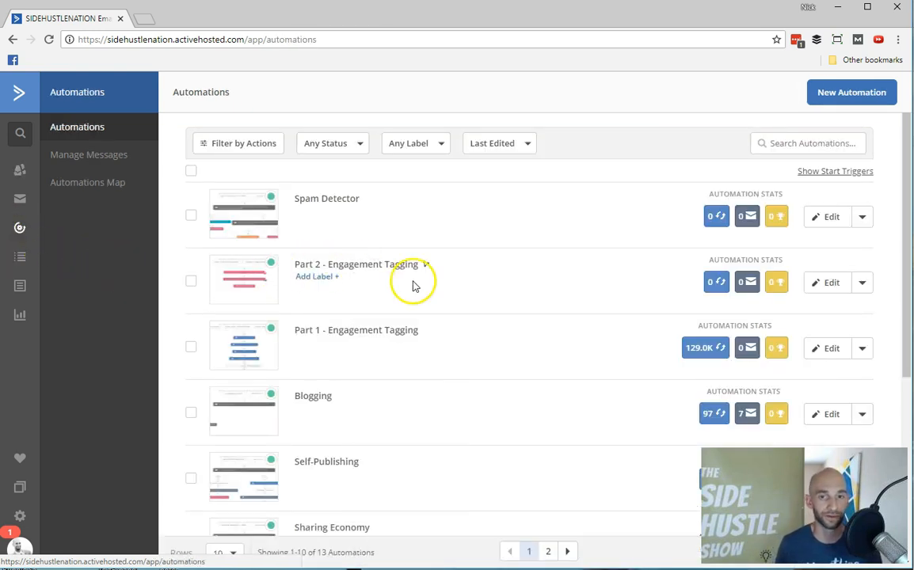
{"action": "mouse_move", "coordinate": [488, 283]}
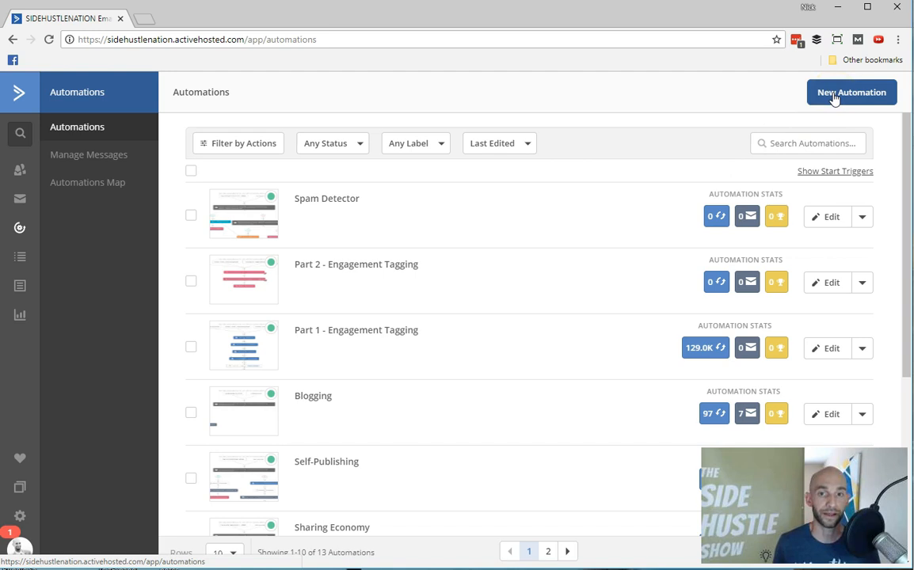
{"action": "left_click", "coordinate": [847, 92]}
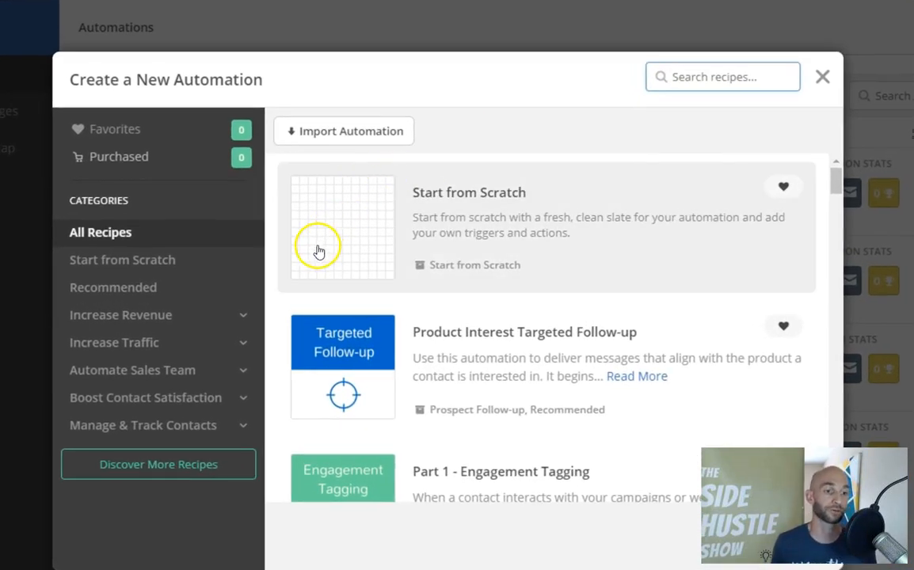
{"action": "scroll", "scroll_direction": "down", "scroll_amount": 3}
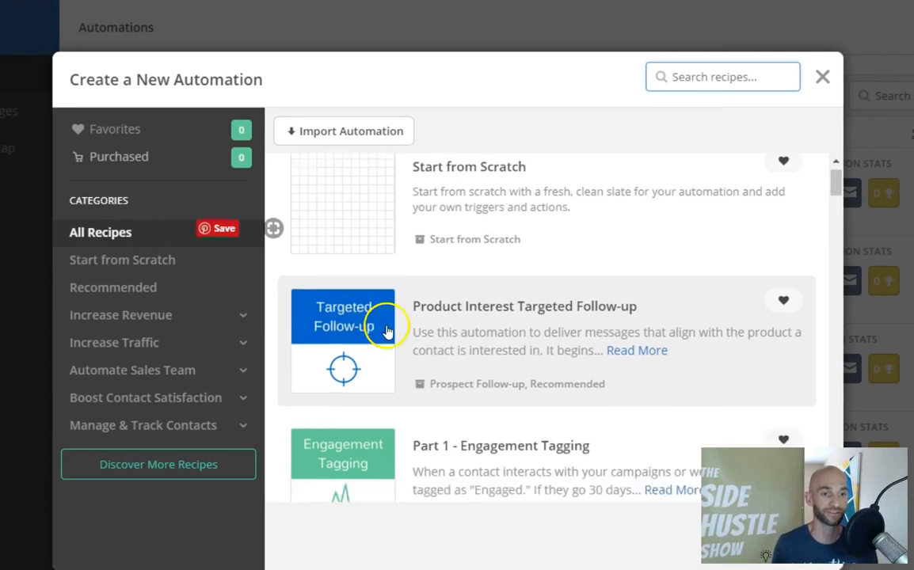
{"action": "scroll", "scroll_direction": "down", "scroll_amount": 3}
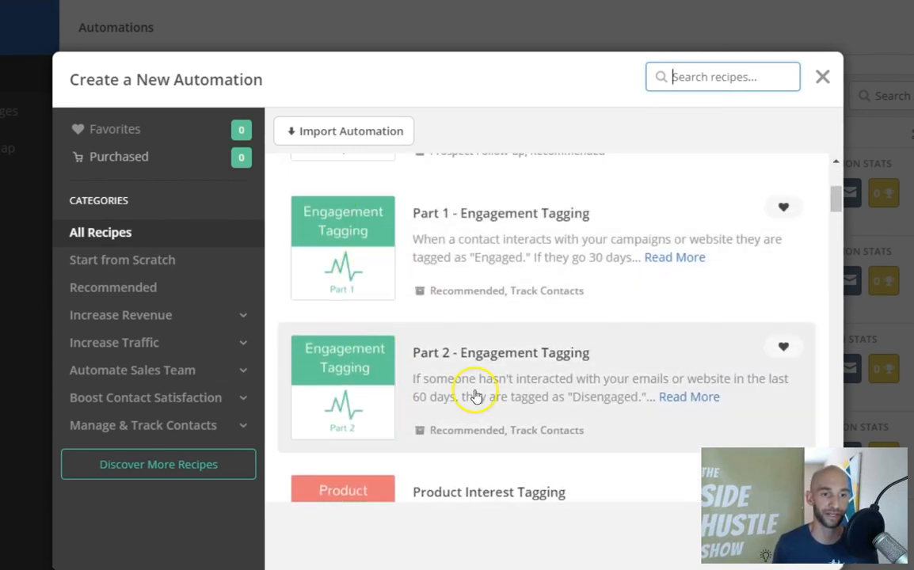
{"action": "mouse_move", "coordinate": [489, 286]}
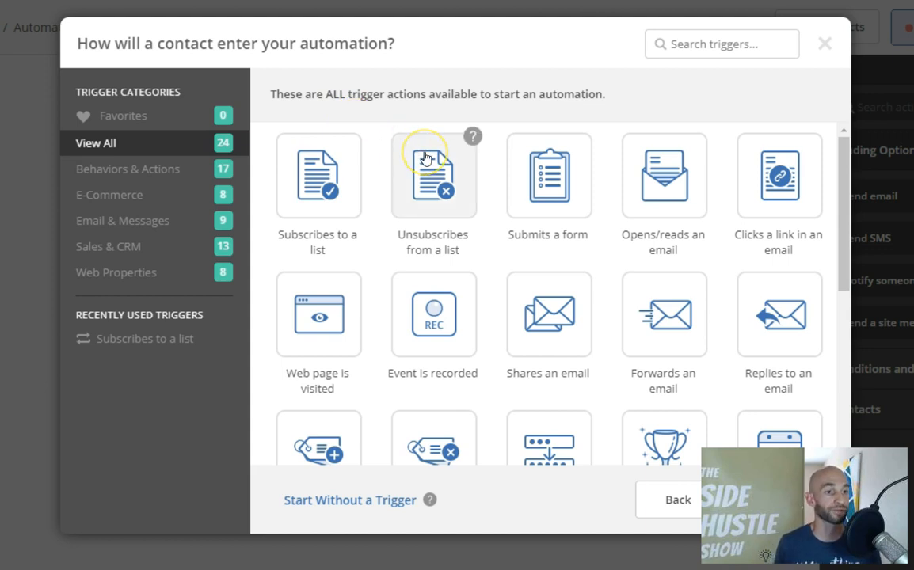
{"action": "mouse_move", "coordinate": [304, 173]}
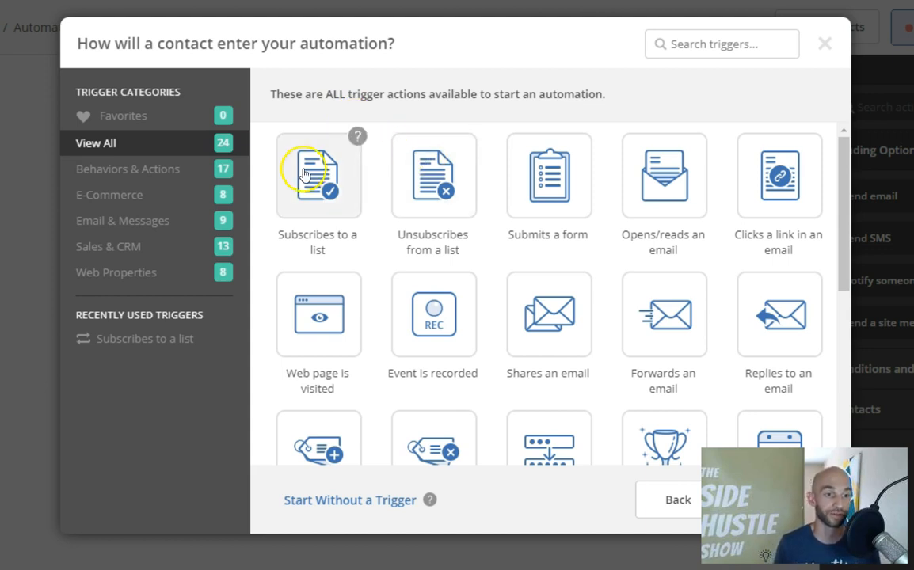
{"action": "mouse_move", "coordinate": [517, 304]}
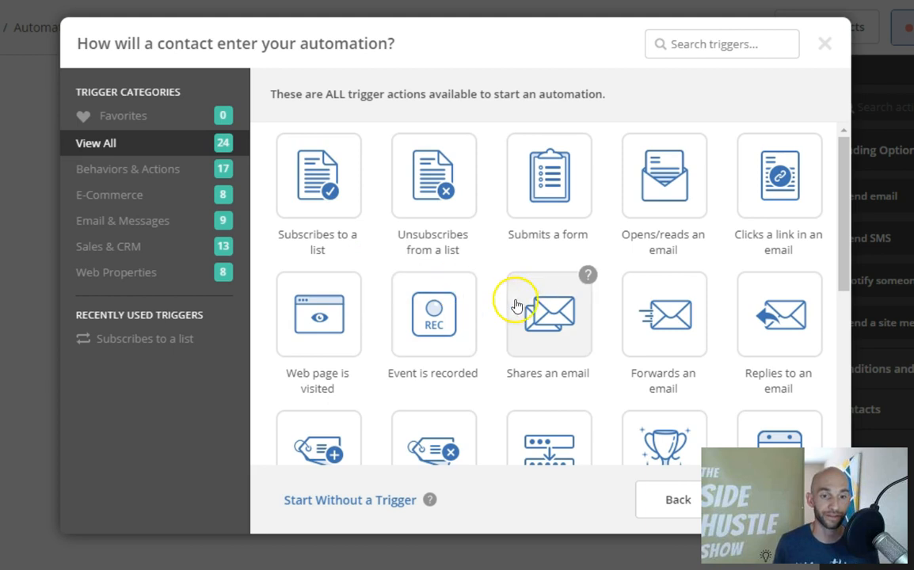
{"action": "mouse_move", "coordinate": [570, 260]}
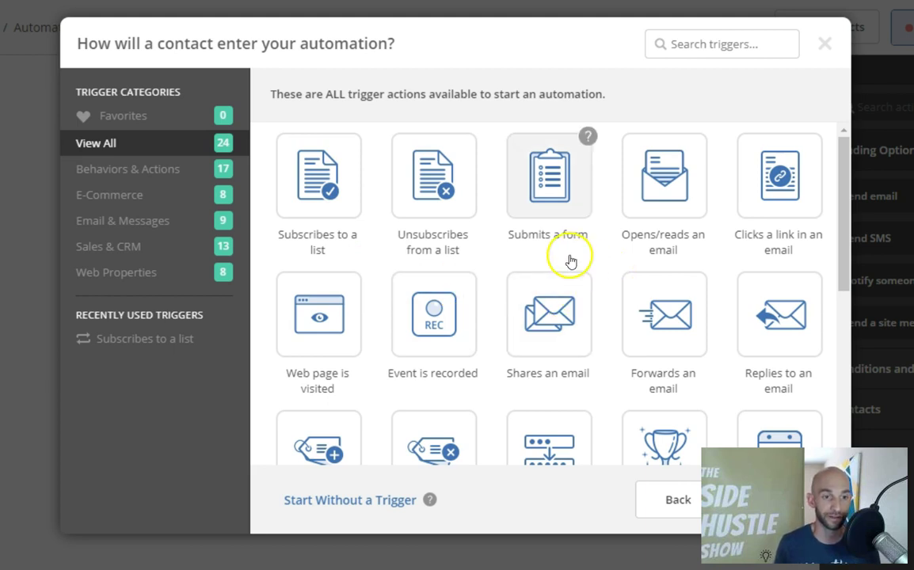
- Add a 'Subscribes to a list' start trigger for any list, running once
{"action": "scroll", "scroll_direction": "down", "scroll_amount": 3}
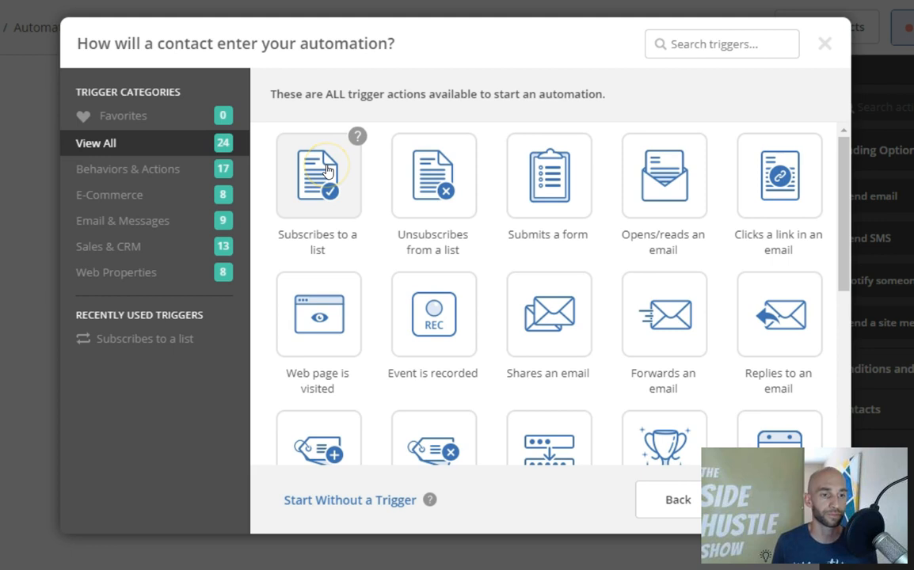
{"action": "left_click", "coordinate": [319, 174]}
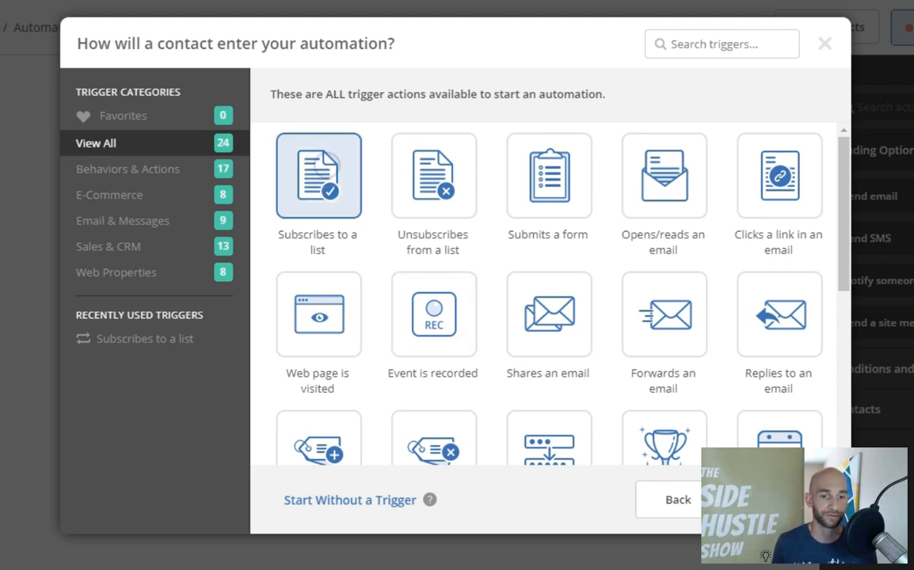
{"action": "left_click", "coordinate": [317, 175]}
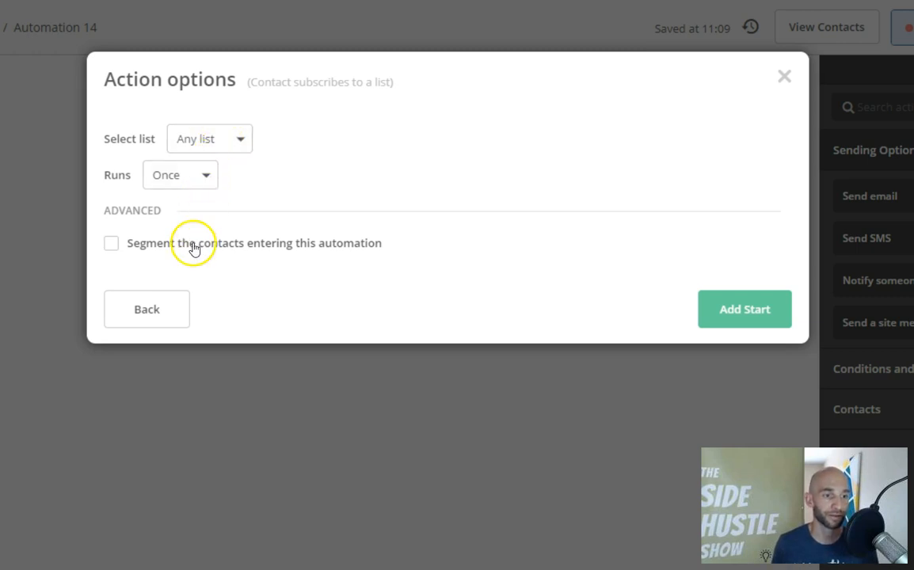
{"action": "mouse_move", "coordinate": [211, 212]}
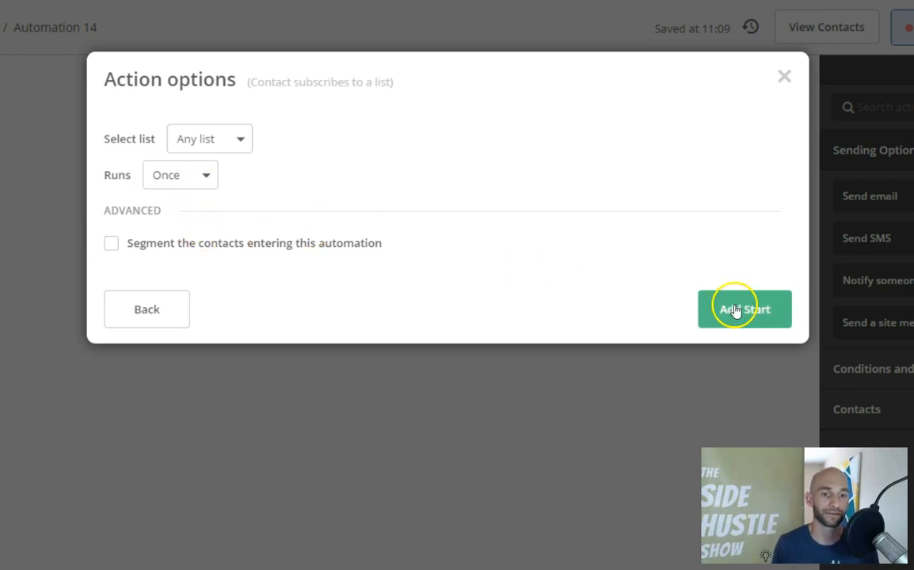
{"action": "left_click", "coordinate": [744, 309]}
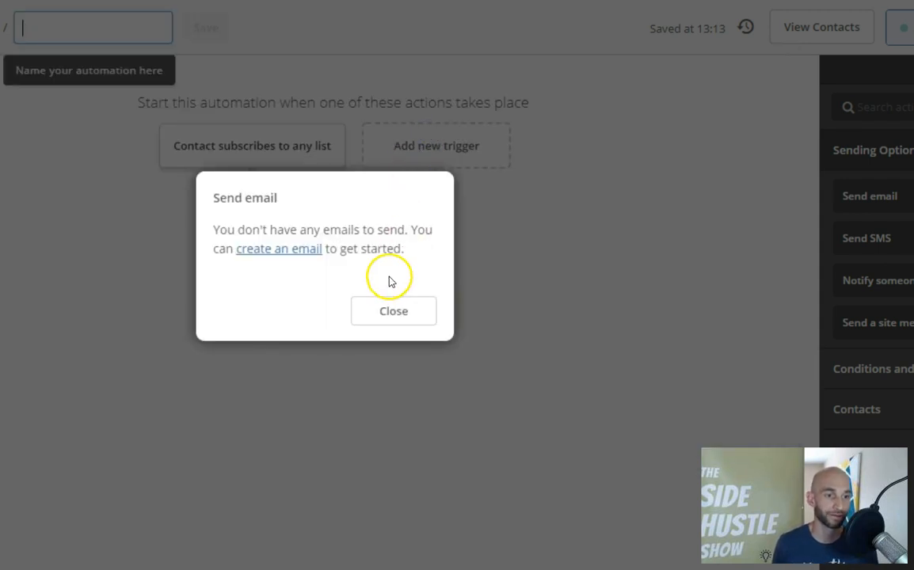
{"action": "mouse_move", "coordinate": [279, 253]}
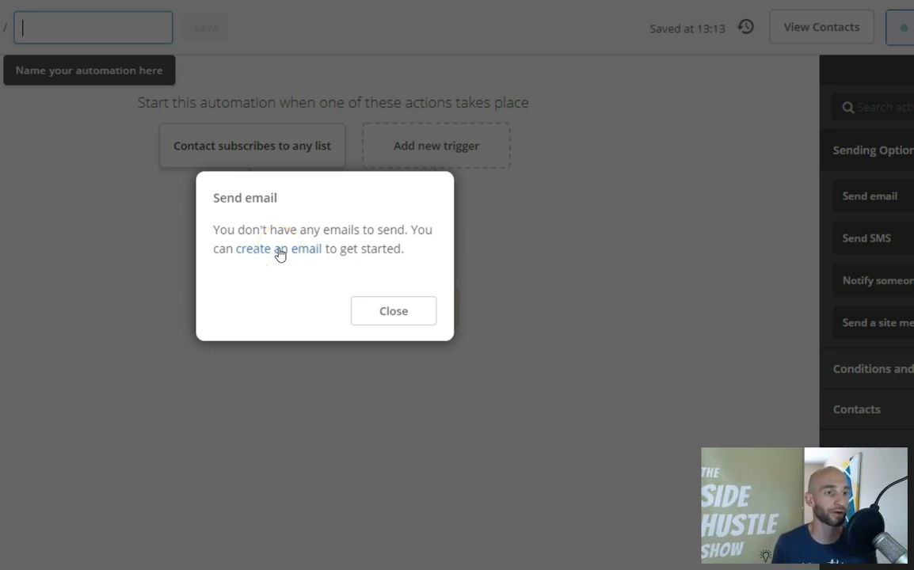
- Create a new automation email named 'Welcome Message'
{"action": "left_click", "coordinate": [277, 249]}
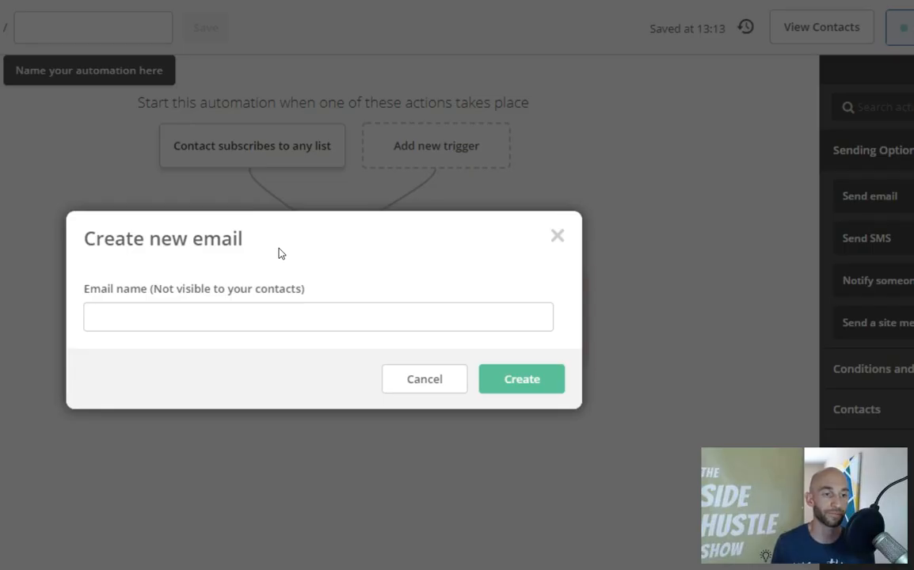
{"action": "left_click", "coordinate": [317, 317]}
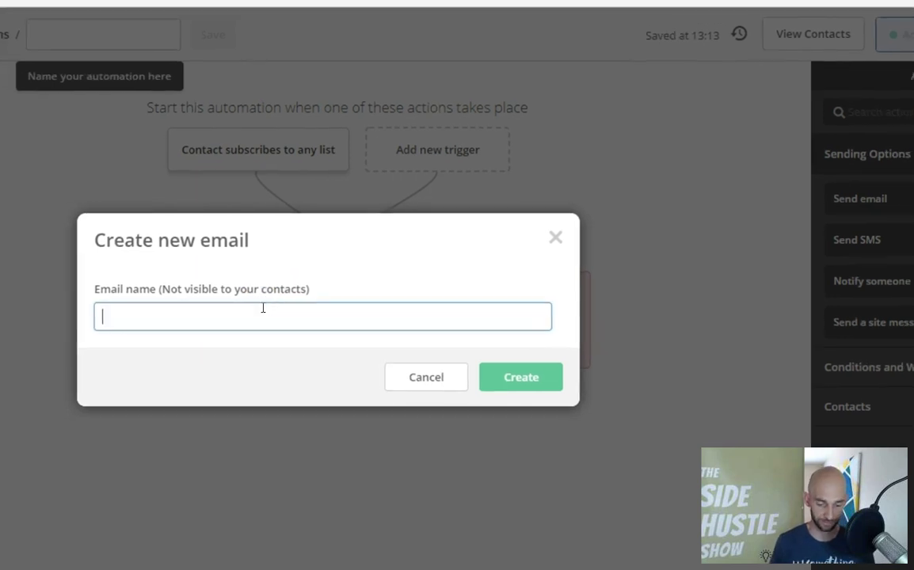
{"action": "type", "text": "Welcome Message"}
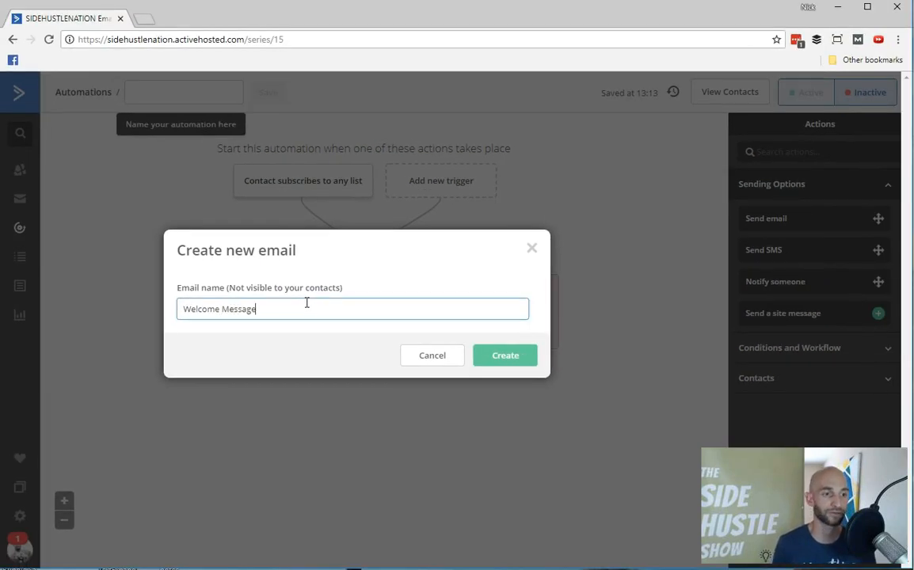
{"action": "left_click", "coordinate": [504, 354]}
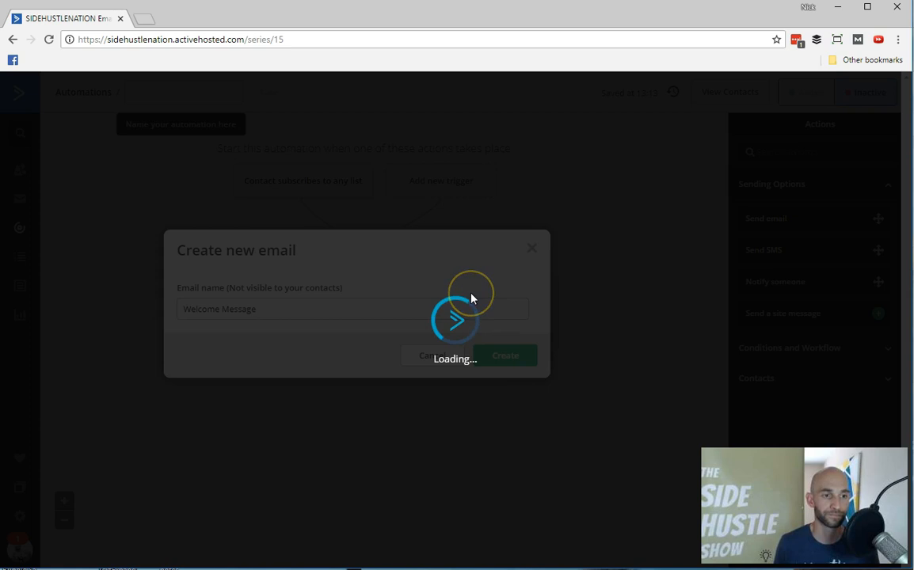
{"action": "left_click", "coordinate": [506, 354]}
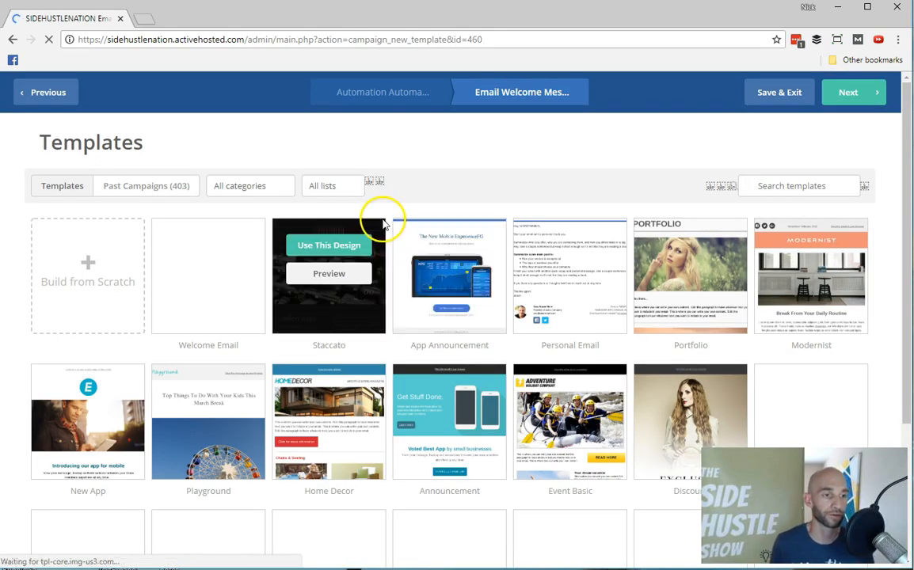
- Build the email from scratch with a Text Only blank layout
{"action": "scroll", "scroll_direction": "down", "scroll_amount": 3}
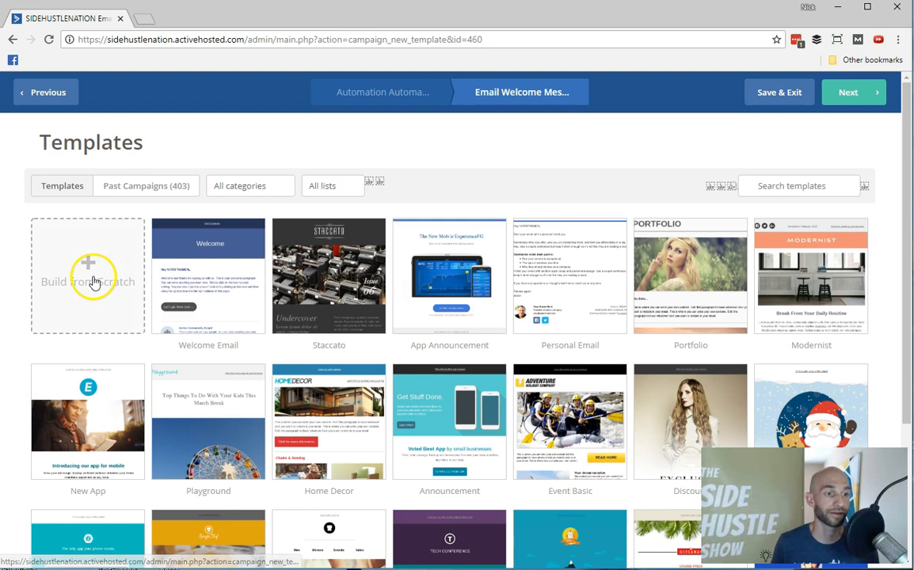
{"action": "mouse_move", "coordinate": [92, 267]}
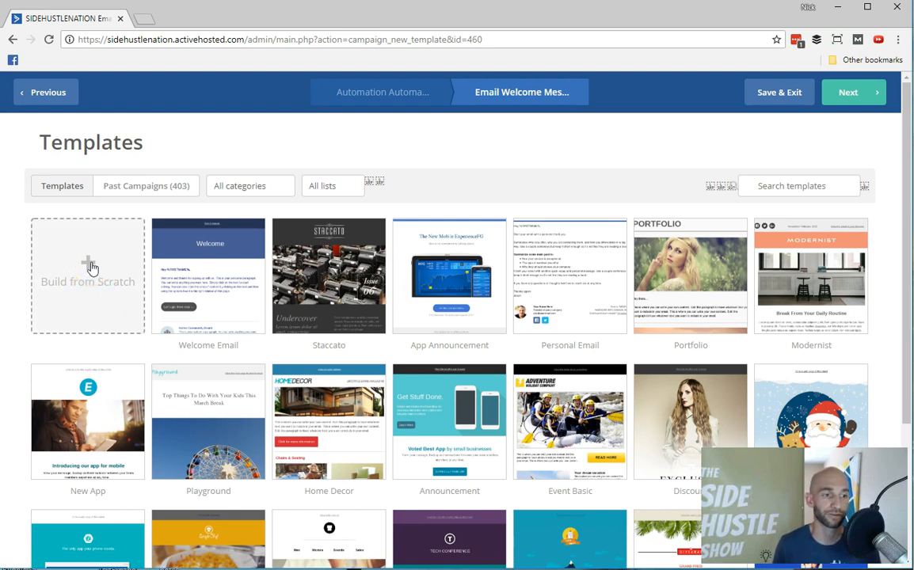
{"action": "left_click", "coordinate": [89, 272]}
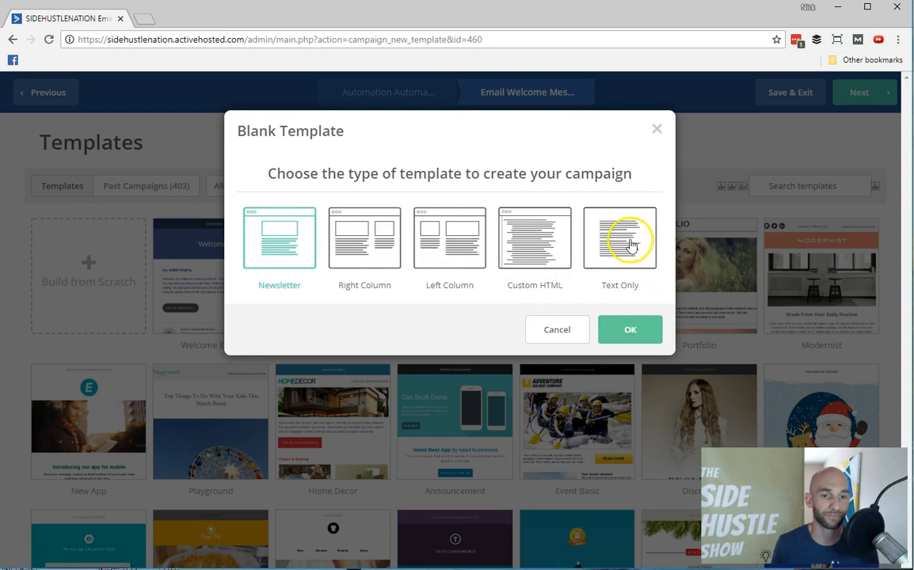
{"action": "left_click", "coordinate": [628, 330]}
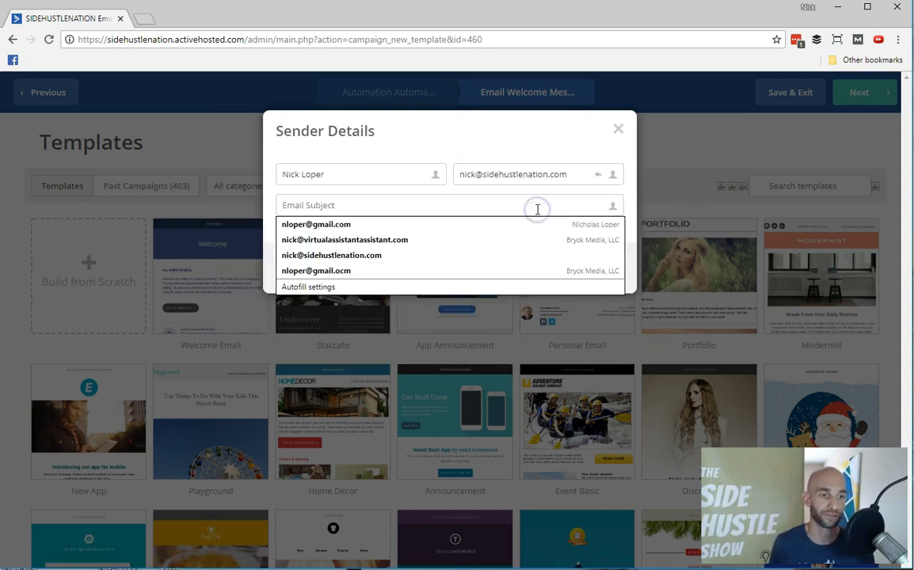
- Enter the subject 'welcome to SHN', confirm sender details, then step back from the text editor
{"action": "type", "text": "welcome to SHN"}
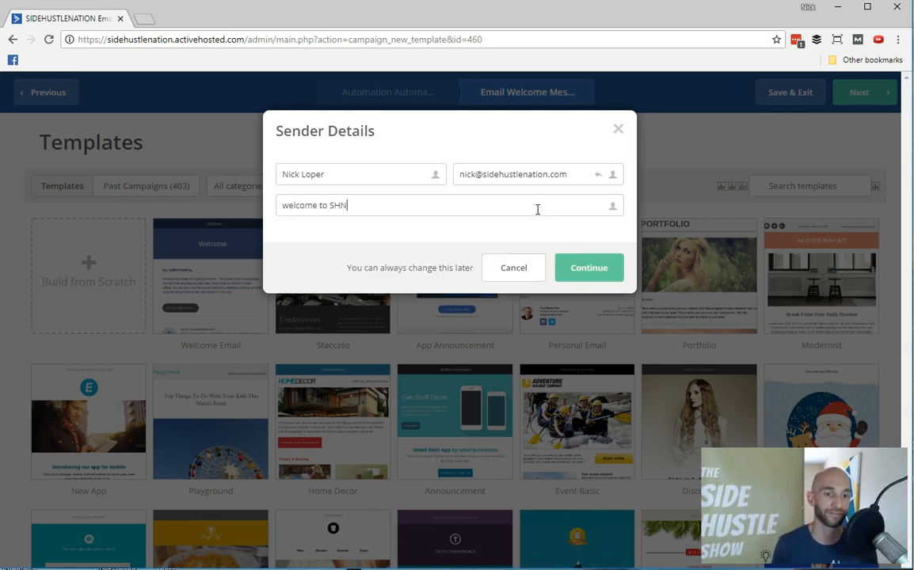
{"action": "left_click", "coordinate": [589, 268]}
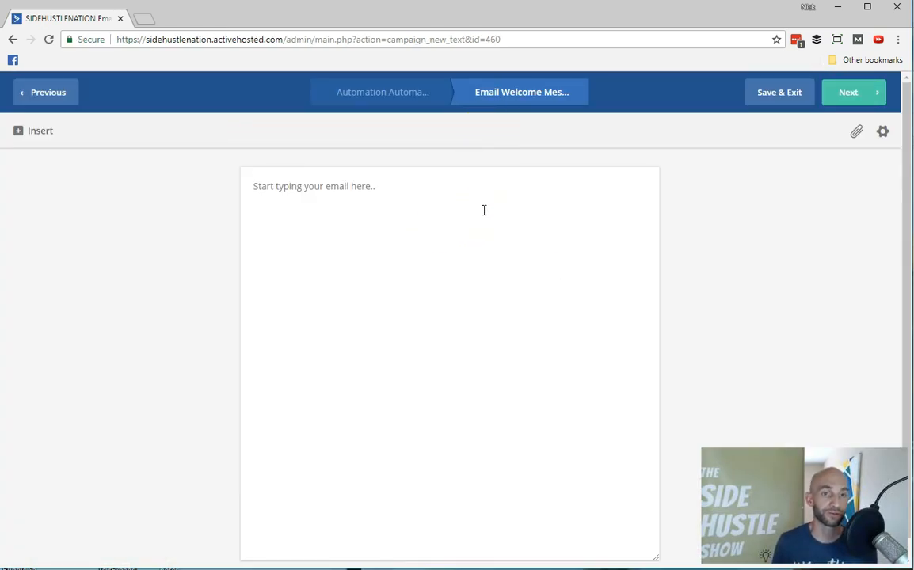
{"action": "left_click", "coordinate": [45, 92]}
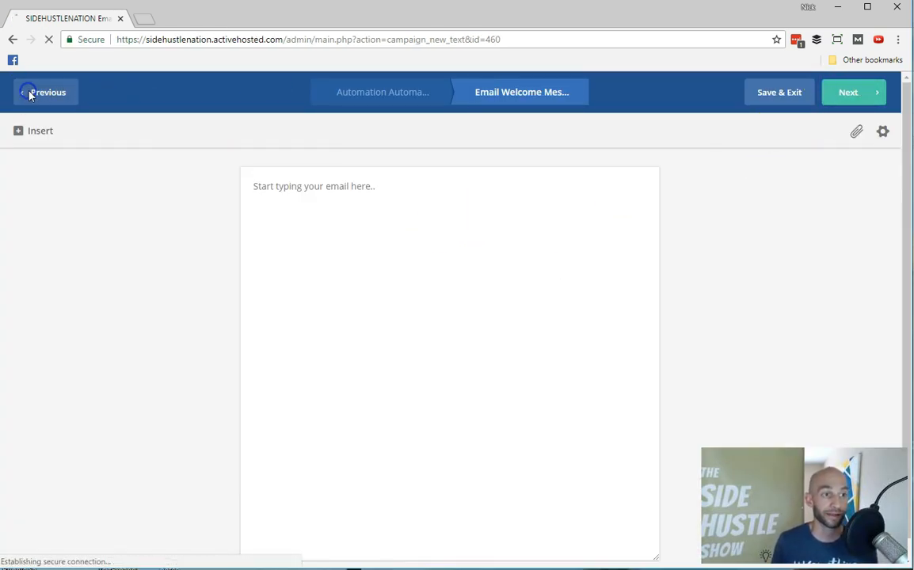
- Return to the Automations list and scroll down past Engagement Tagging to Blogging and Sharing Economy
{"action": "left_click", "coordinate": [44, 92]}
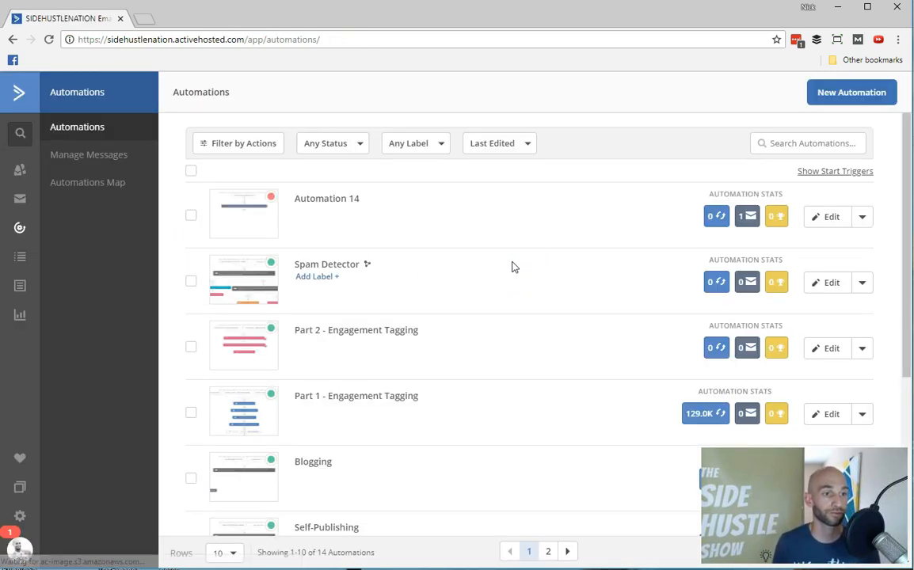
{"action": "scroll", "scroll_direction": "down", "scroll_amount": 3}
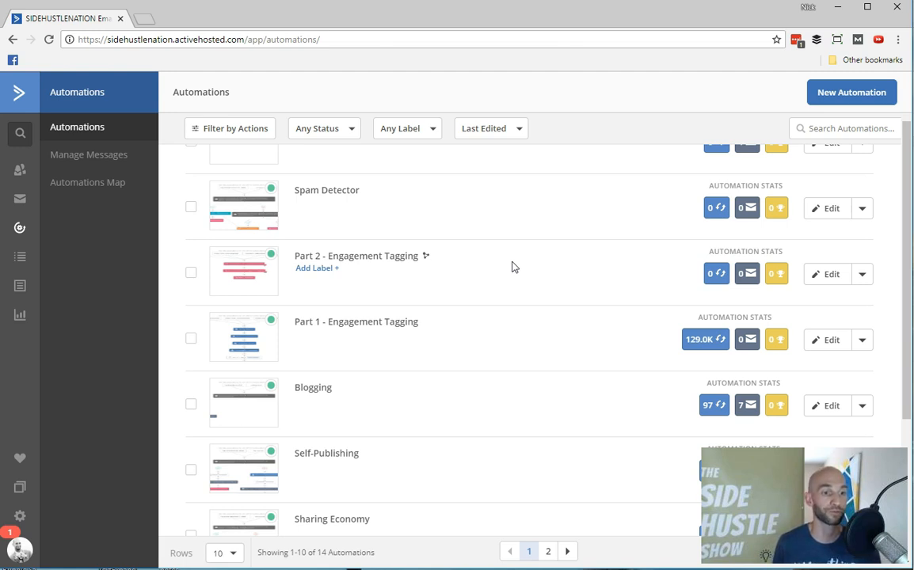
{"action": "scroll", "scroll_direction": "down", "scroll_amount": 3}
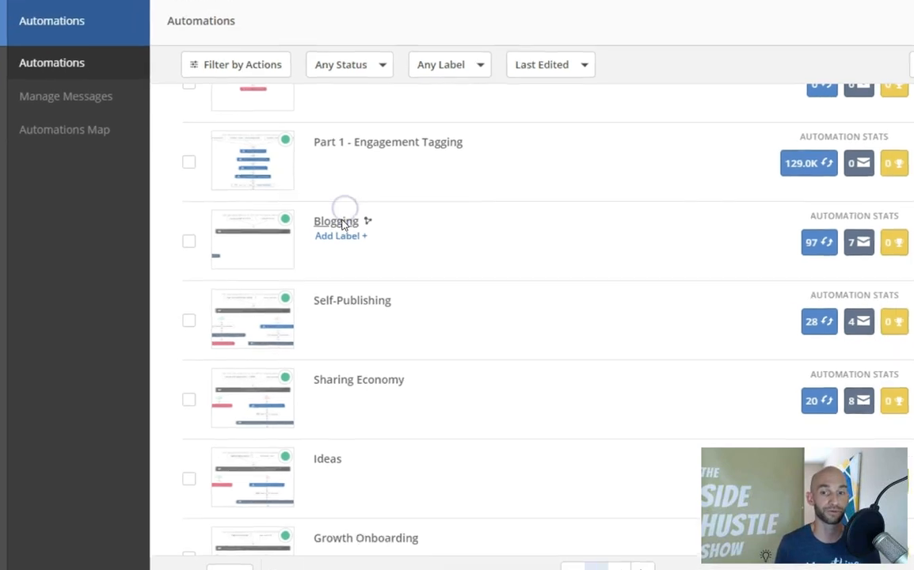
- Review the Blogging automation's workflow: welcome email, waits, link-click condition and follow-up emails
{"action": "left_click", "coordinate": [333, 221]}
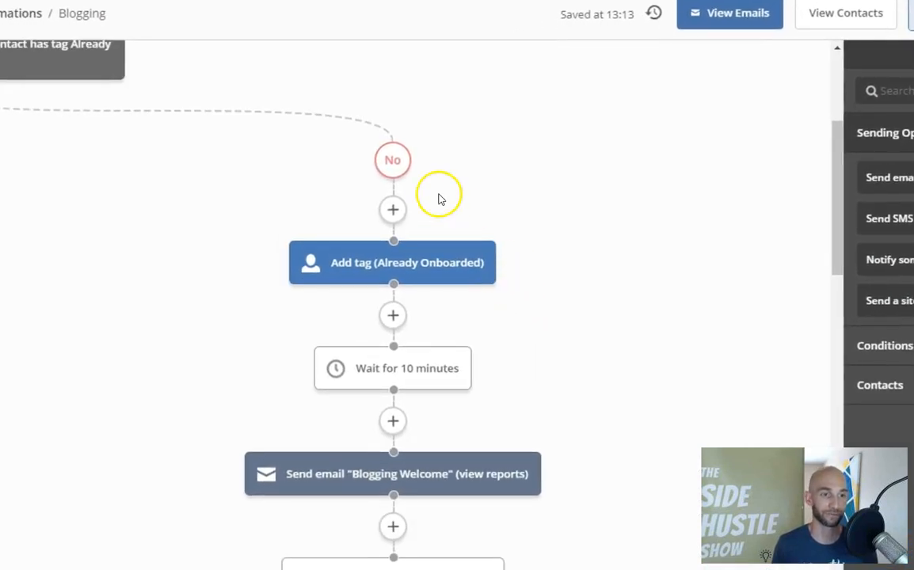
{"action": "mouse_move", "coordinate": [441, 259]}
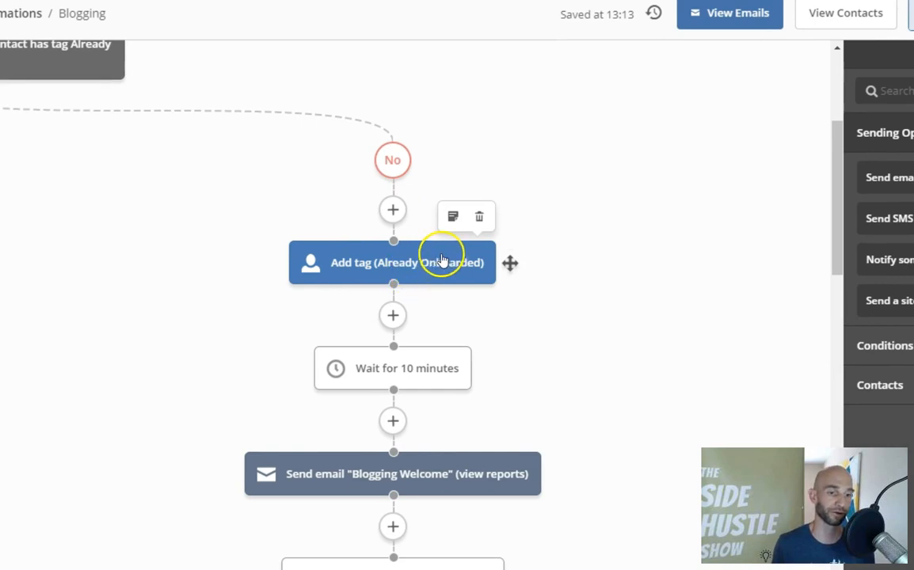
{"action": "mouse_move", "coordinate": [566, 226]}
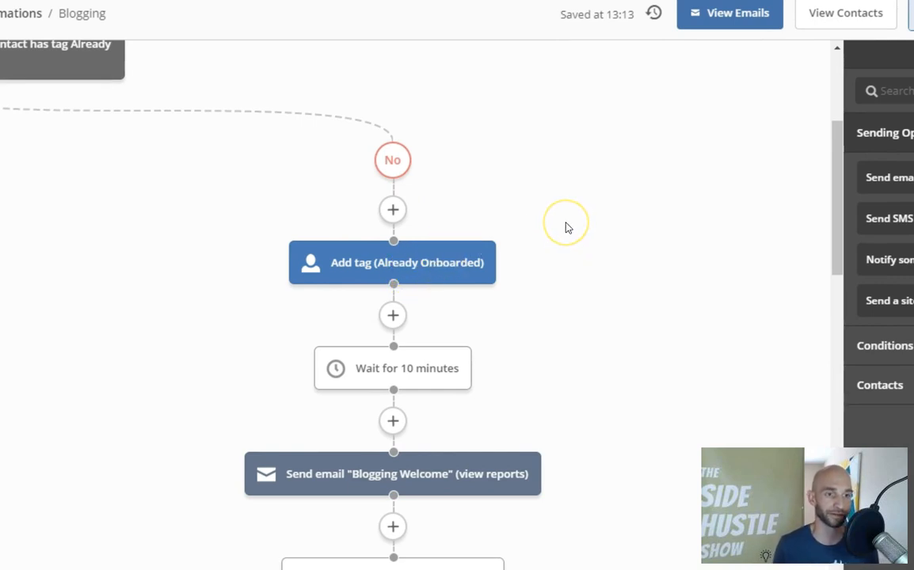
{"action": "scroll", "scroll_direction": "down", "scroll_amount": 3}
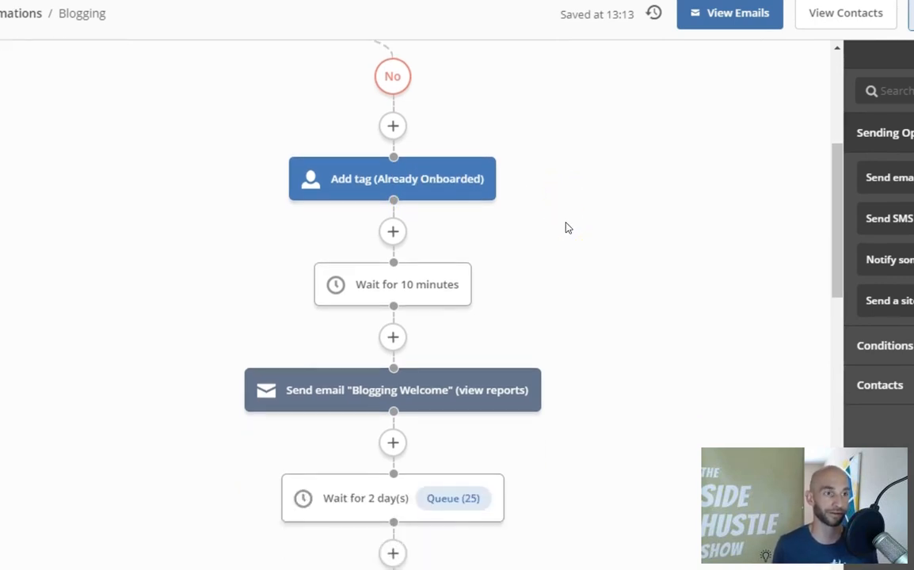
{"action": "scroll", "scroll_direction": "down", "scroll_amount": 3}
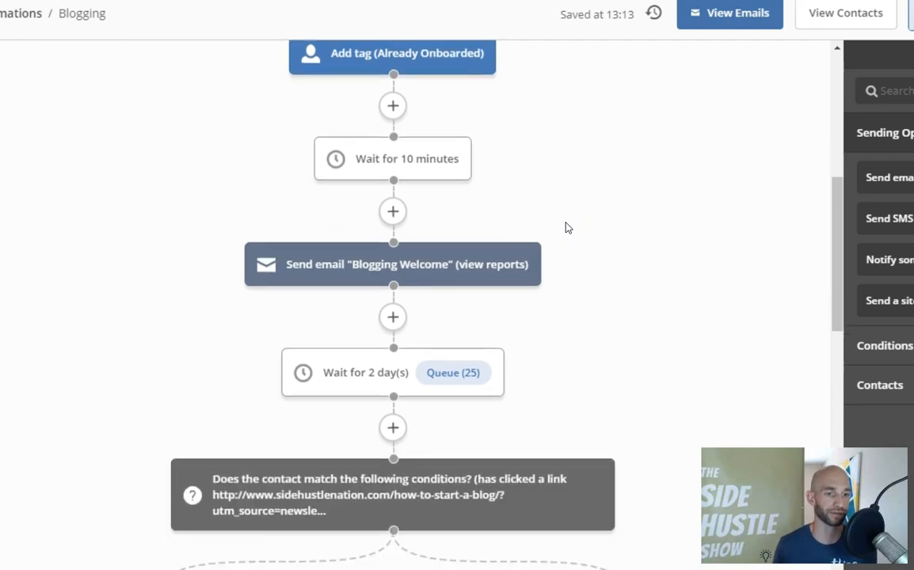
{"action": "scroll", "scroll_direction": "down", "scroll_amount": 3}
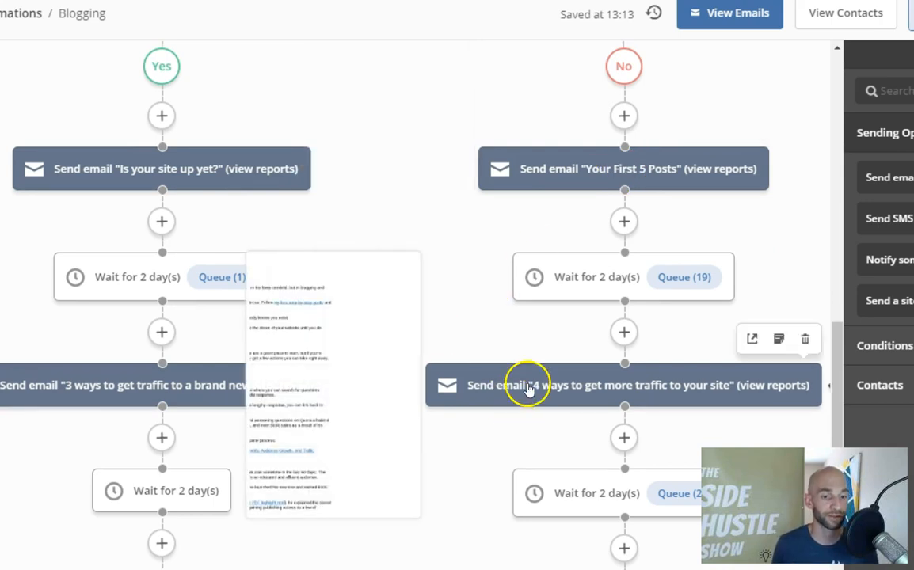
{"action": "scroll", "scroll_direction": "down", "scroll_amount": 3}
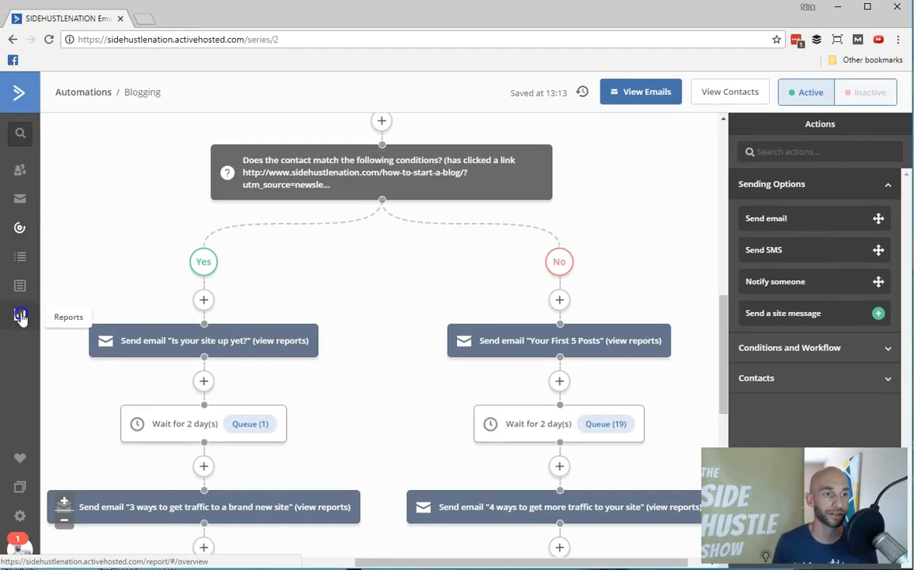
- View Automation Reports listing each automation's contact counts and interaction rates
{"action": "left_click", "coordinate": [19, 317]}
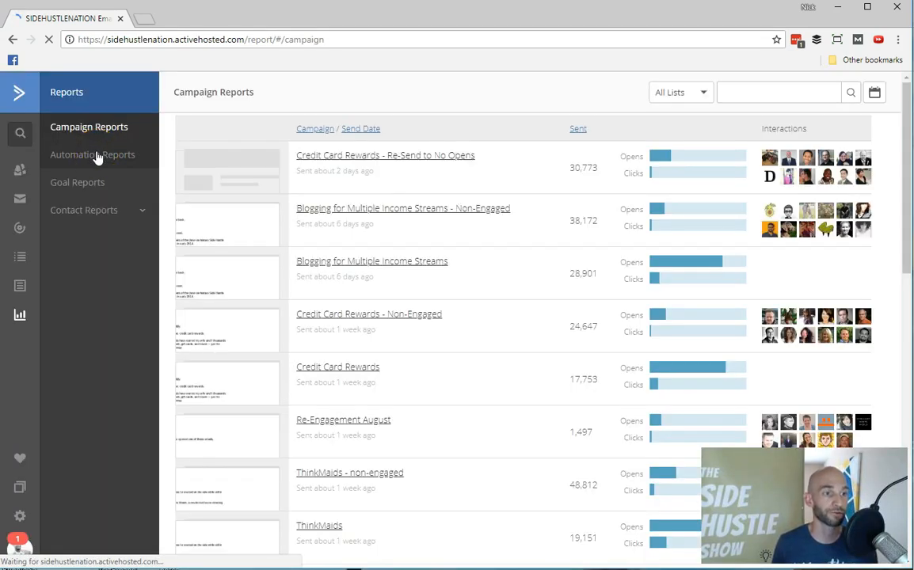
{"action": "left_click", "coordinate": [92, 155]}
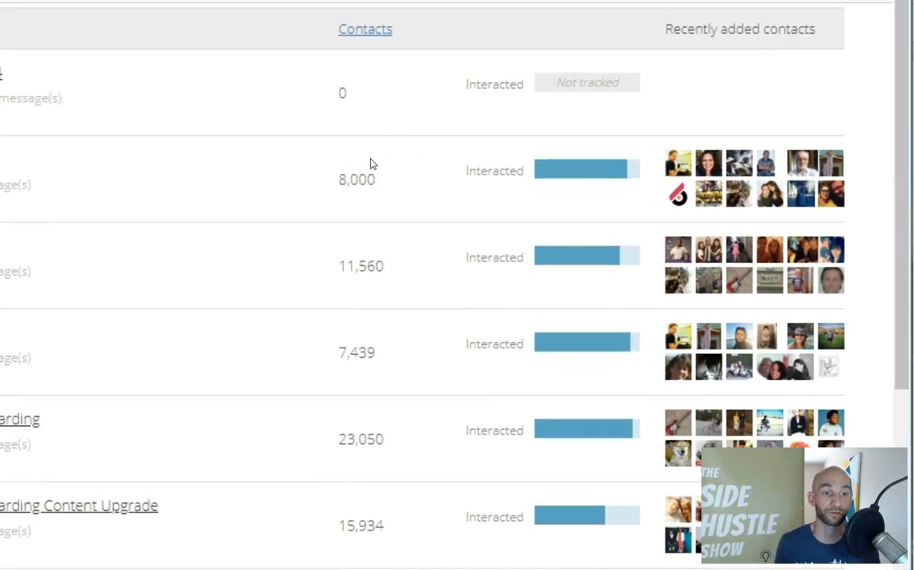
{"action": "mouse_move", "coordinate": [552, 171]}
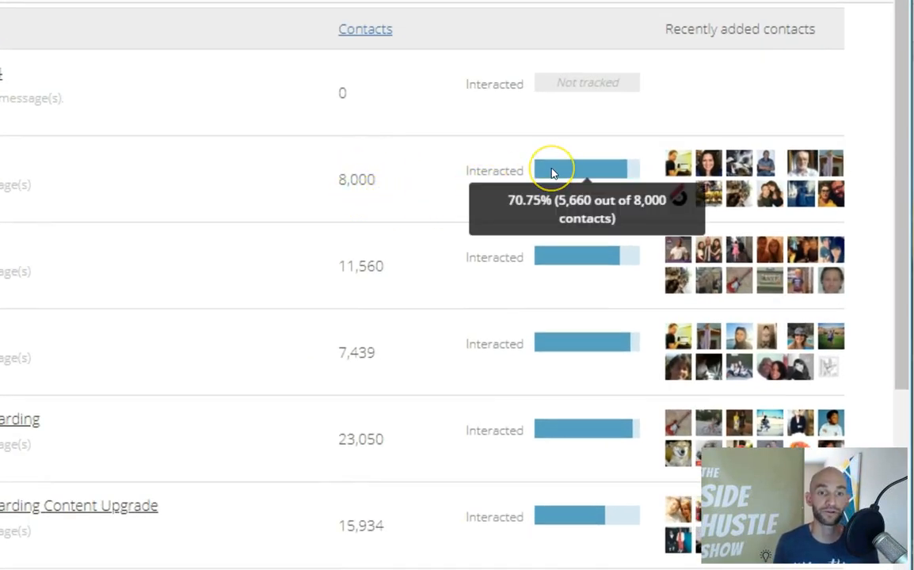
{"action": "mouse_move", "coordinate": [553, 171]}
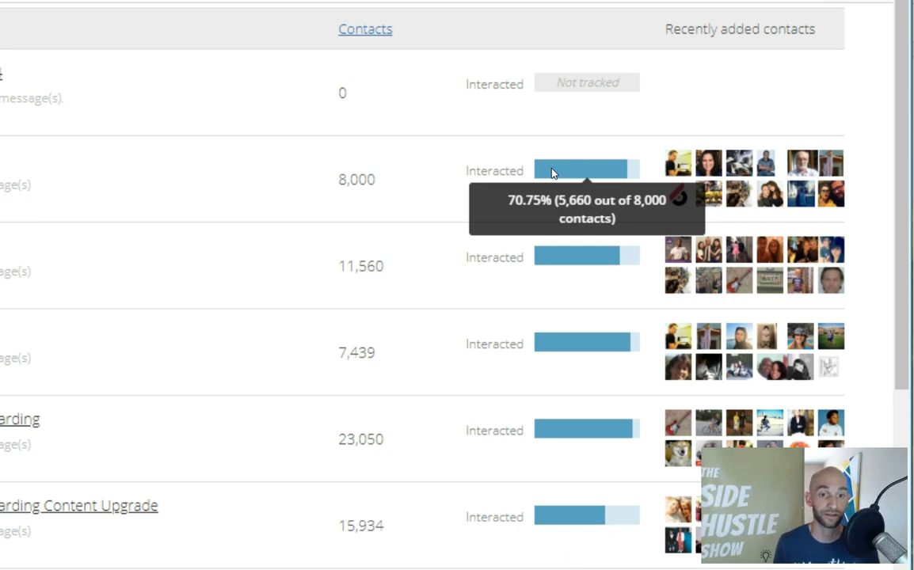
{"action": "mouse_move", "coordinate": [531, 171]}
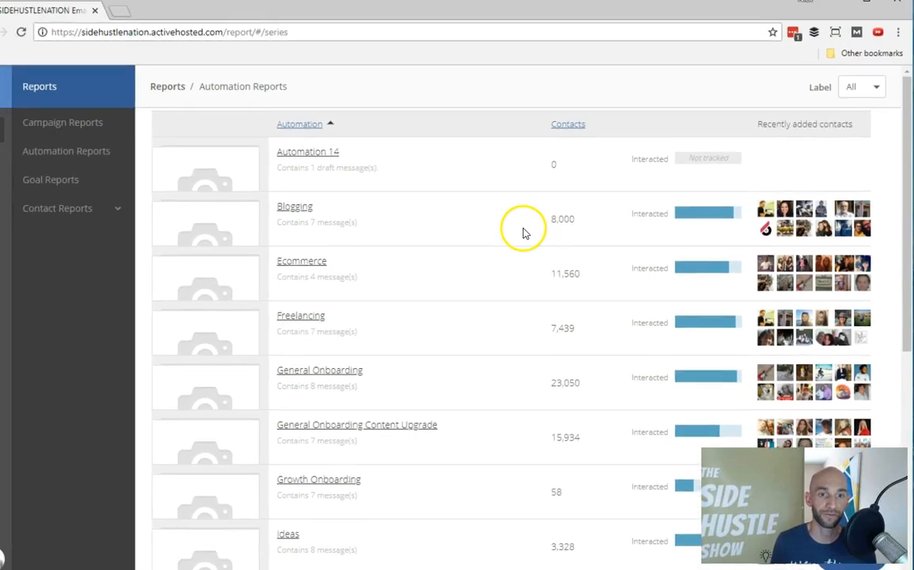
- View the Blogging automation report with sent counts, opens and clicks per email
{"action": "left_click", "coordinate": [295, 205]}
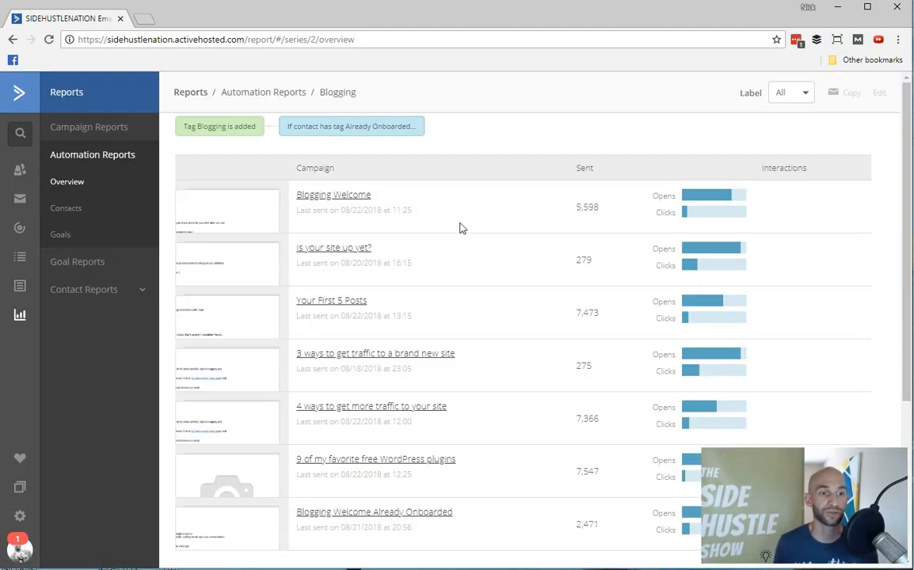
{"action": "mouse_move", "coordinate": [690, 200]}
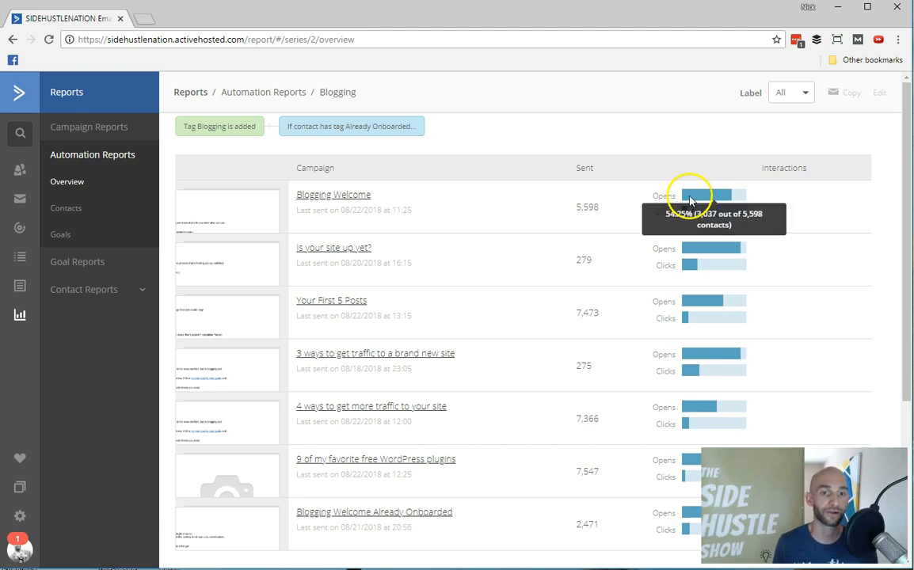
{"action": "mouse_move", "coordinate": [689, 266]}
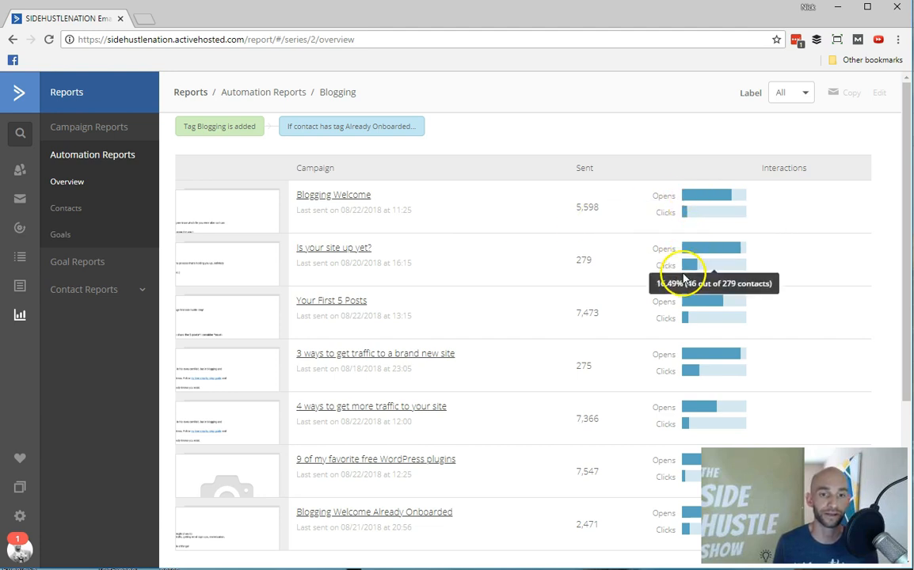
{"action": "mouse_move", "coordinate": [597, 238]}
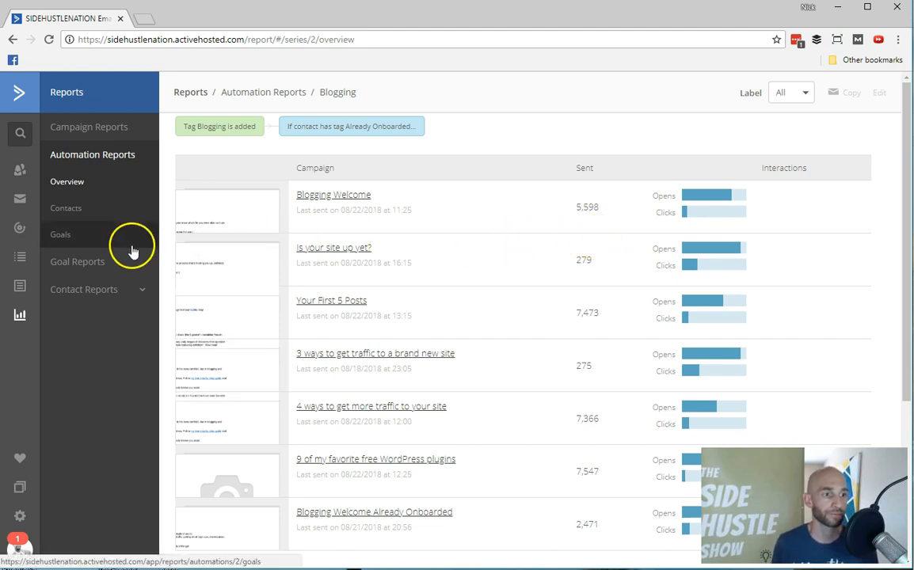
{"action": "mouse_move", "coordinate": [19, 228]}
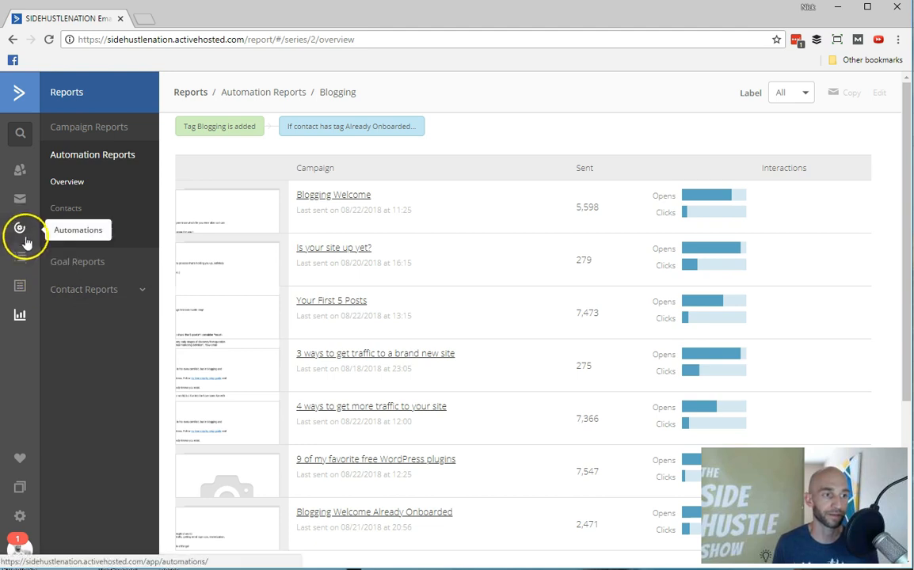
{"action": "mouse_move", "coordinate": [19, 199]}
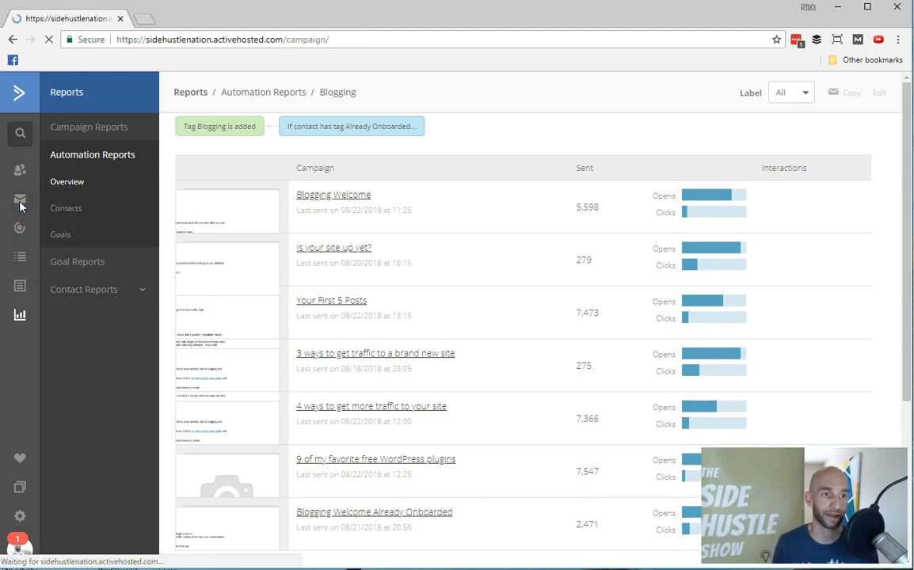
- Go to the Campaigns list of sent one-time campaigns and start a new campaign
{"action": "left_click", "coordinate": [19, 199]}
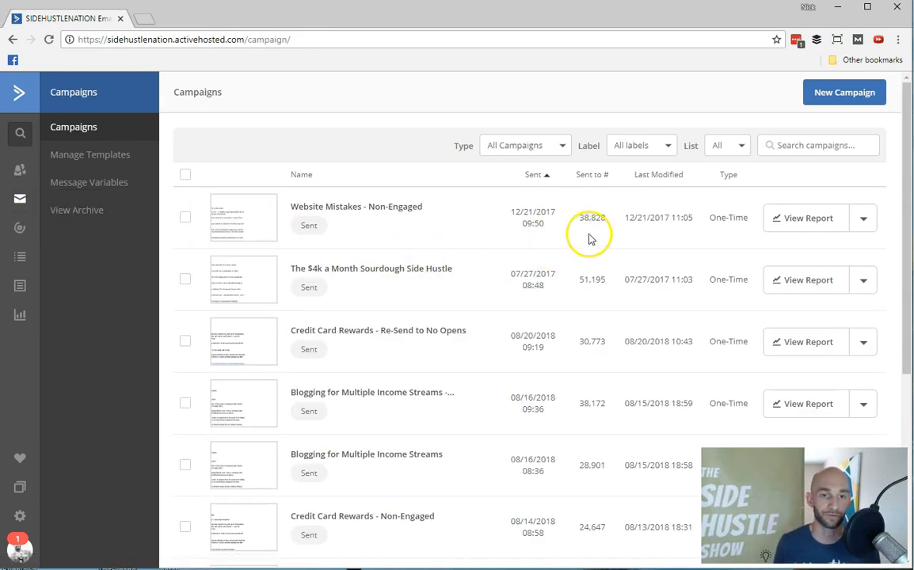
{"action": "mouse_move", "coordinate": [489, 339]}
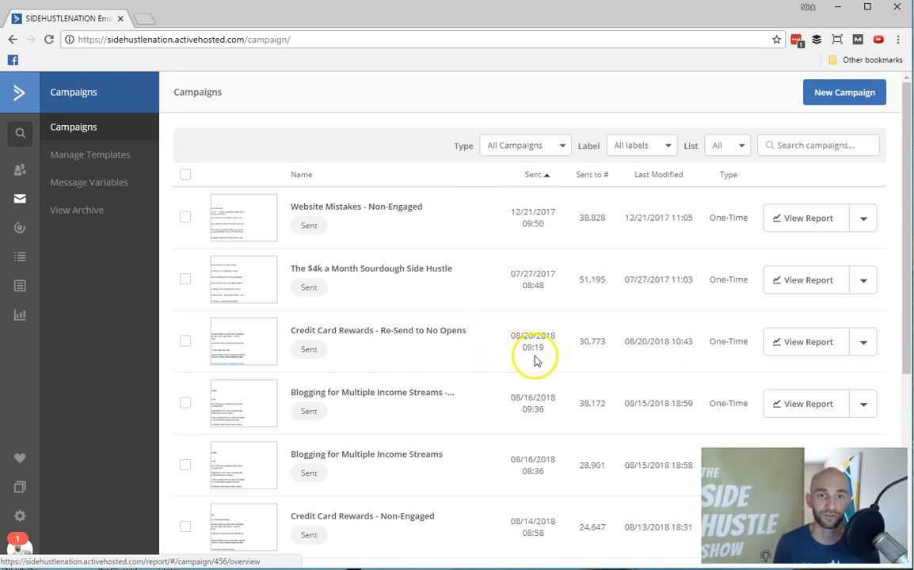
{"action": "mouse_move", "coordinate": [616, 254]}
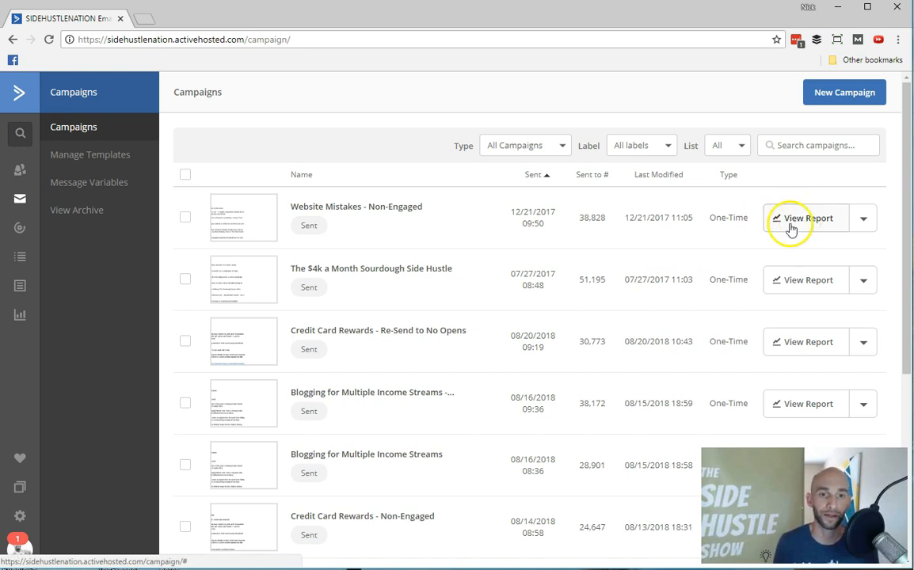
{"action": "mouse_move", "coordinate": [722, 247]}
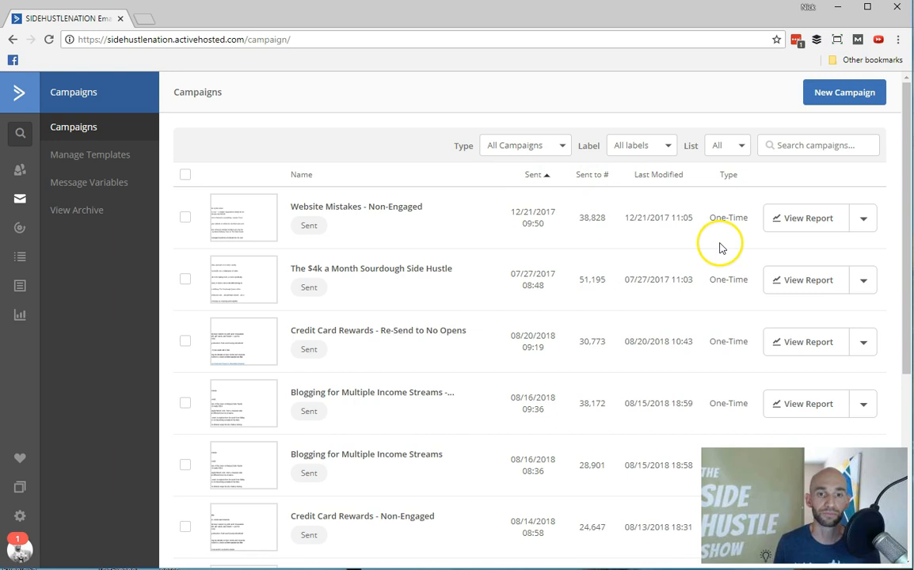
{"action": "mouse_move", "coordinate": [754, 149]}
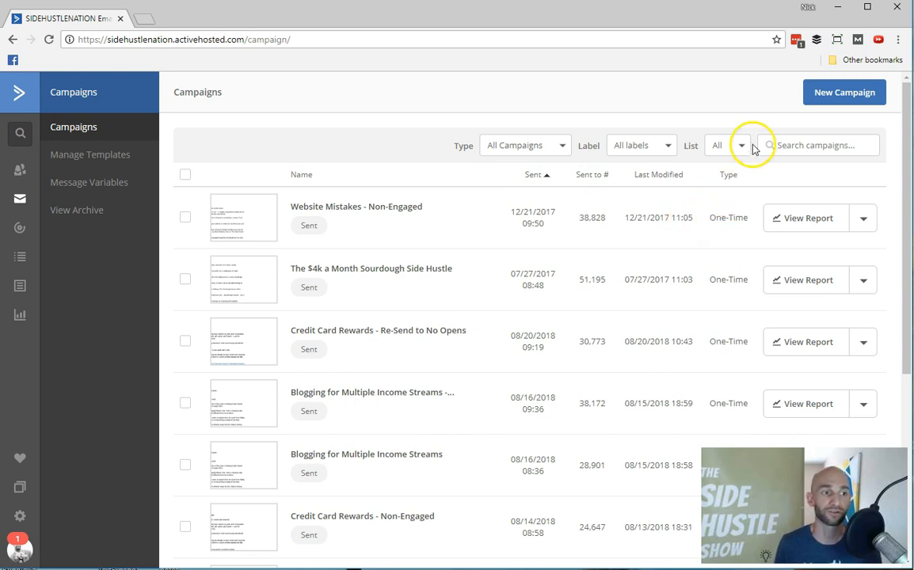
{"action": "mouse_move", "coordinate": [844, 92]}
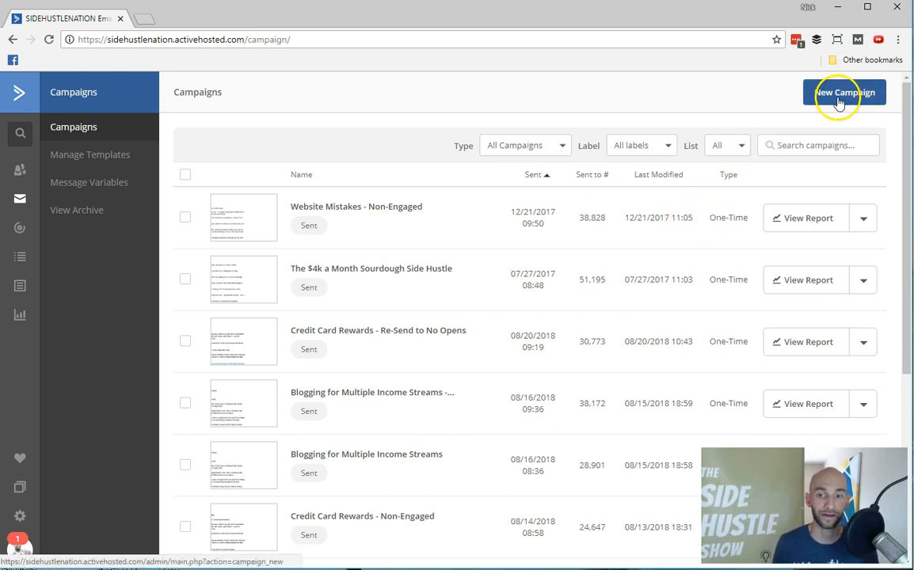
{"action": "left_click", "coordinate": [845, 92]}
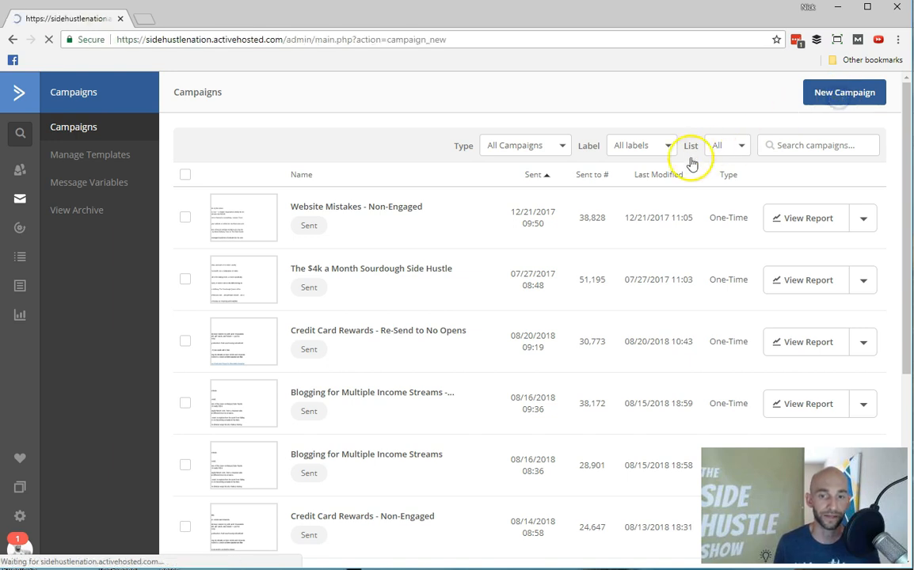
- Name the standard campaign 'Test Campaign' and select the SHN Newsletter list as recipients
{"action": "left_click", "coordinate": [845, 92]}
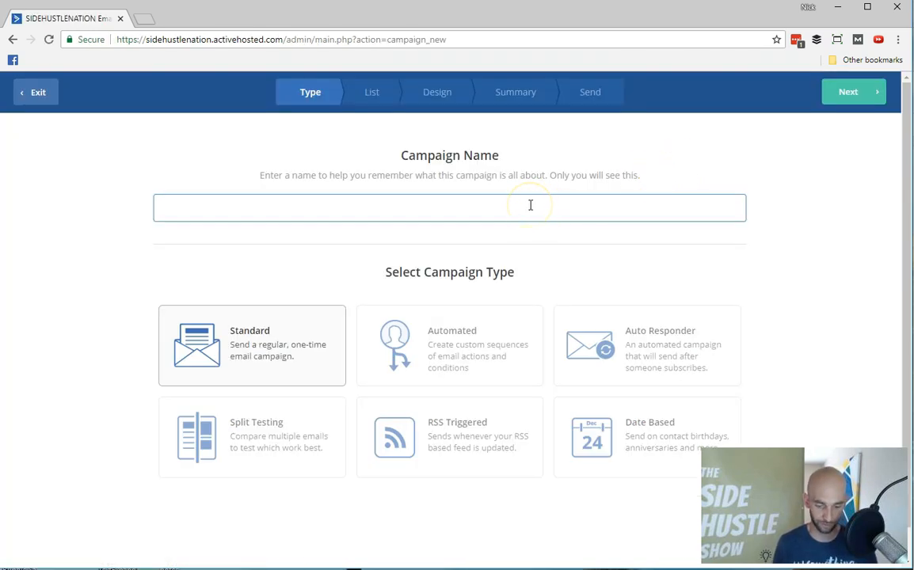
{"action": "type", "text": "Test Campai"}
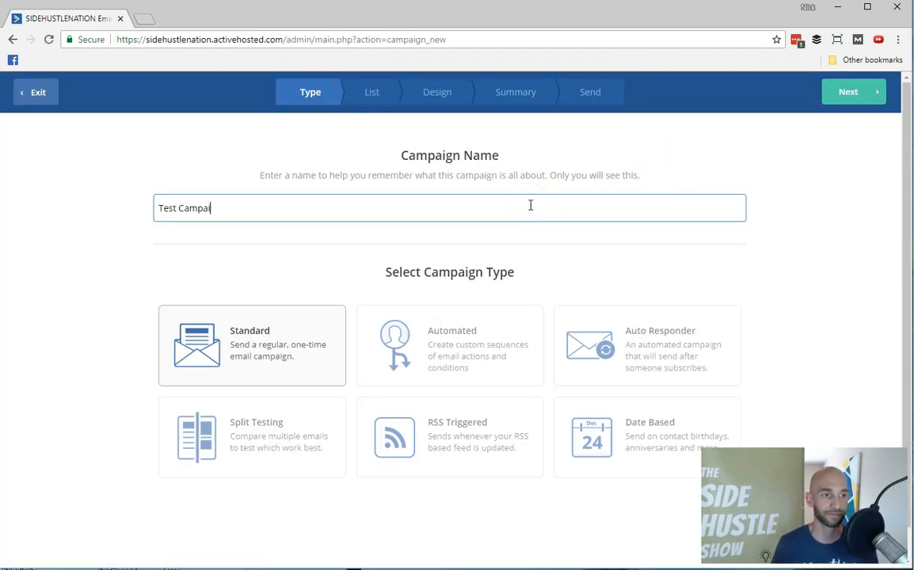
{"action": "left_click", "coordinate": [852, 92]}
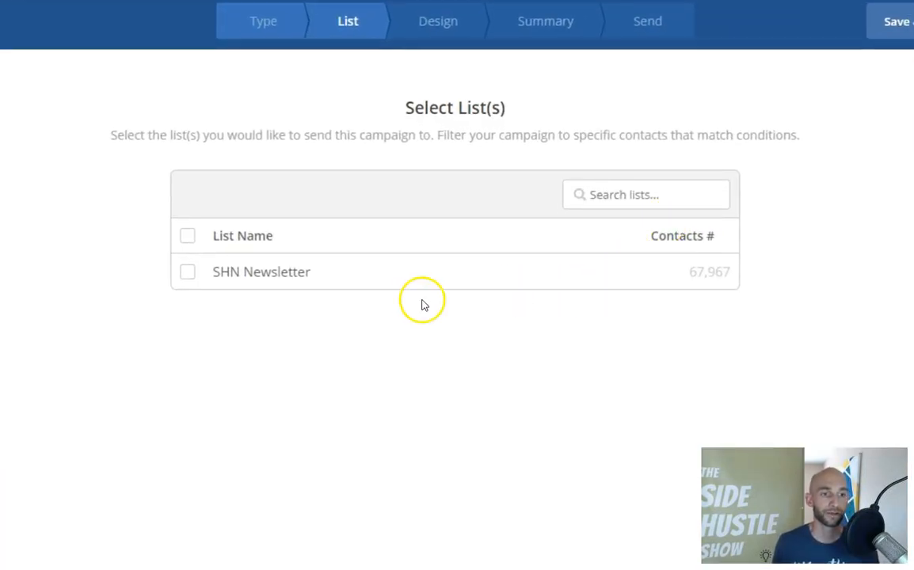
{"action": "mouse_move", "coordinate": [283, 279]}
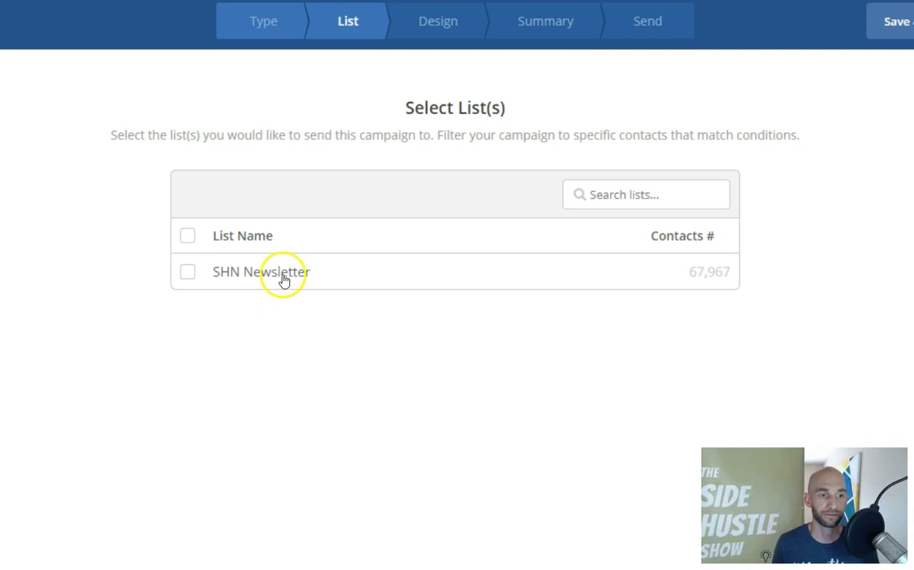
{"action": "left_click", "coordinate": [187, 273]}
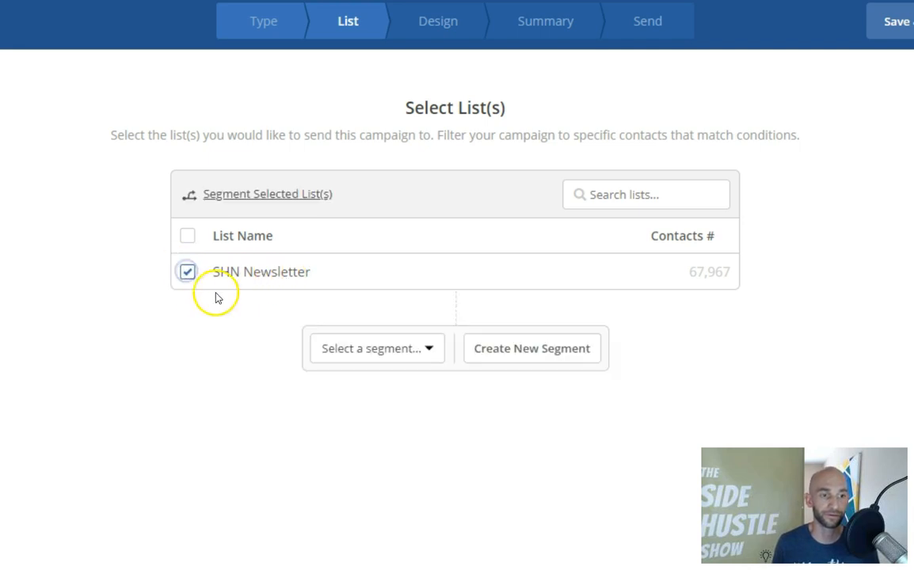
{"action": "left_click", "coordinate": [377, 348]}
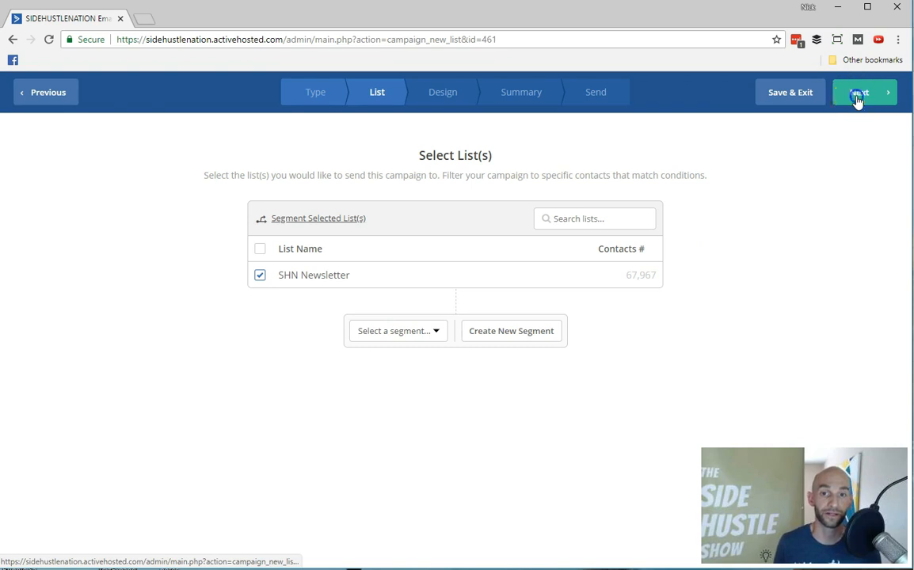
- Browse the Design template gallery, then back out leaving Test Campaign as a draft
{"action": "left_click", "coordinate": [861, 91]}
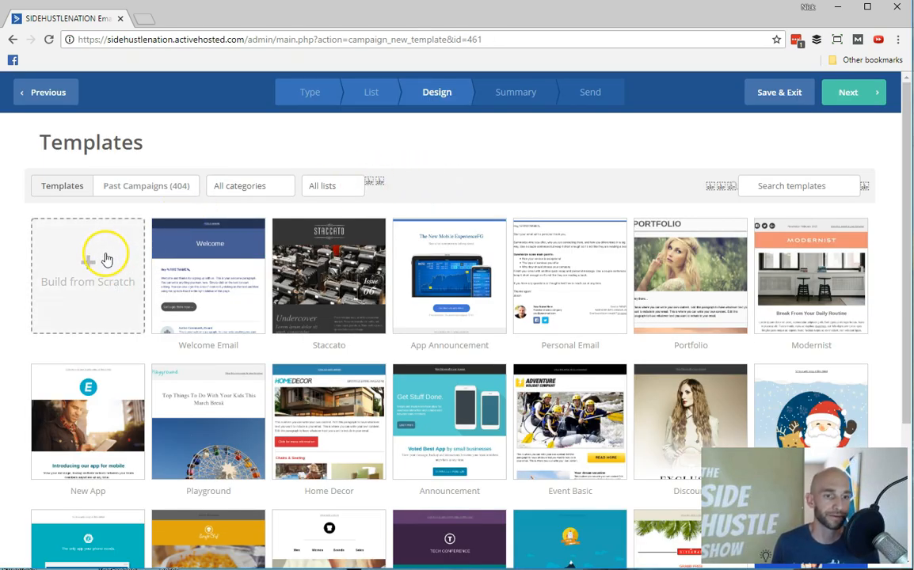
{"action": "mouse_move", "coordinate": [450, 278]}
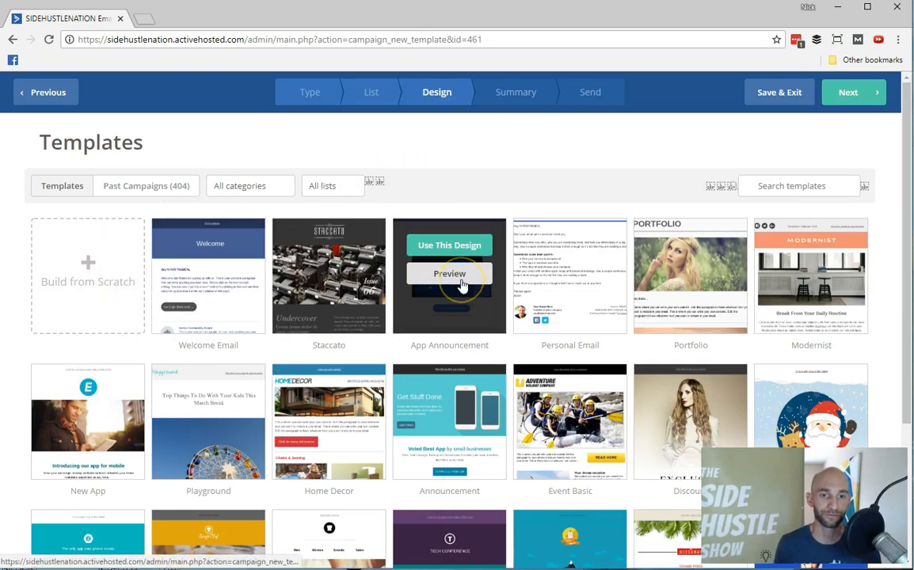
{"action": "mouse_move", "coordinate": [380, 273]}
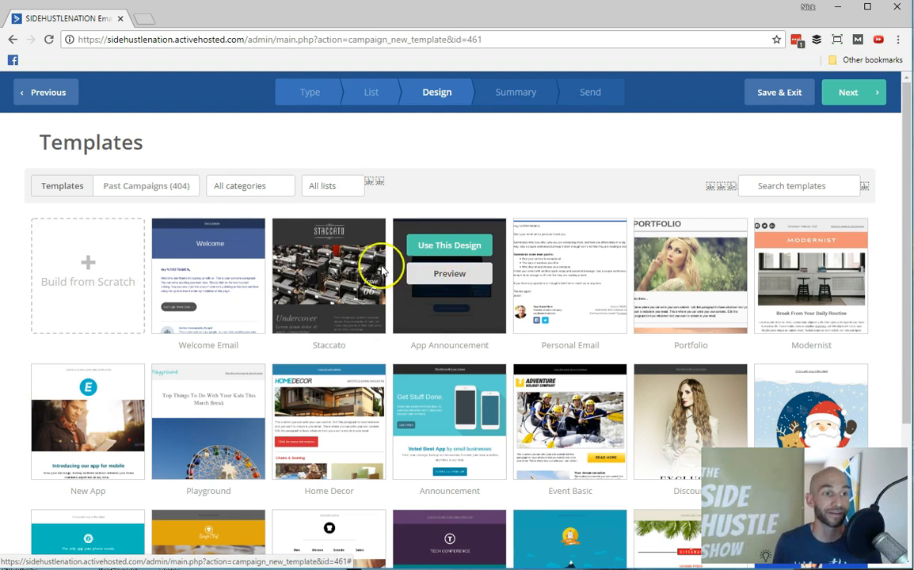
{"action": "left_click", "coordinate": [46, 92]}
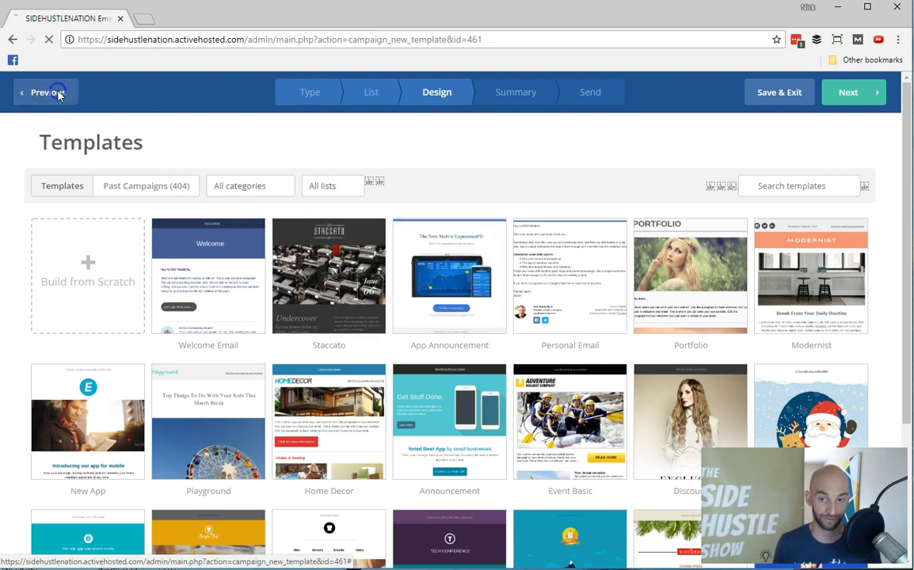
{"action": "left_click", "coordinate": [45, 91]}
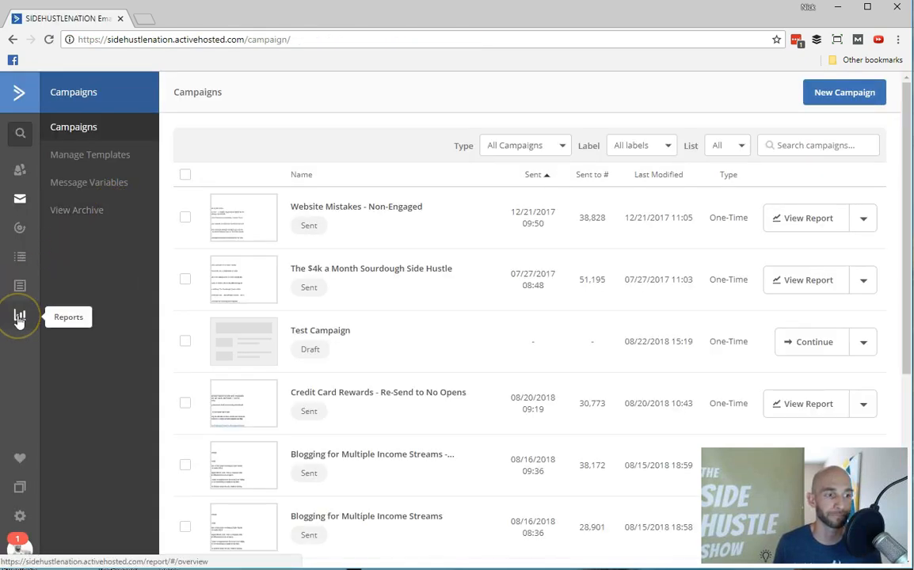
- View Campaign Reports with recipient counts, open and click bars for sent campaigns
{"action": "left_click", "coordinate": [19, 315]}
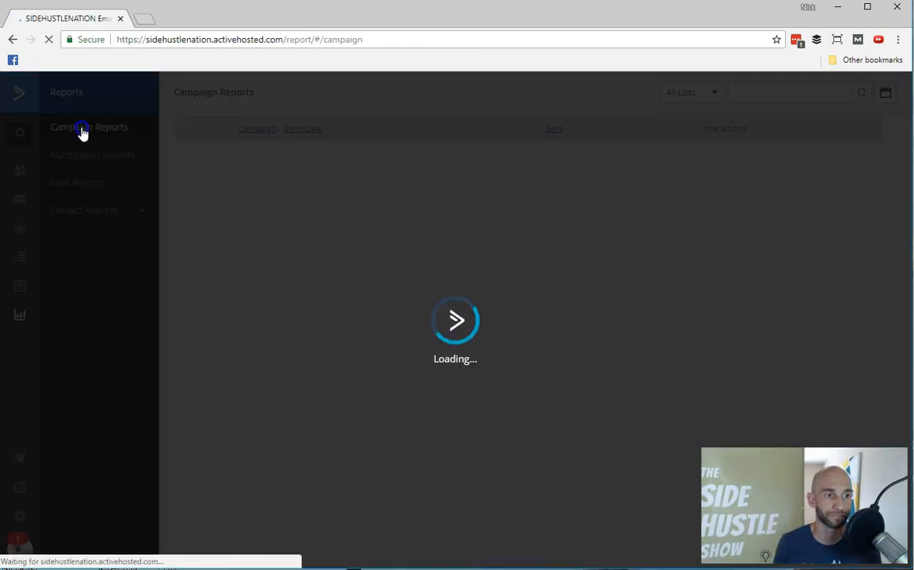
{"action": "left_click", "coordinate": [88, 126]}
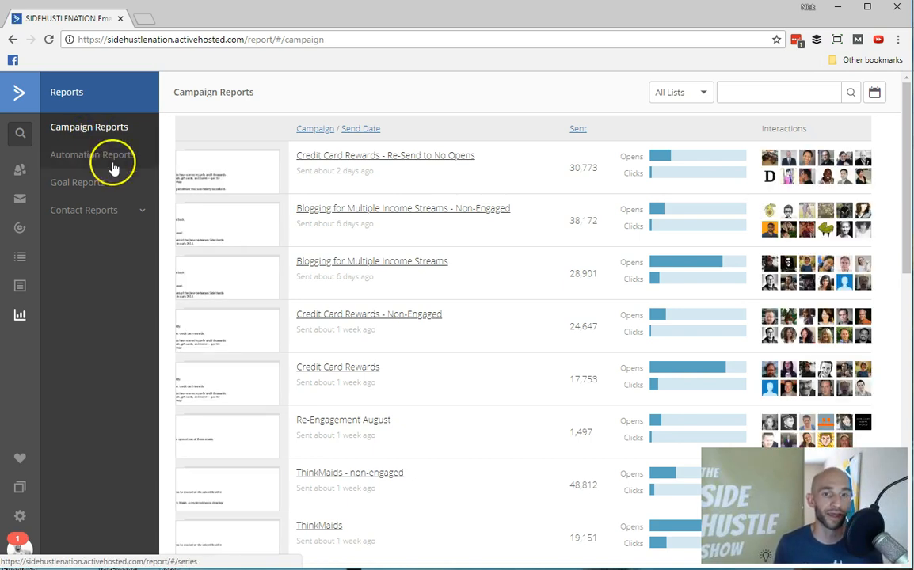
{"action": "mouse_move", "coordinate": [472, 380]}
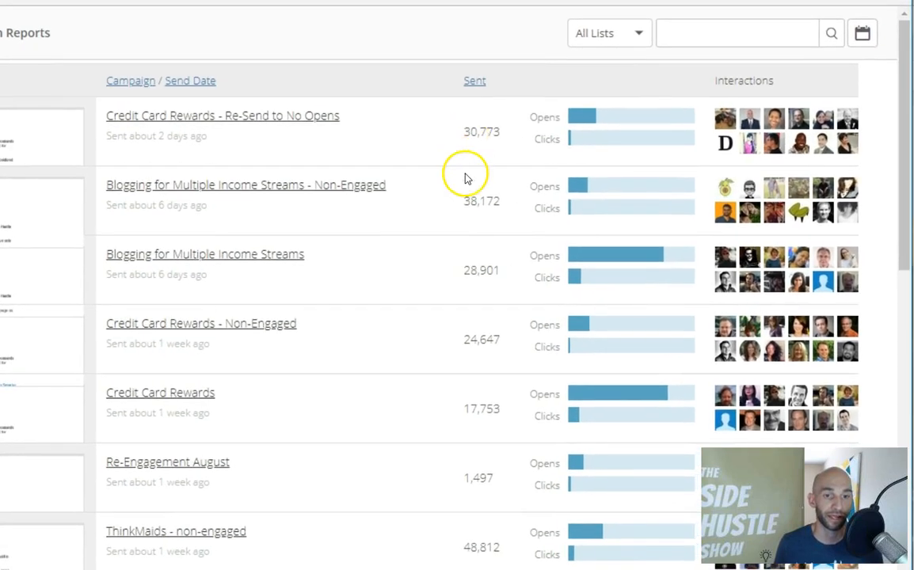
{"action": "mouse_move", "coordinate": [611, 393]}
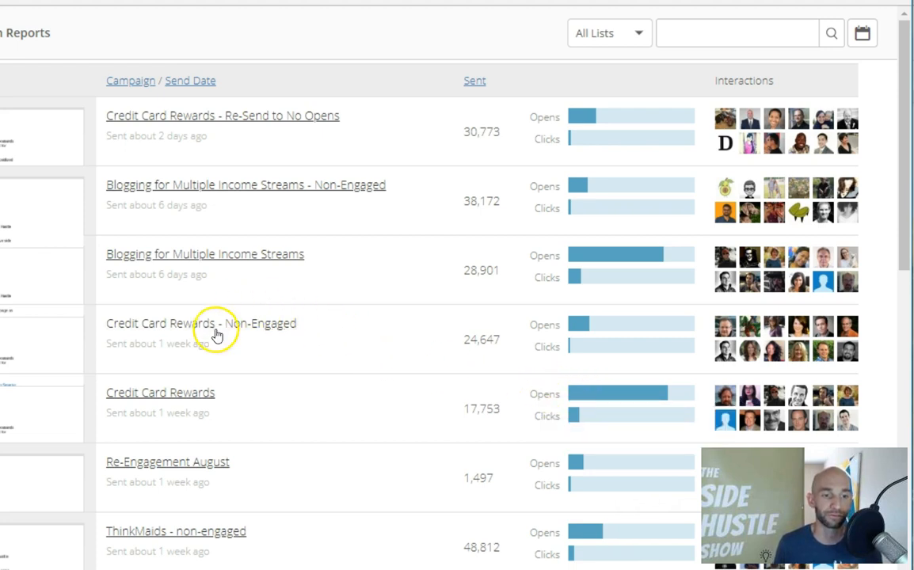
{"action": "mouse_move", "coordinate": [580, 324]}
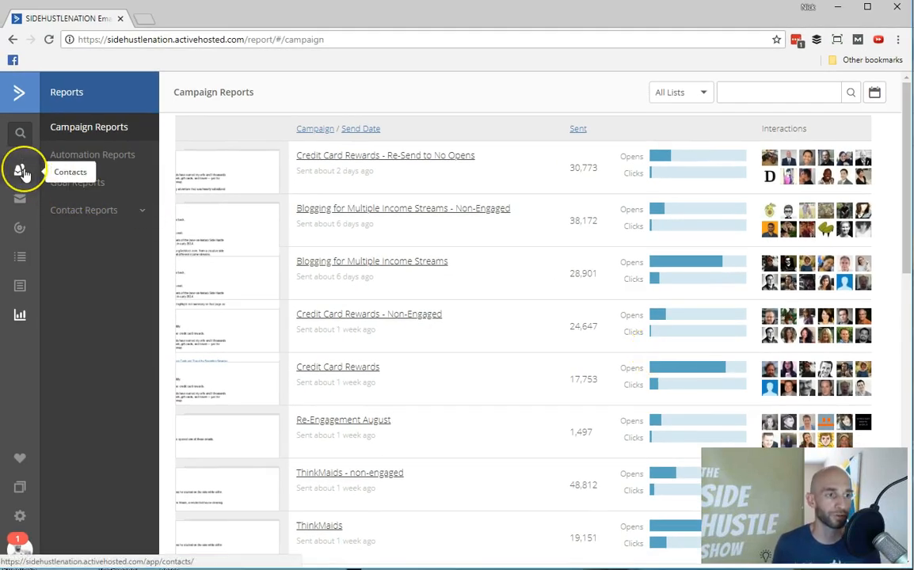
- Sort the 104,859 contacts by Date Created newest first and open Kristine's contact record
{"action": "left_click", "coordinate": [19, 171]}
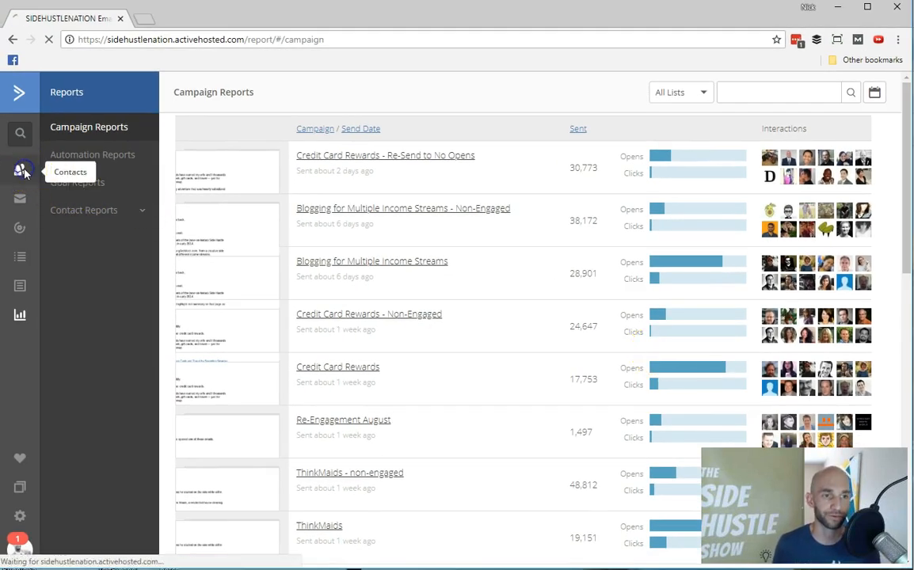
{"action": "left_click", "coordinate": [19, 168]}
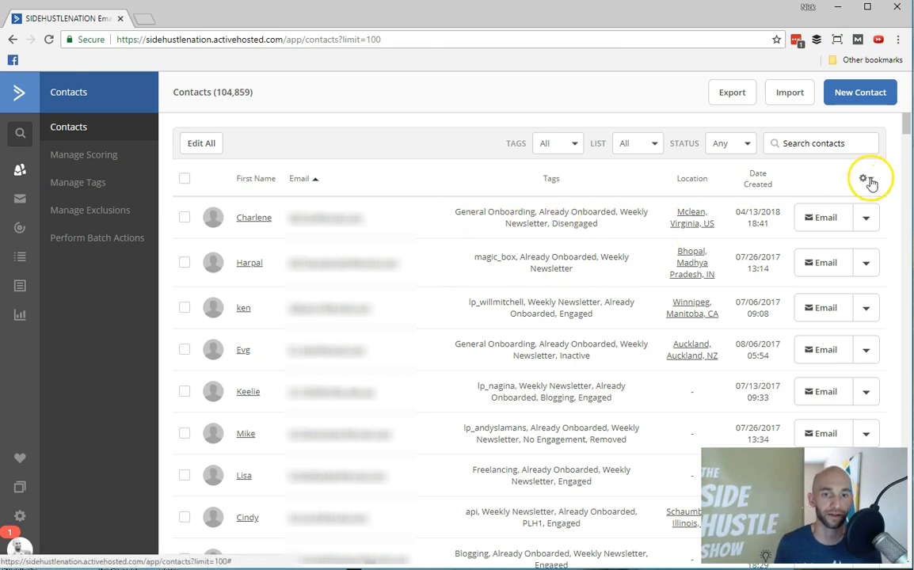
{"action": "left_click", "coordinate": [864, 177]}
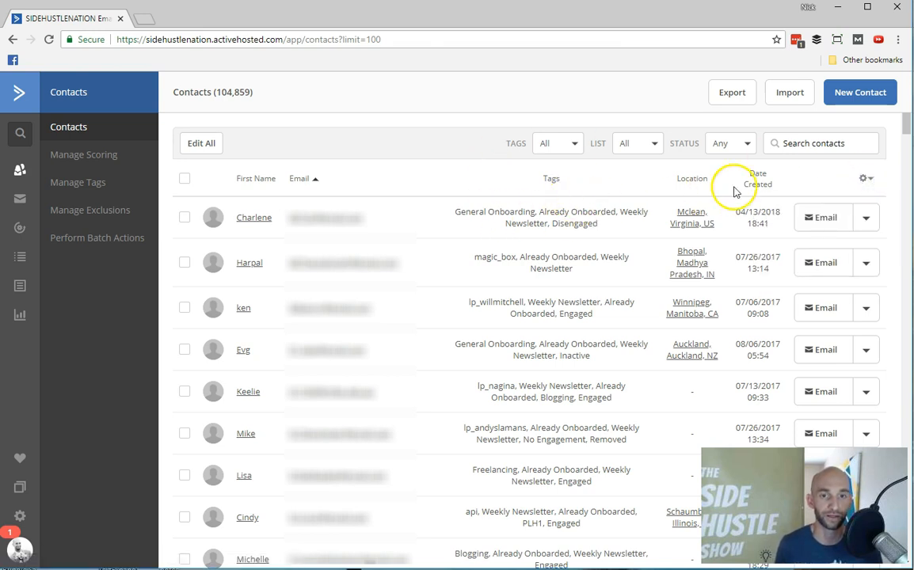
{"action": "left_click", "coordinate": [757, 177]}
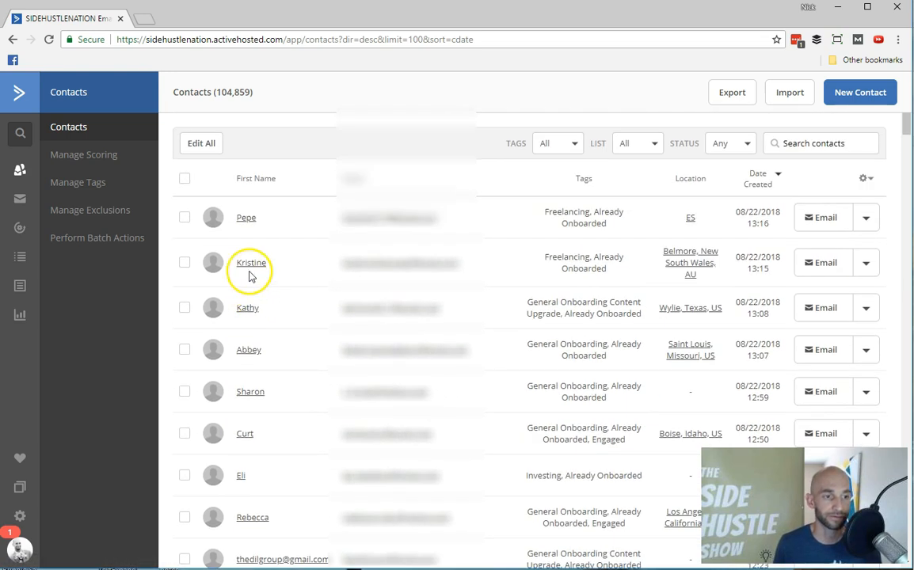
{"action": "left_click", "coordinate": [250, 263]}
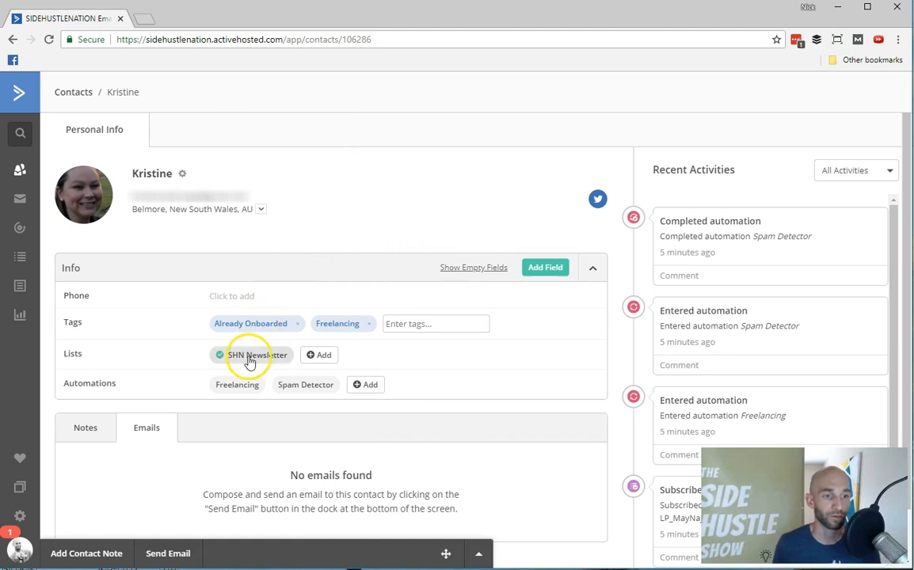
{"action": "left_click", "coordinate": [253, 354]}
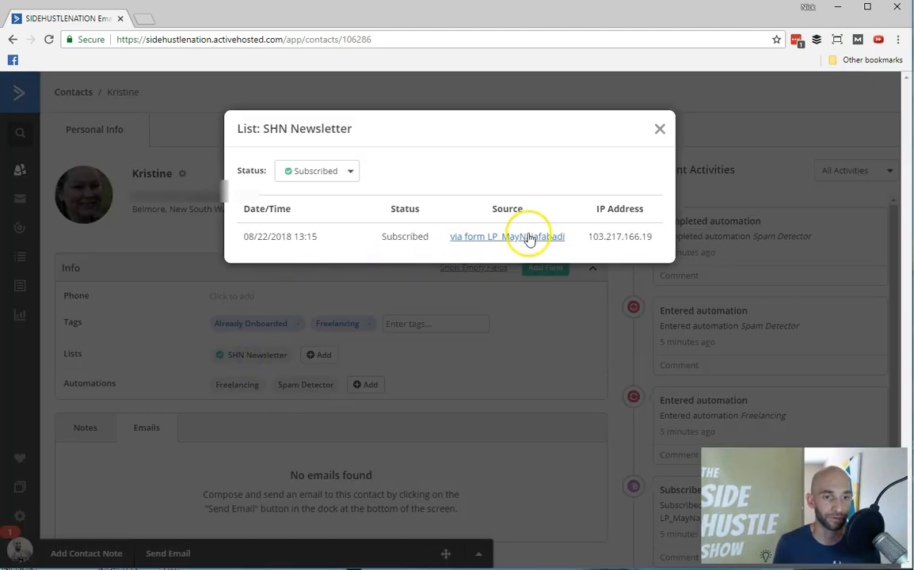
{"action": "mouse_move", "coordinate": [504, 247]}
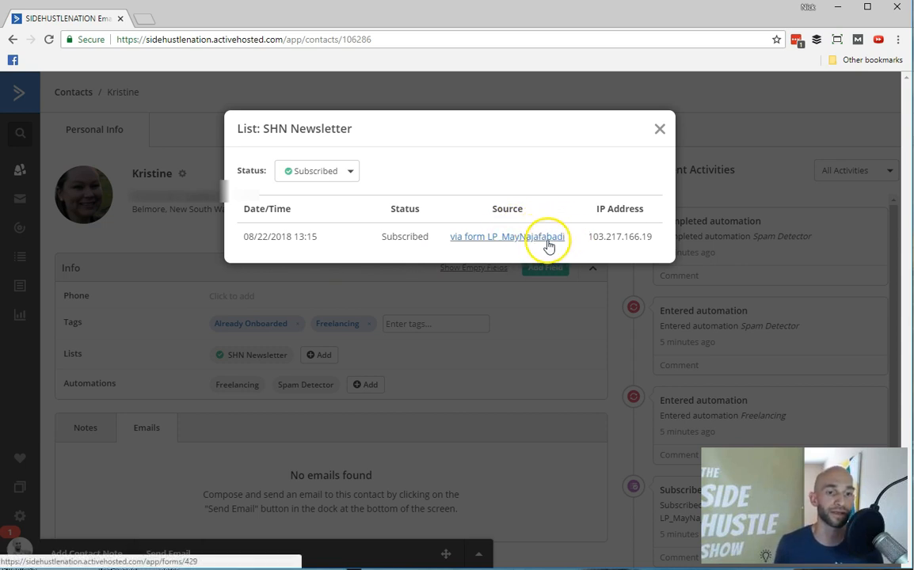
{"action": "mouse_move", "coordinate": [659, 133]}
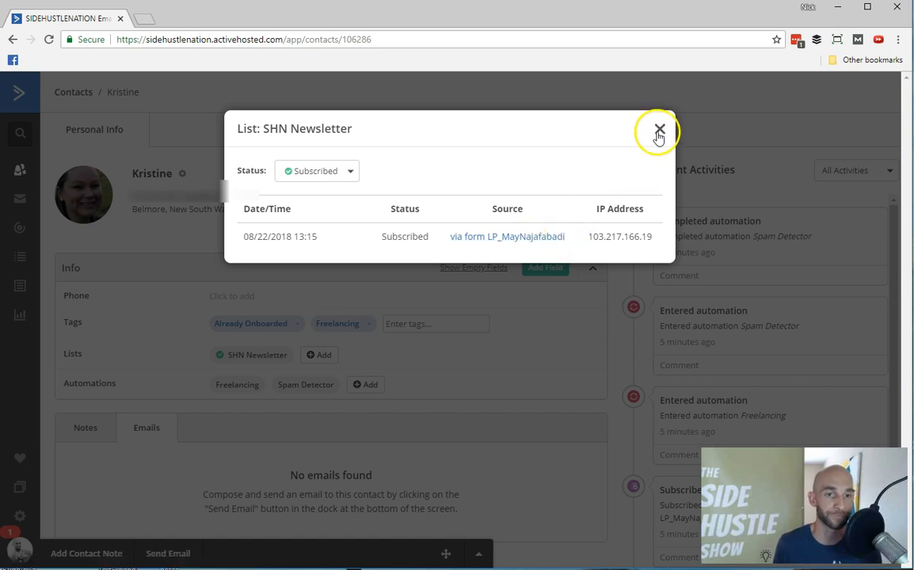
{"action": "left_click", "coordinate": [655, 130]}
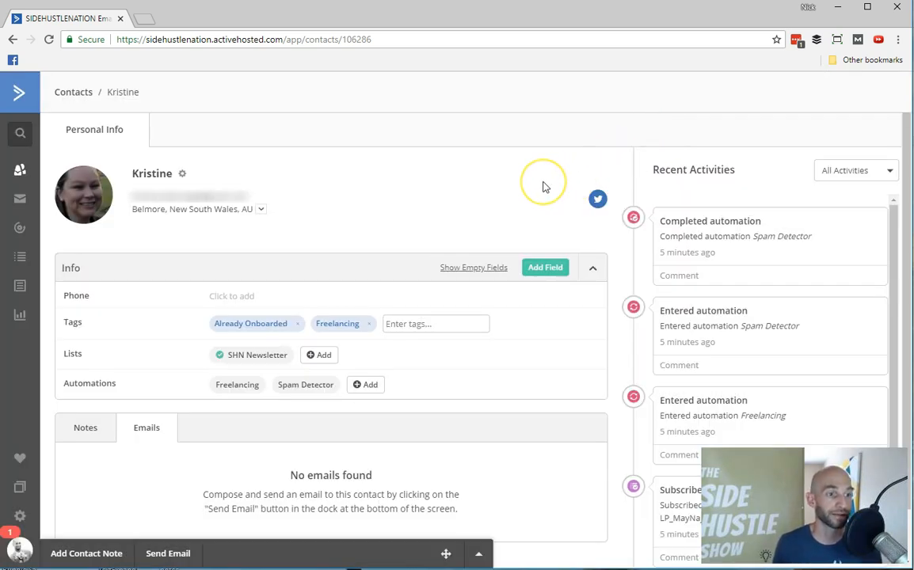
{"action": "mouse_move", "coordinate": [92, 193]}
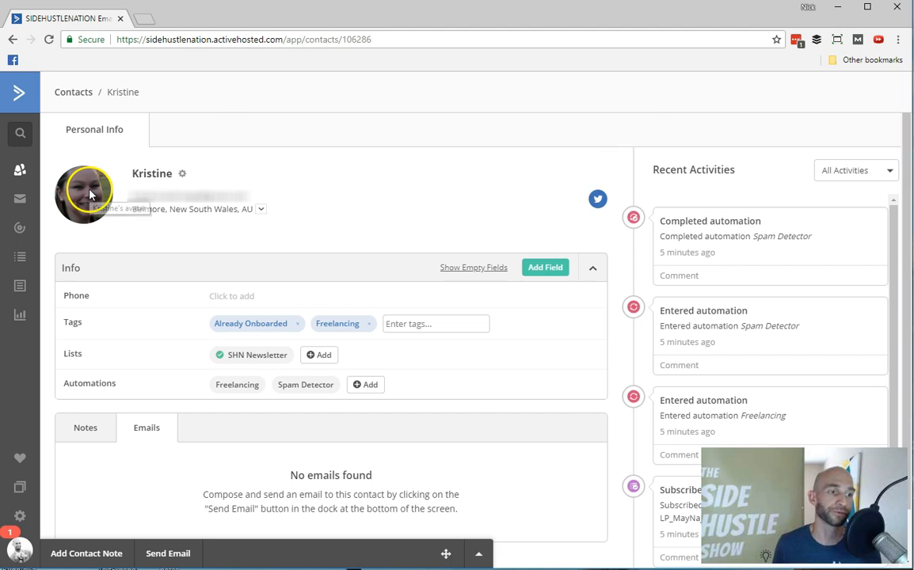
{"action": "mouse_move", "coordinate": [358, 197]}
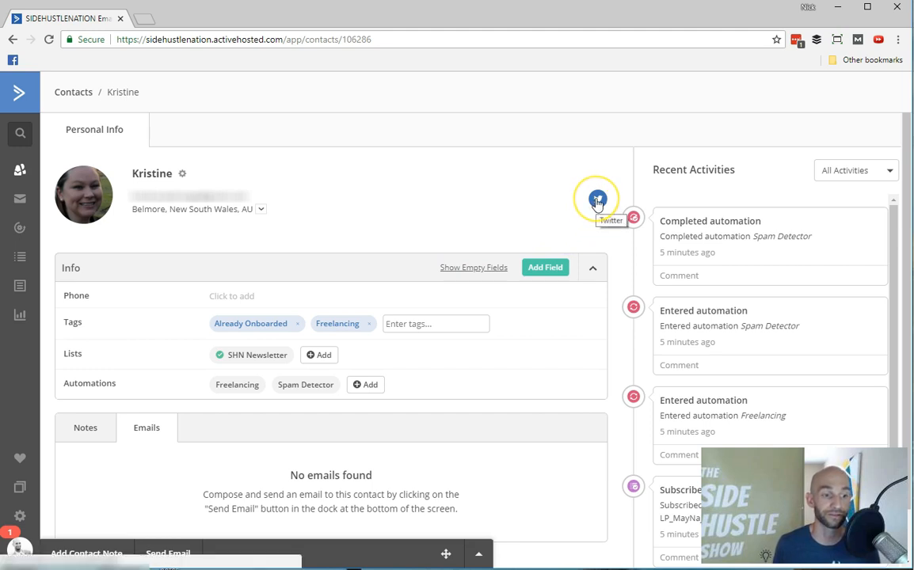
{"action": "mouse_move", "coordinate": [561, 204]}
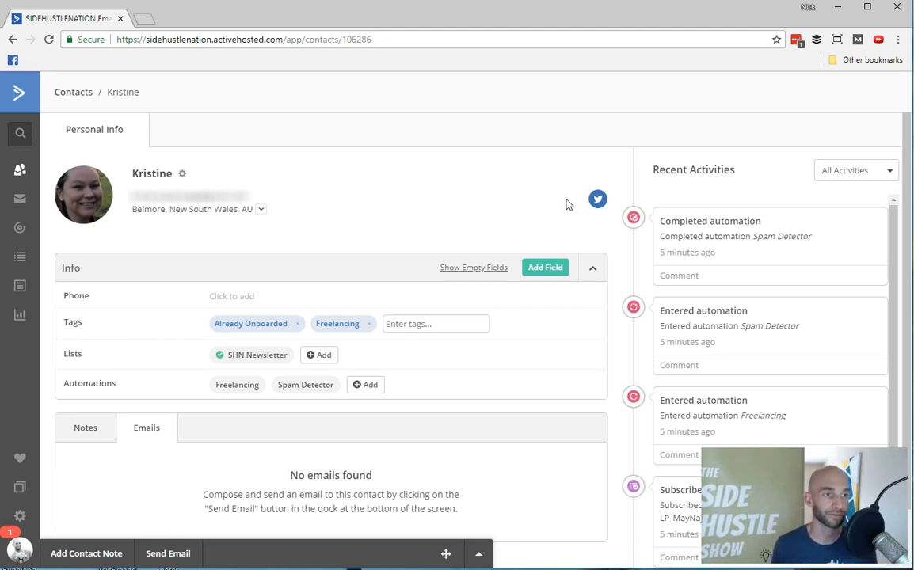
{"action": "mouse_move", "coordinate": [372, 171]}
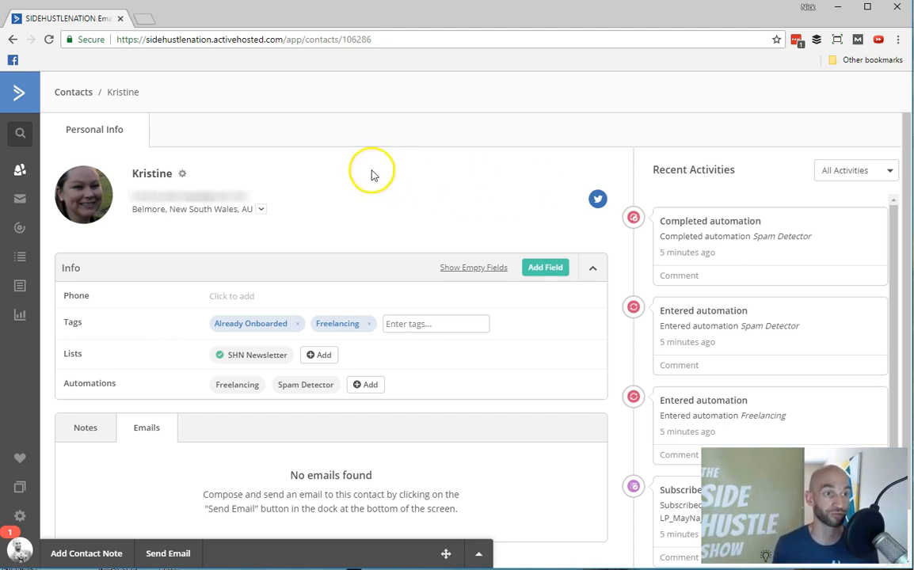
{"action": "mouse_move", "coordinate": [72, 98]}
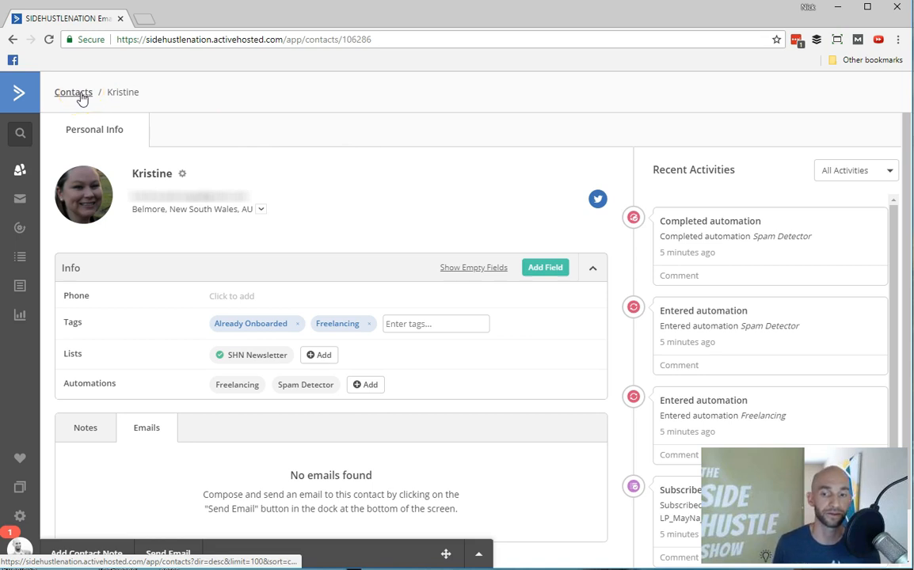
- Return to the full contacts list and bring up the advanced segment search builder
{"action": "left_click", "coordinate": [73, 91]}
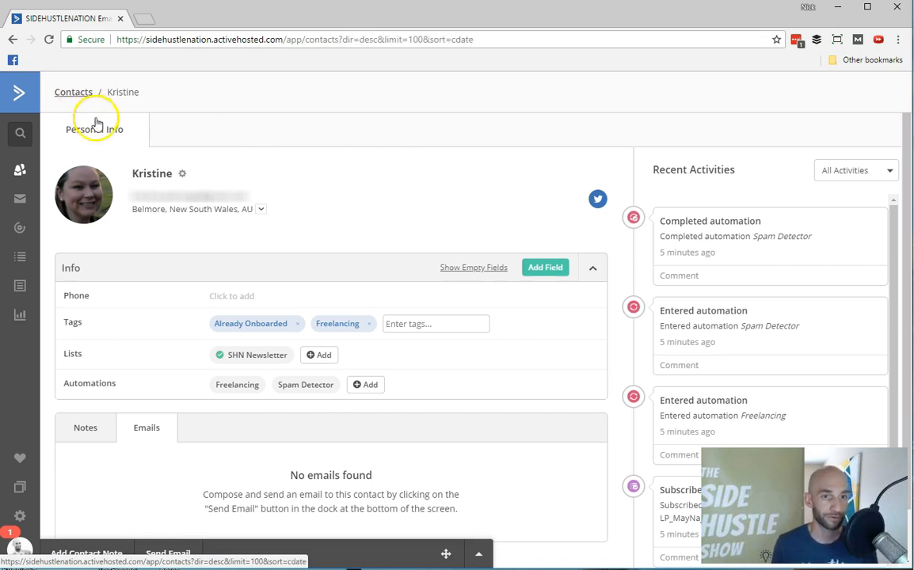
{"action": "left_click", "coordinate": [70, 91]}
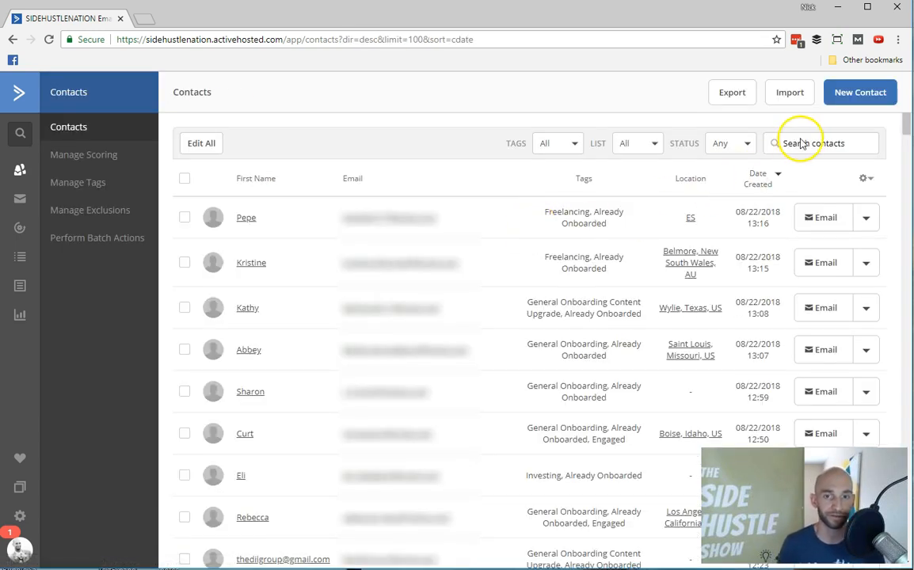
{"action": "left_click", "coordinate": [811, 142]}
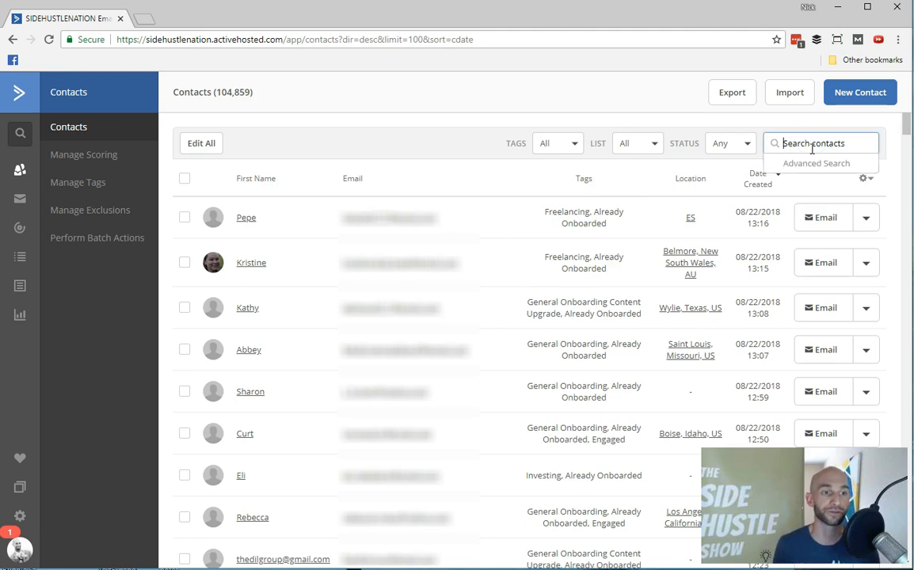
{"action": "left_click", "coordinate": [820, 163]}
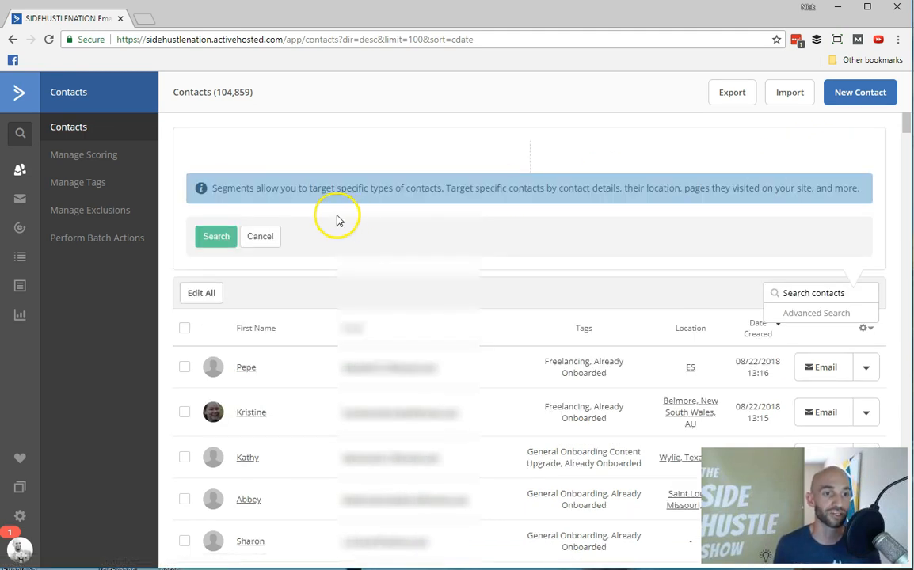
- Search contacts with the condition Geography > Area code is 206
{"action": "left_click", "coordinate": [317, 172]}
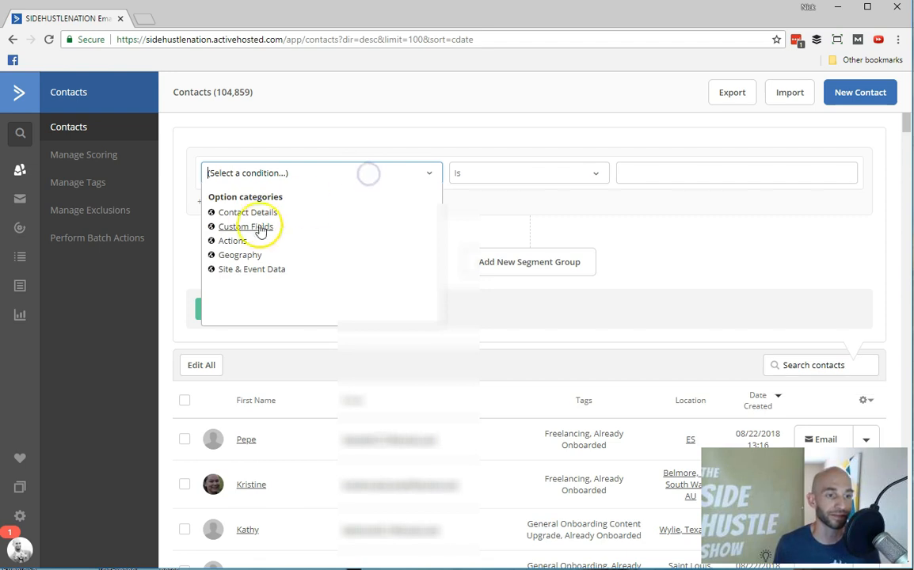
{"action": "left_click", "coordinate": [239, 255]}
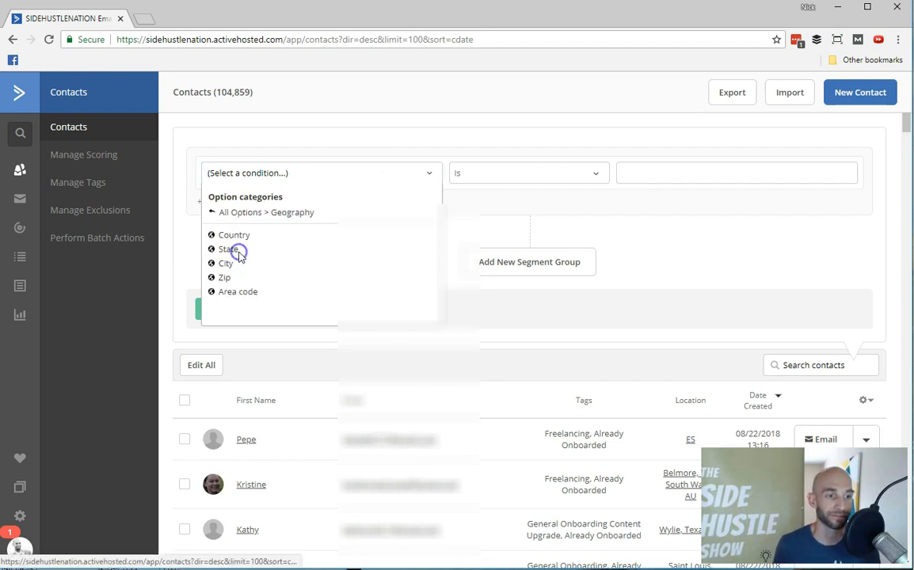
{"action": "left_click", "coordinate": [238, 291]}
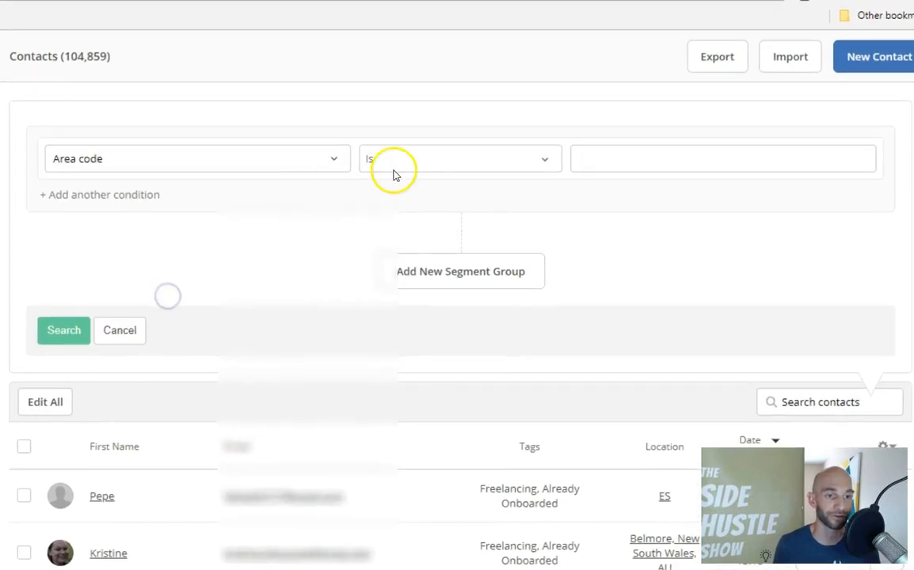
{"action": "type", "text": "2"}
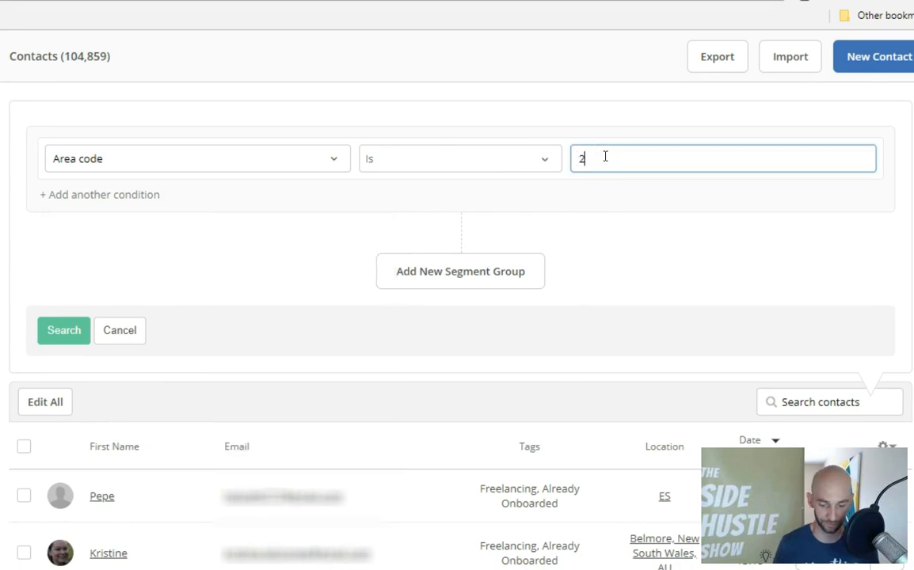
{"action": "type", "text": "06"}
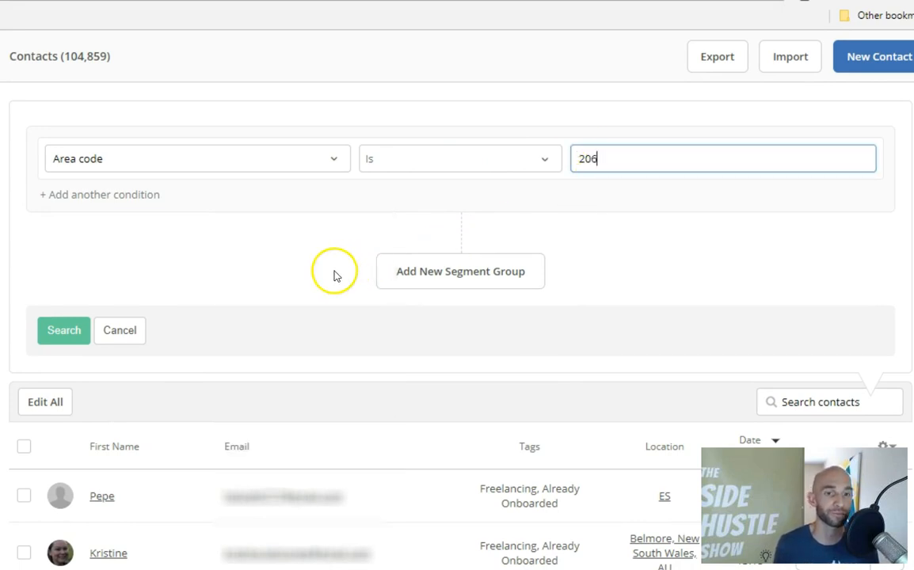
{"action": "mouse_move", "coordinate": [79, 331]}
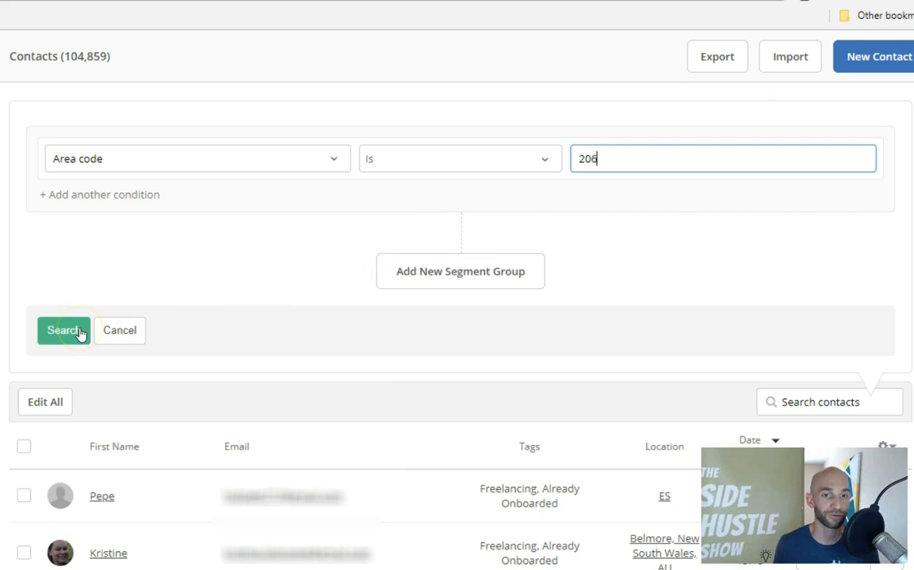
{"action": "left_click", "coordinate": [63, 331]}
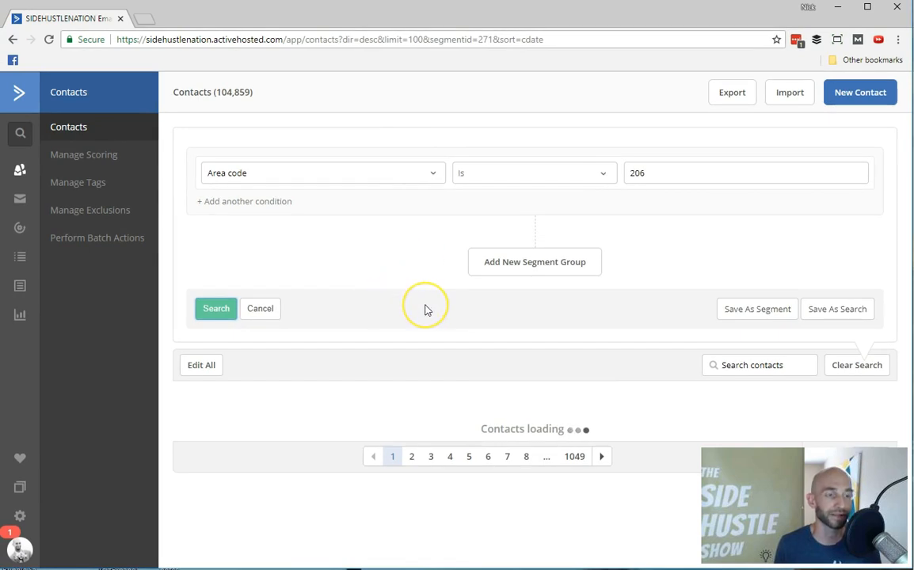
- Save the area code 206 search as a segment named Seattle
{"action": "left_click", "coordinate": [215, 308]}
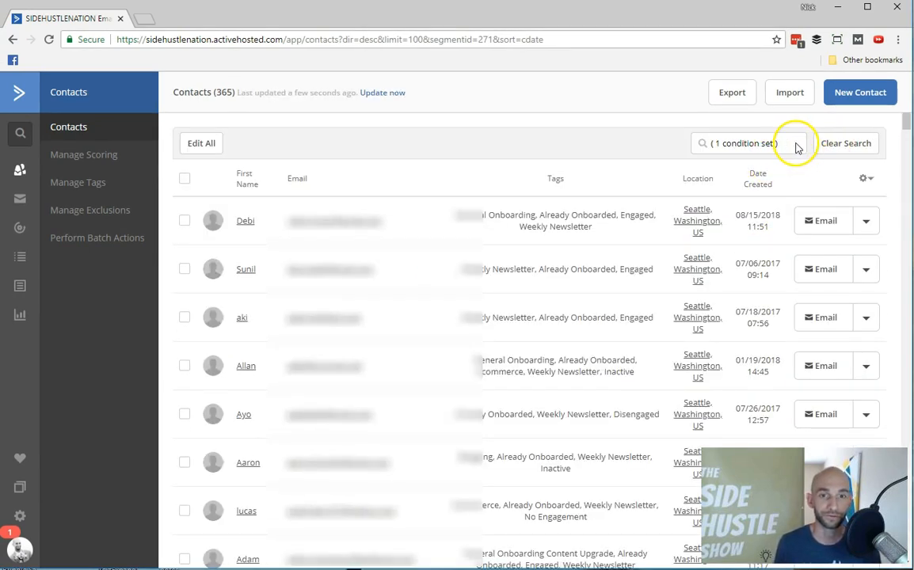
{"action": "left_click", "coordinate": [748, 142]}
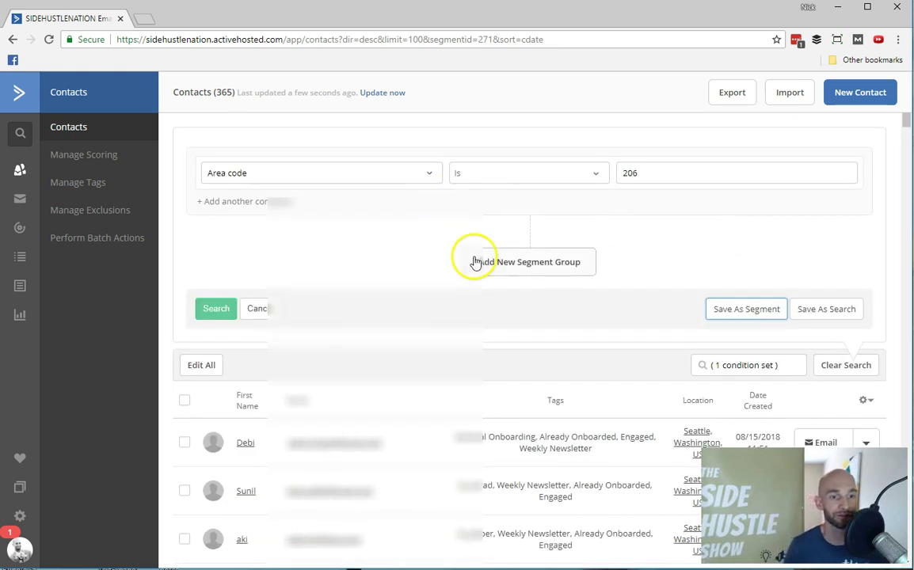
{"action": "left_click", "coordinate": [746, 309]}
{"action": "type", "text": "S"}
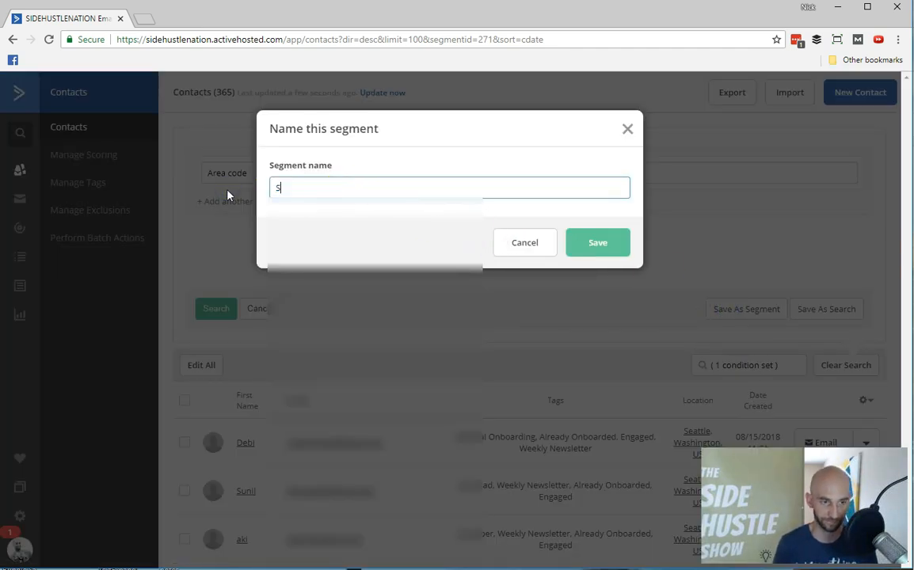
{"action": "type", "text": "eattle"}
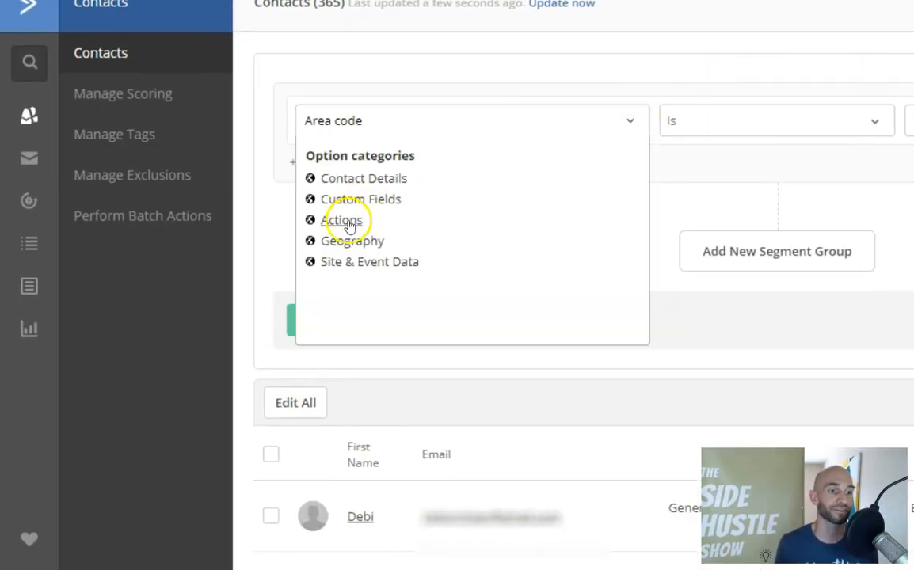
{"action": "left_click", "coordinate": [345, 220]}
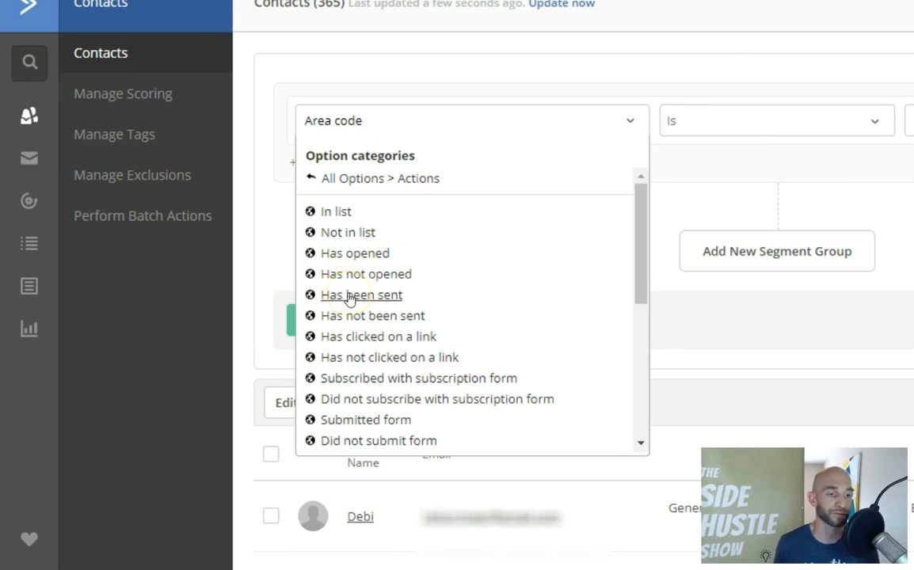
{"action": "mouse_move", "coordinate": [349, 335]}
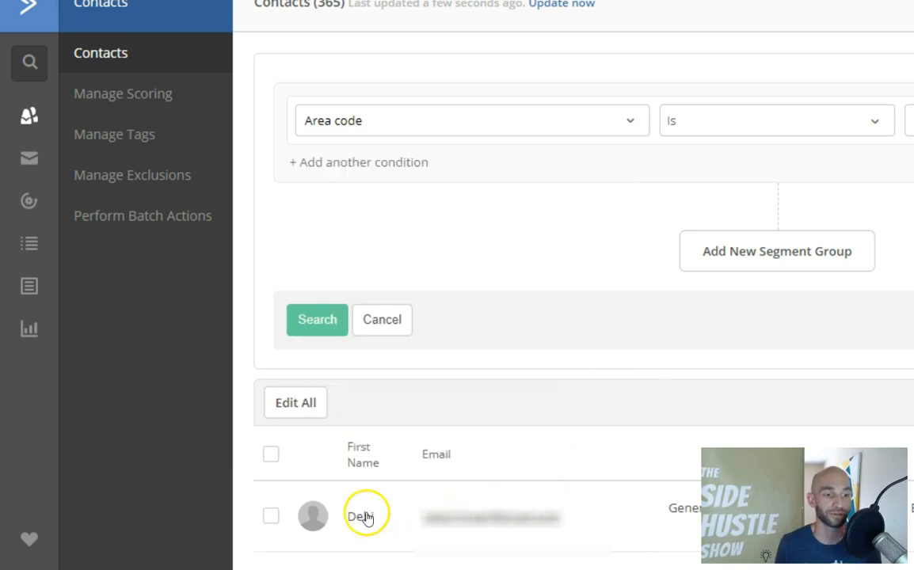
{"action": "scroll", "scroll_direction": "down", "scroll_amount": 3}
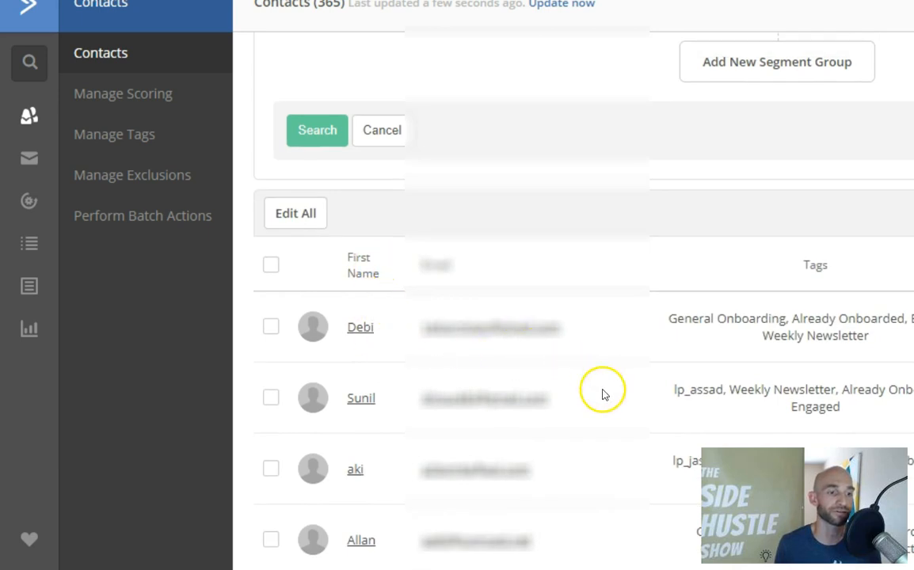
{"action": "mouse_move", "coordinate": [567, 395]}
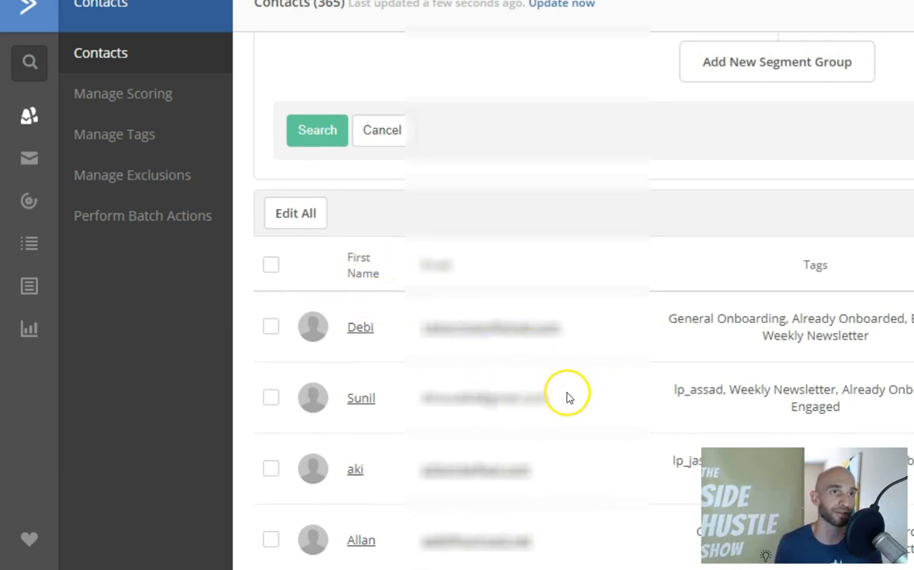